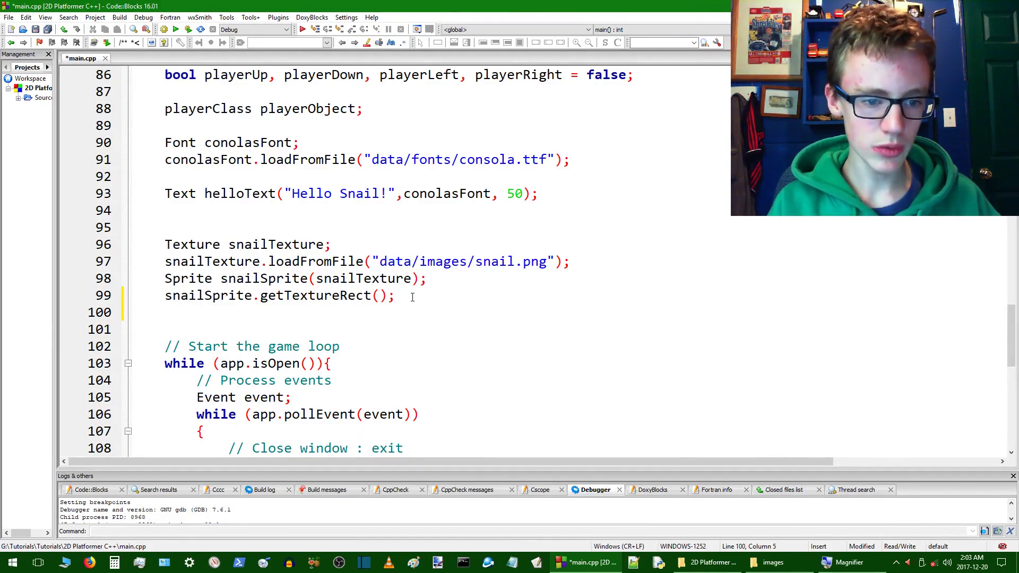
# Begin a snailSprite.setRe... setter call on line 100, dismissing the autocomplete popup midway
pyautogui.write('snailSprite')
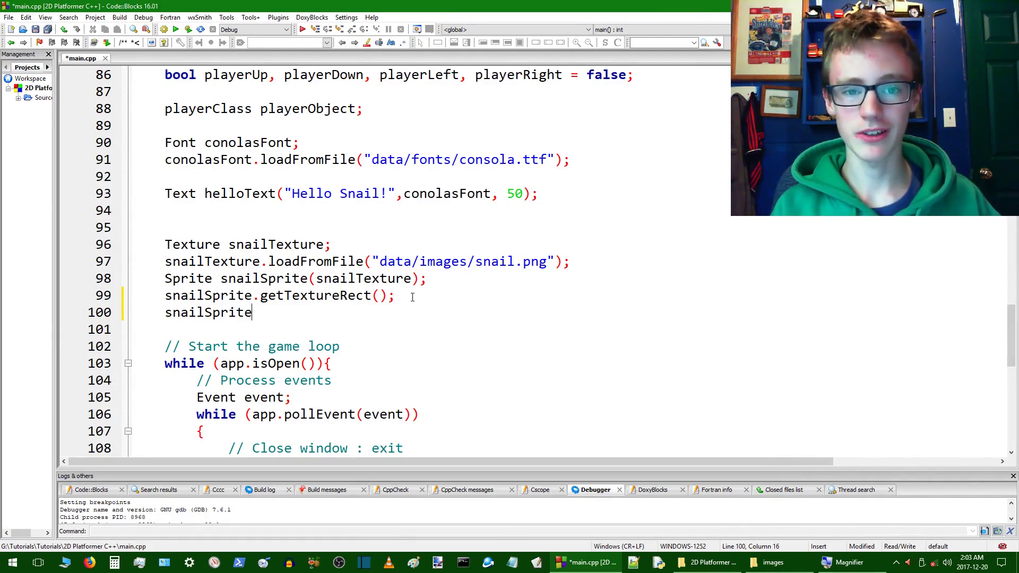
pyautogui.write('.')
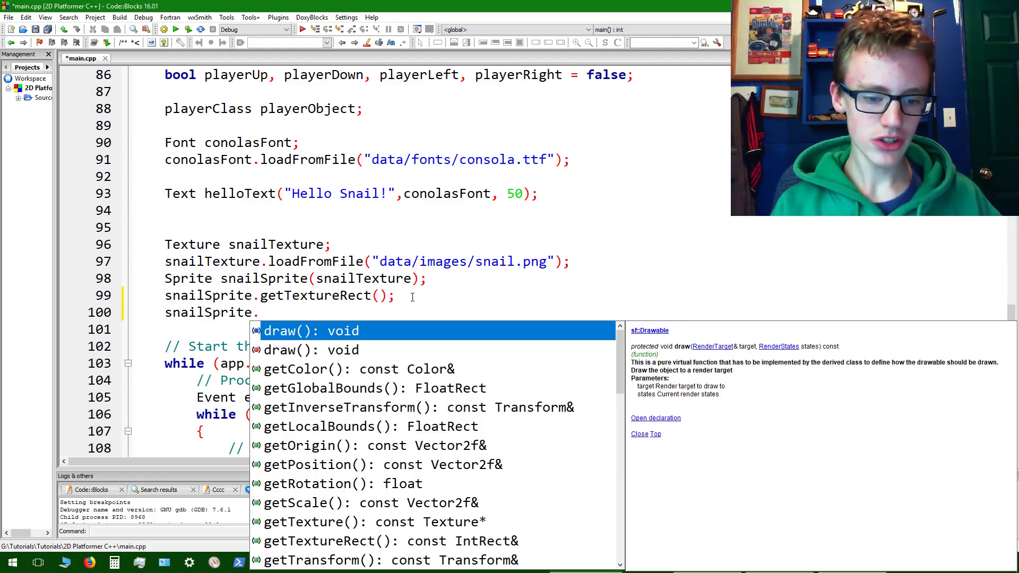
pyautogui.write('set')
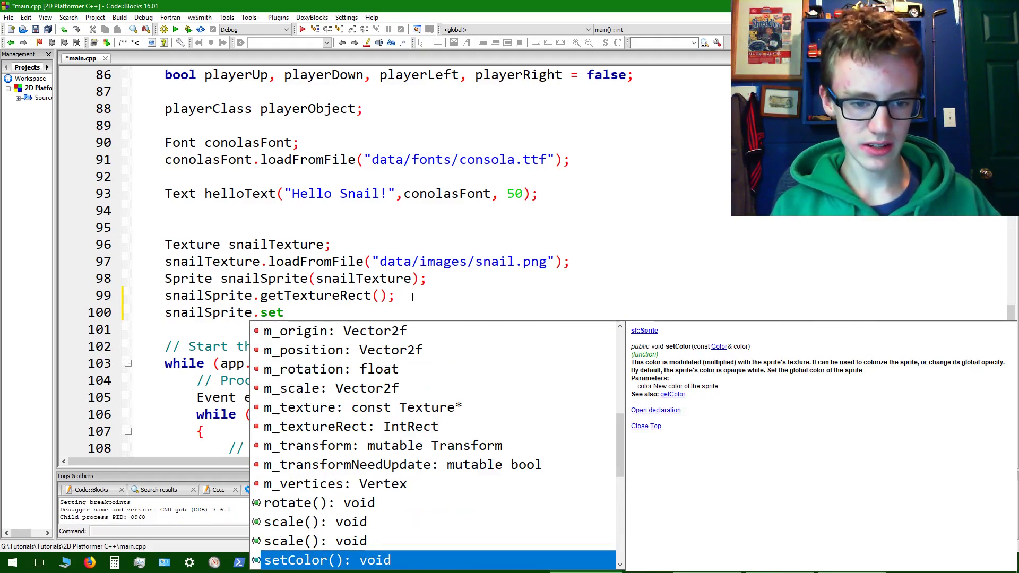
pyautogui.press('Escape')
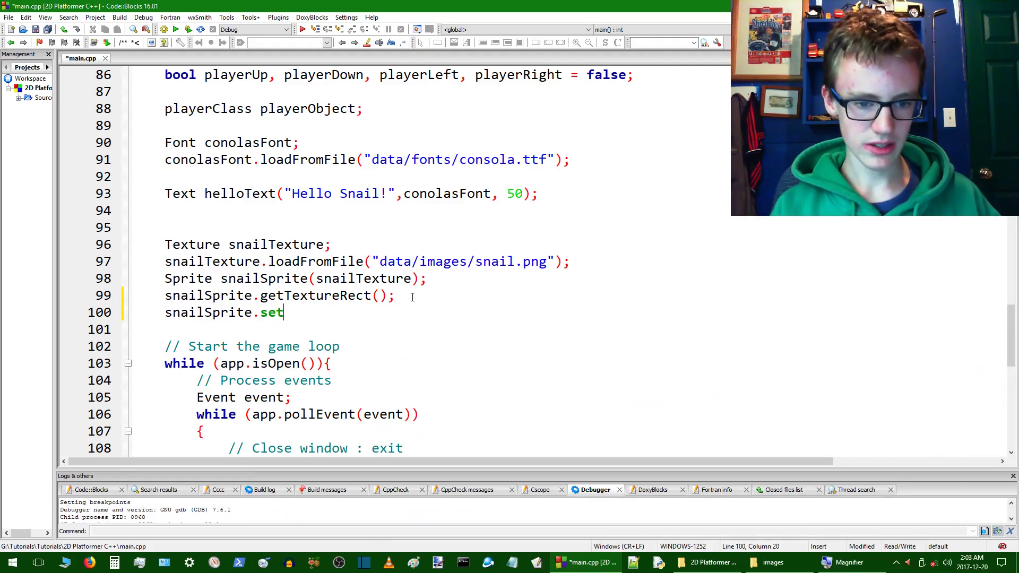
pyautogui.write('Re')
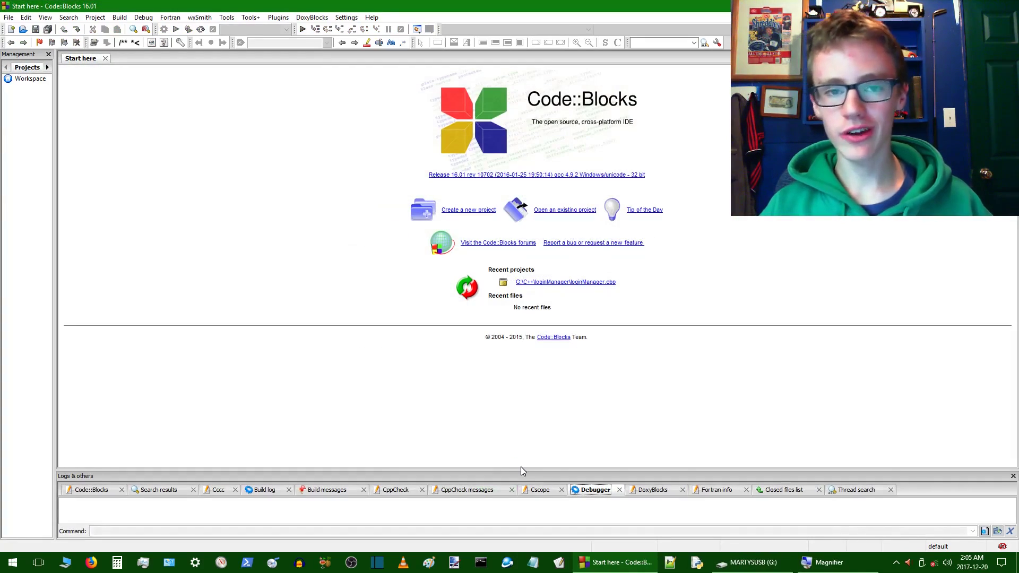
pyautogui.moveTo(453, 215)
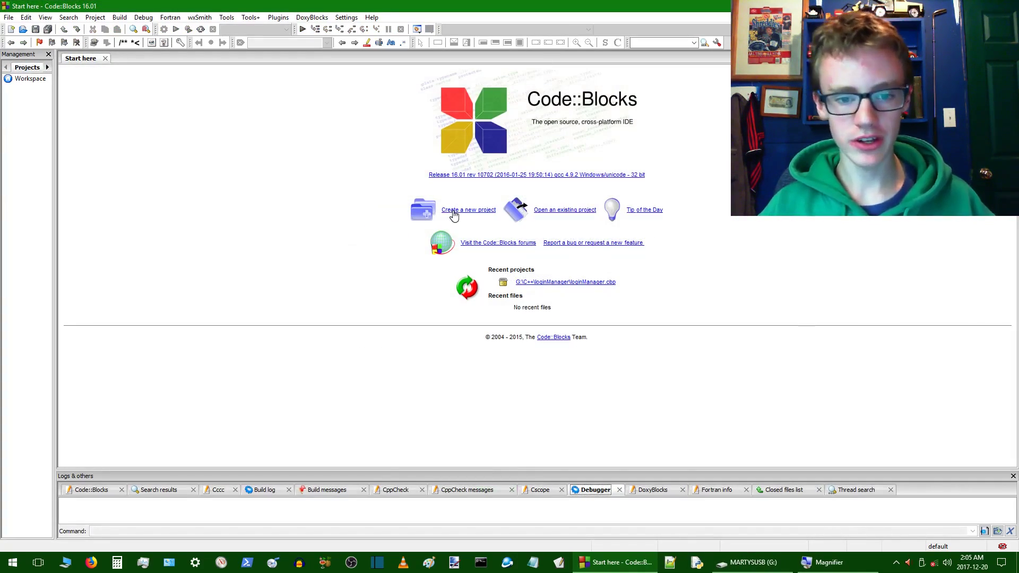
# Start a new Console application project and choose C++ as its language
pyautogui.click(468, 209)
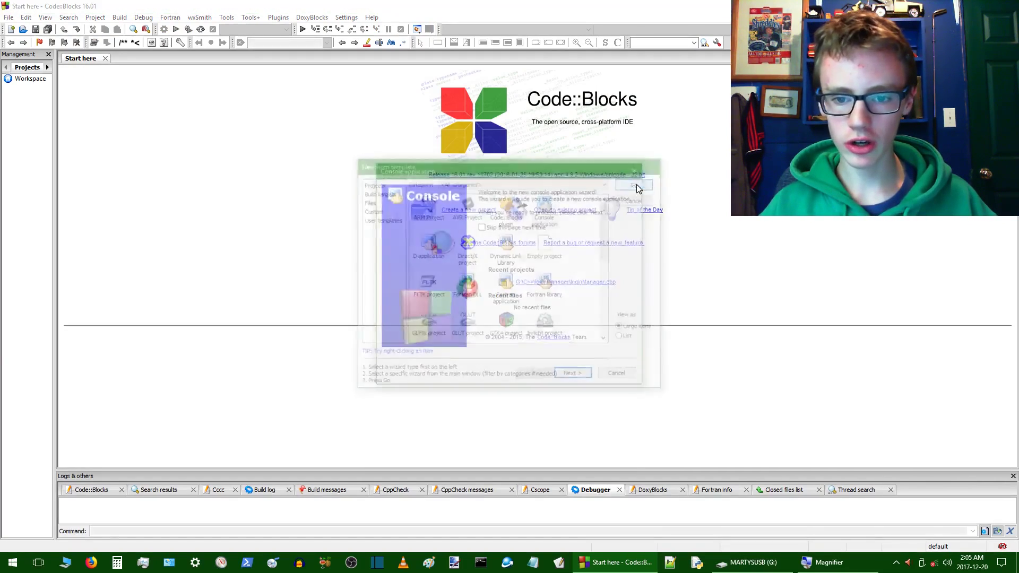
pyautogui.click(572, 372)
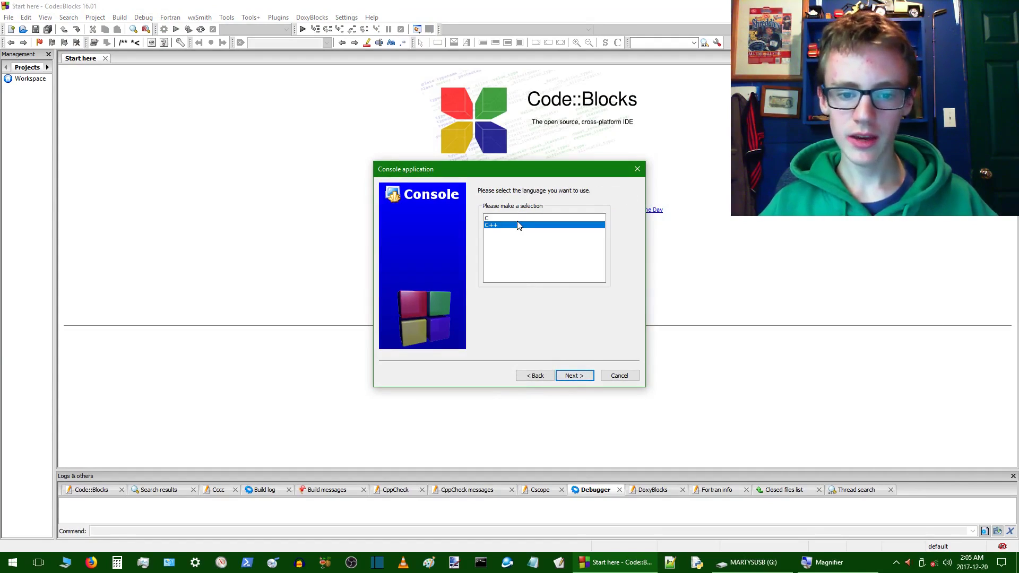
pyautogui.click(574, 376)
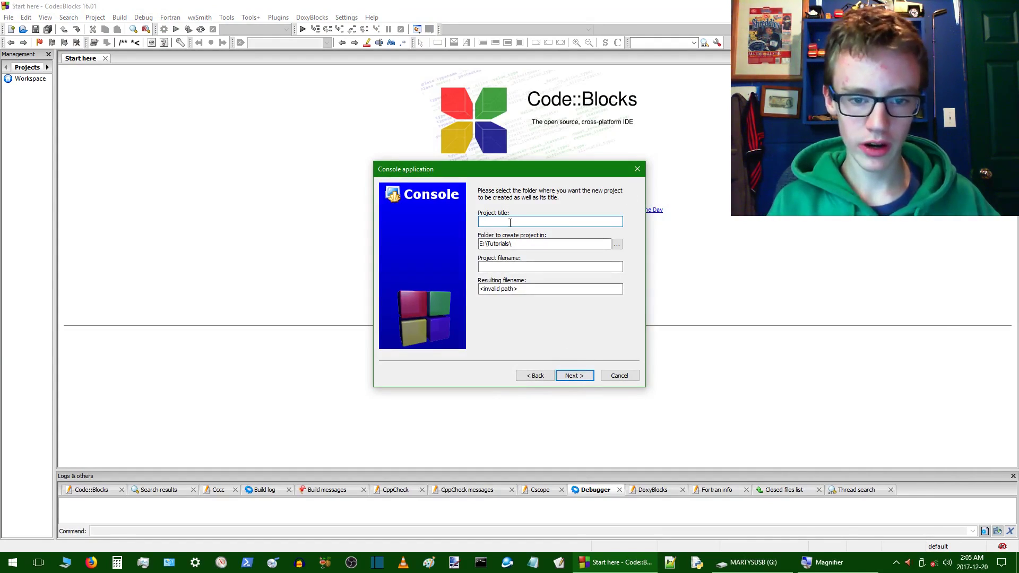
# Title the project 'Sprite Mapper' and finish with default Debug/Release settings
pyautogui.write('Spr')
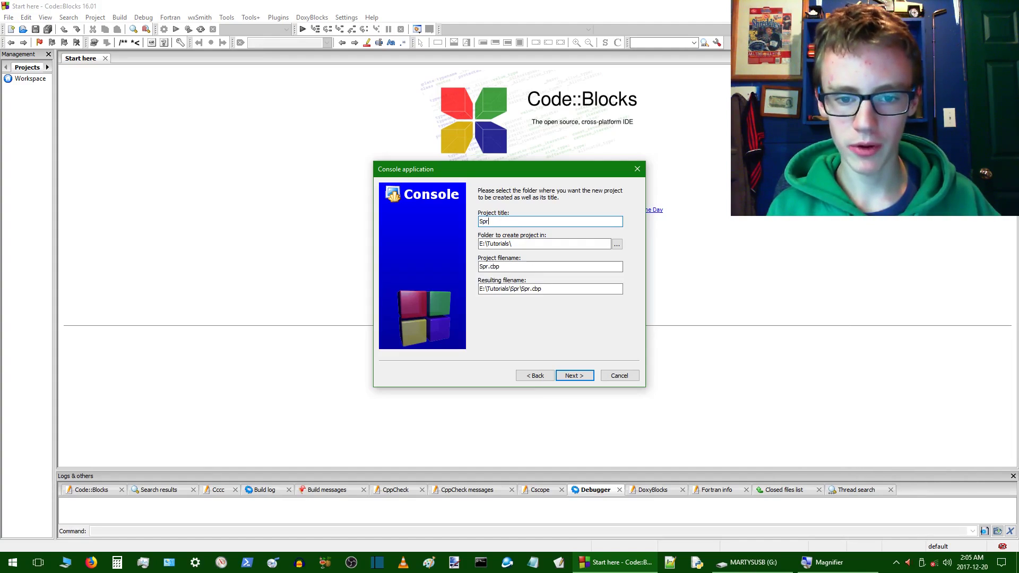
pyautogui.write('ite')
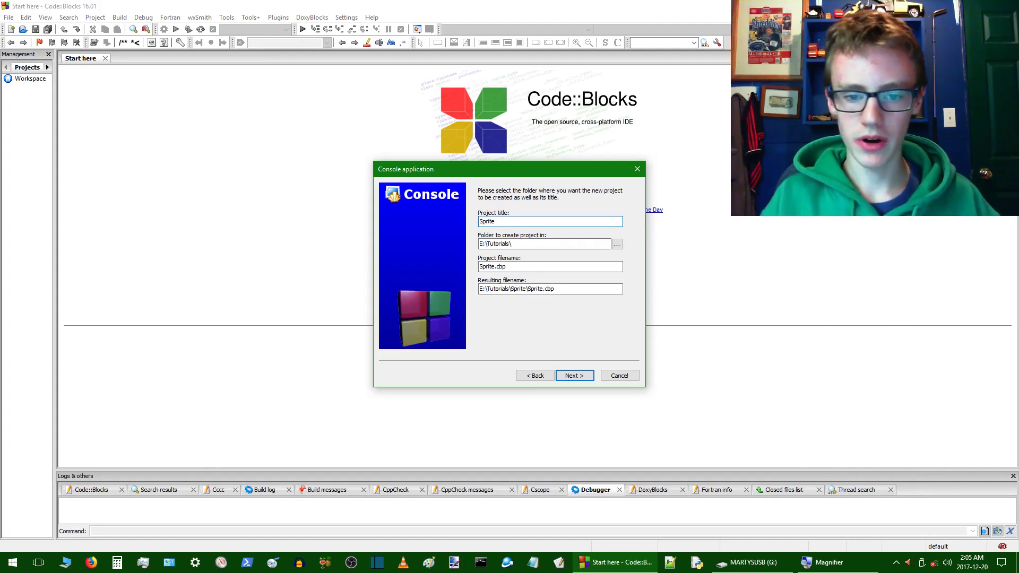
pyautogui.write('Mapper')
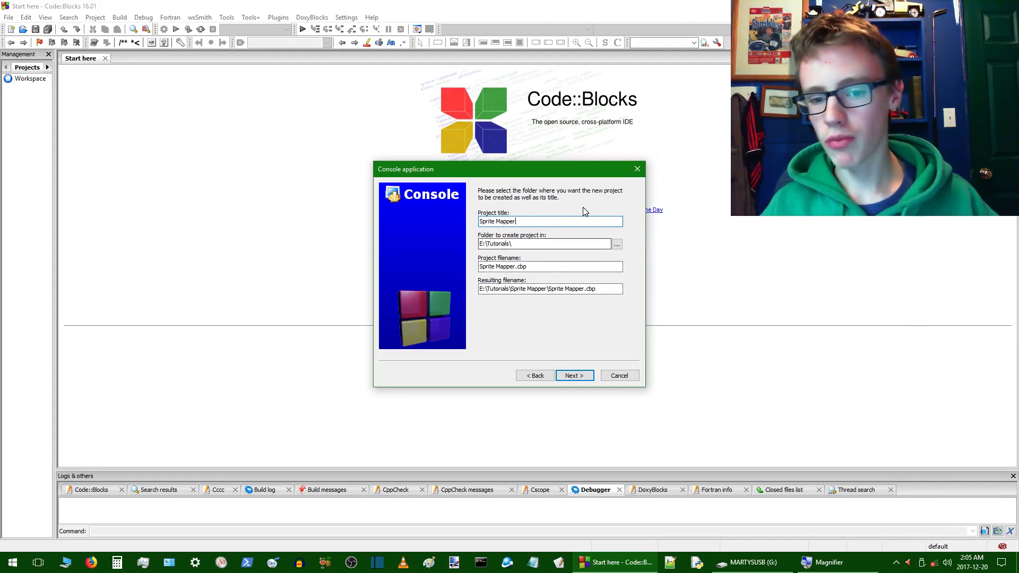
pyautogui.moveTo(572, 338)
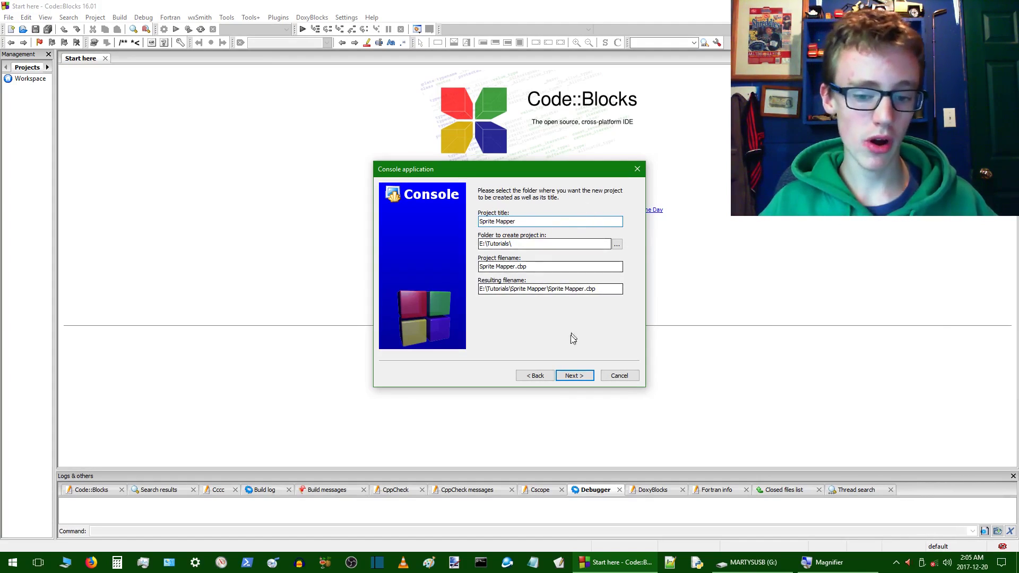
pyautogui.click(574, 376)
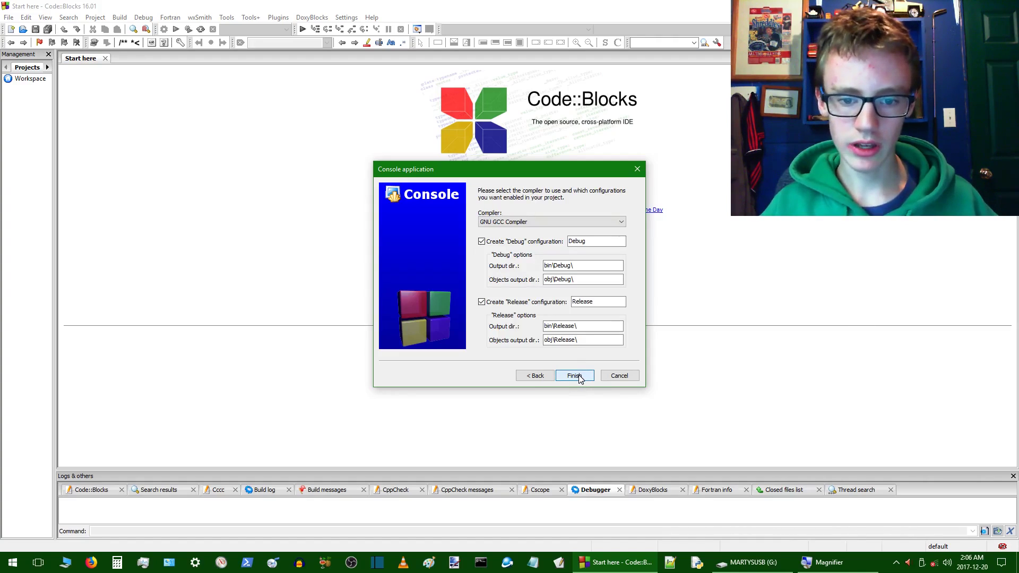
pyautogui.click(574, 376)
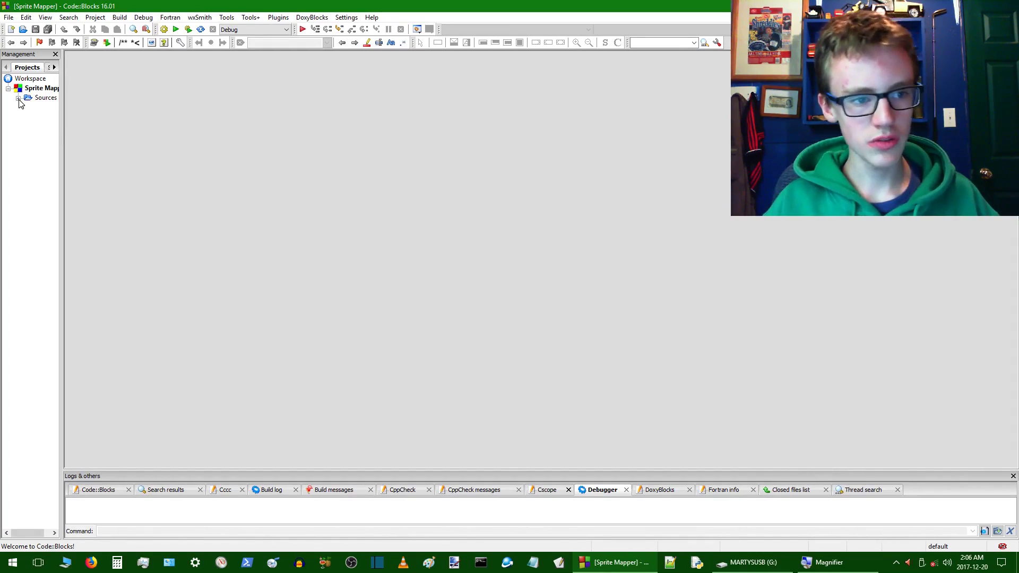
# Expand Sources and open main.cpp showing the default Hello World program
pyautogui.click(19, 107)
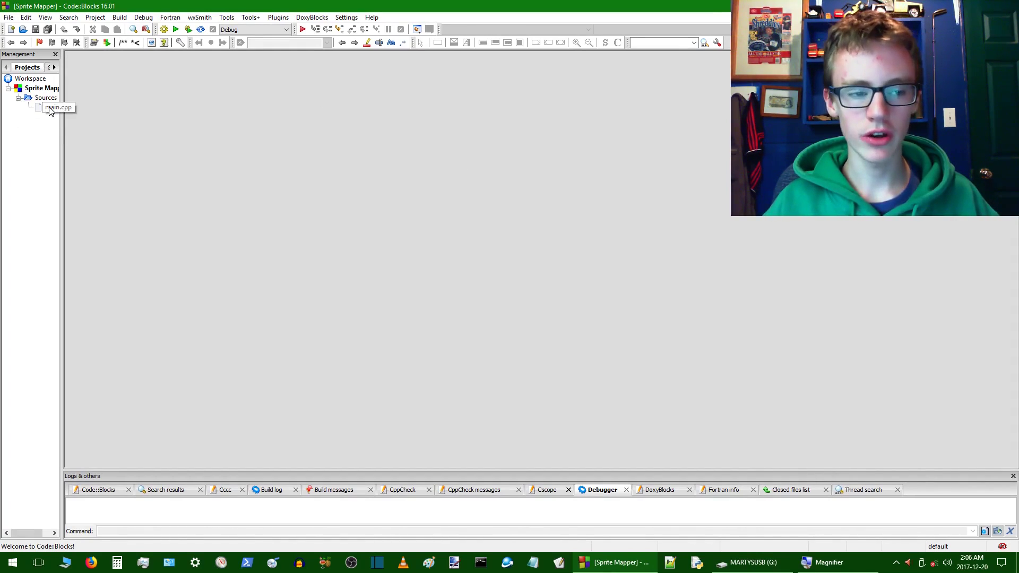
pyautogui.doubleClick(49, 107)
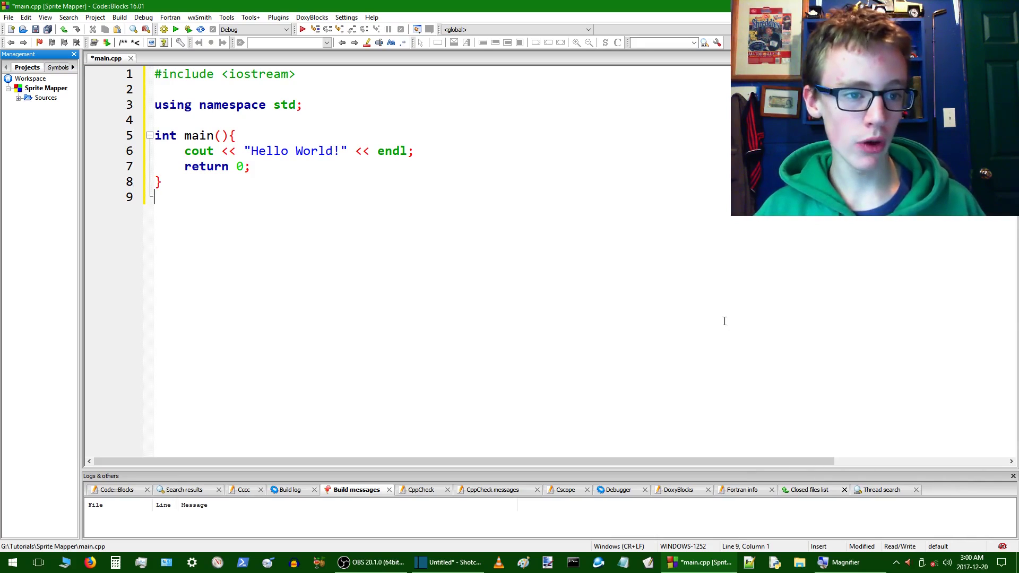
pyautogui.moveTo(255, 239)
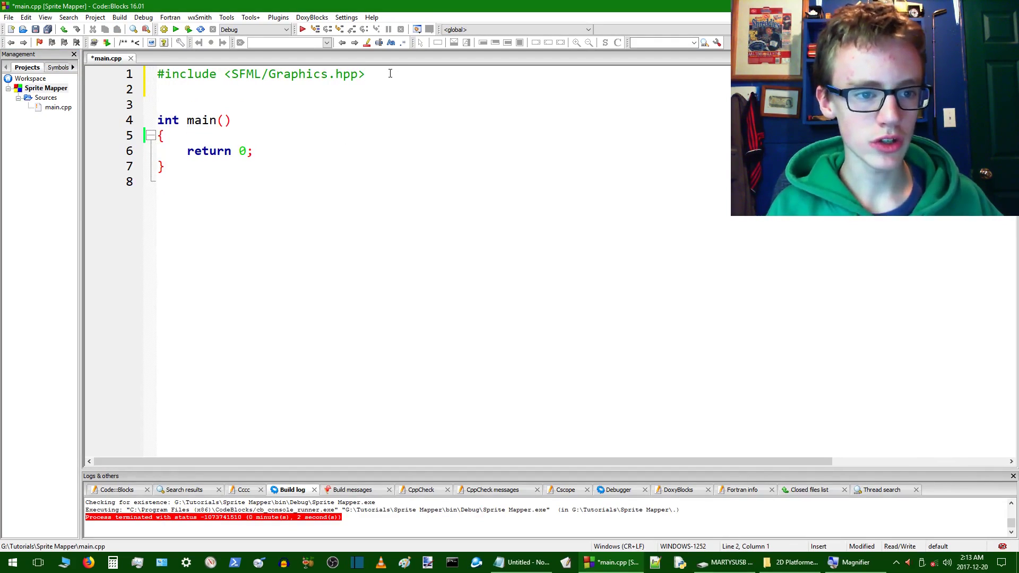
# Add 'using namespace sf;' and declare global int winWidth = 700
pyautogui.write('using n')
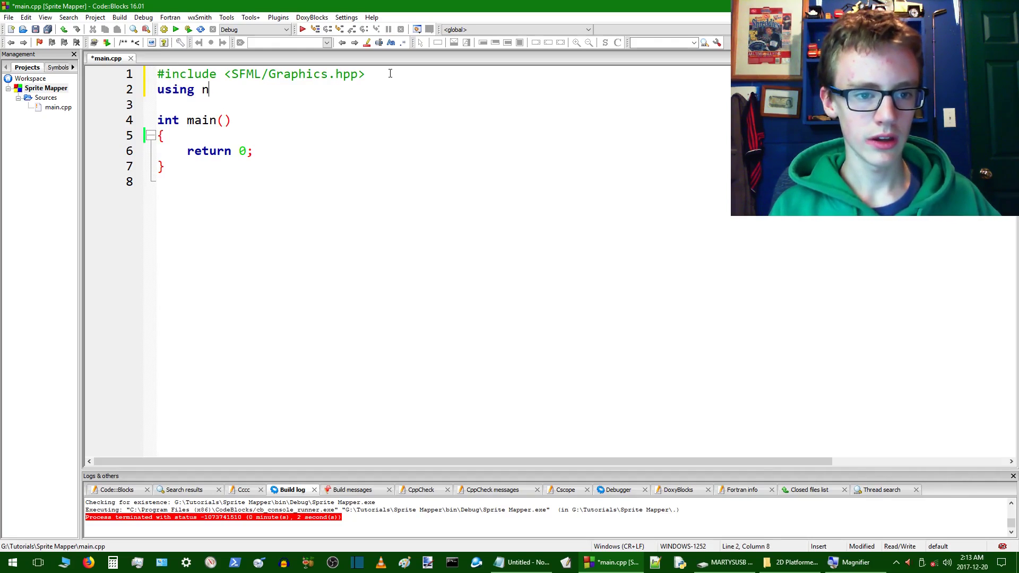
pyautogui.write('amespace sf;')
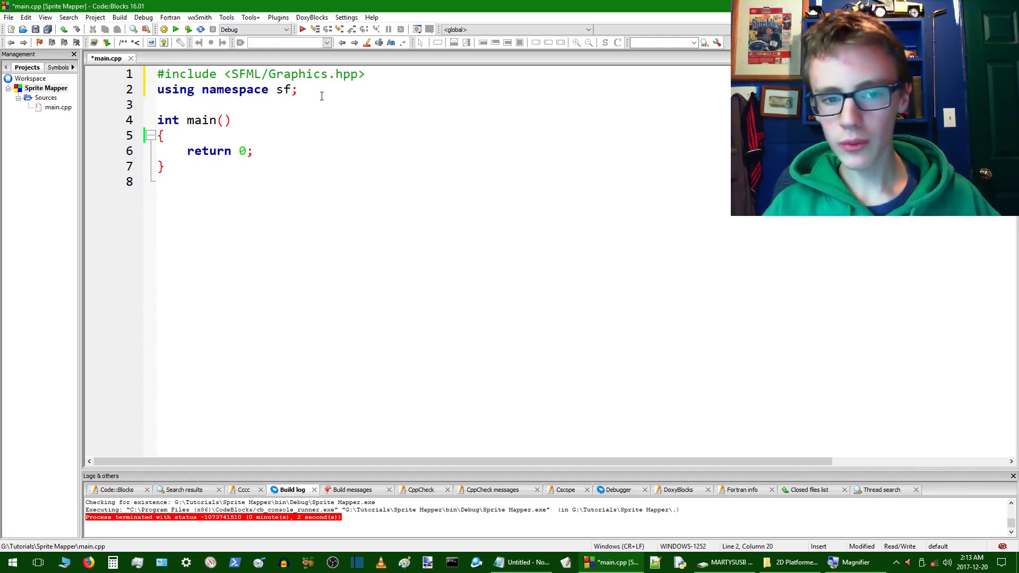
pyautogui.write('int win')
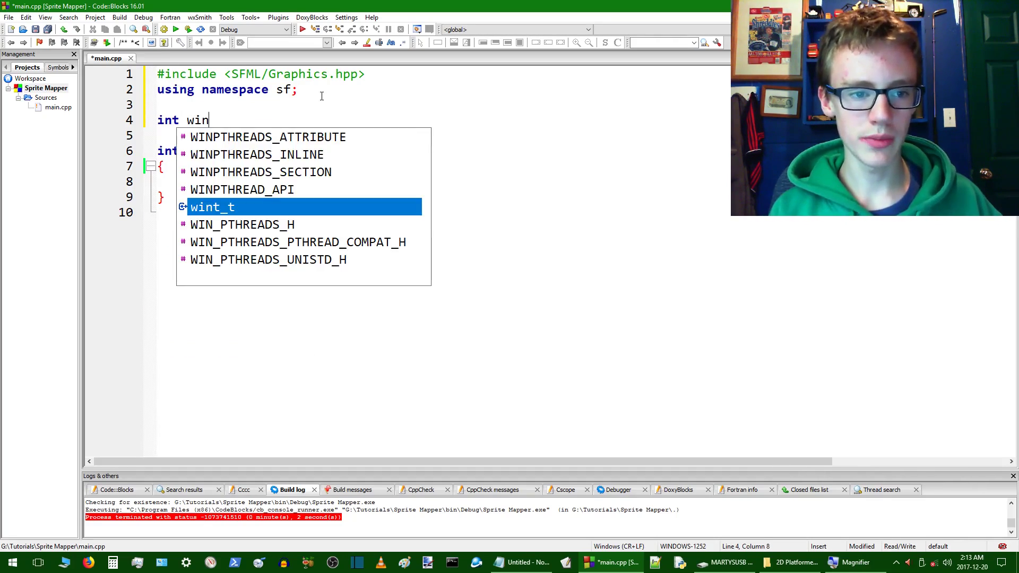
pyautogui.write('Wid')
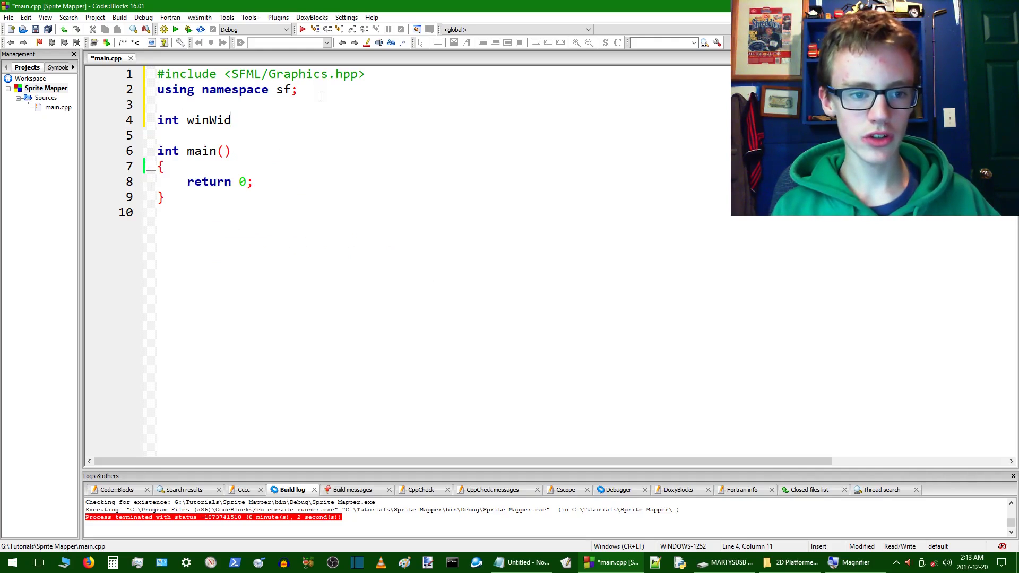
pyautogui.write('th =')
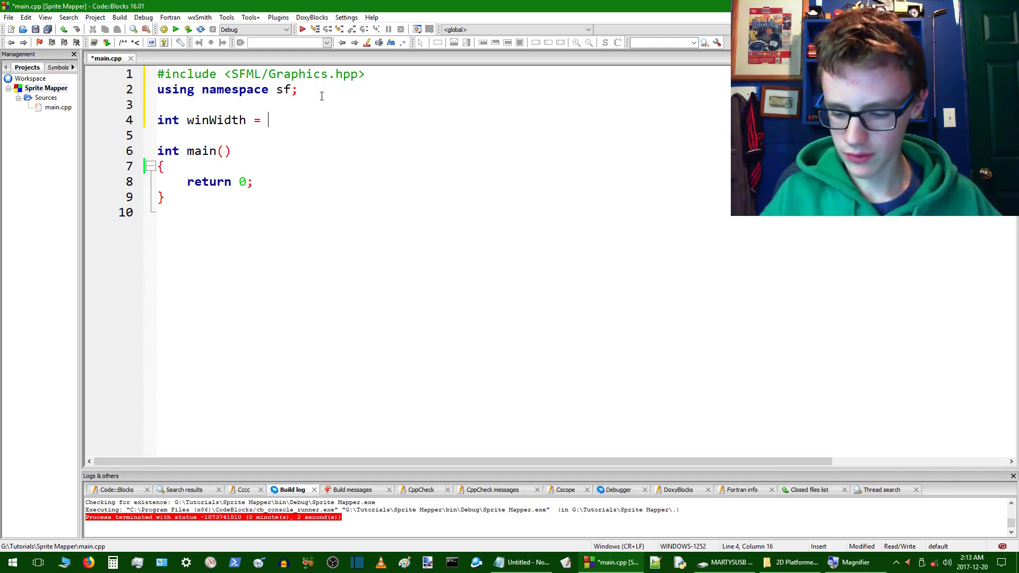
pyautogui.write('700')
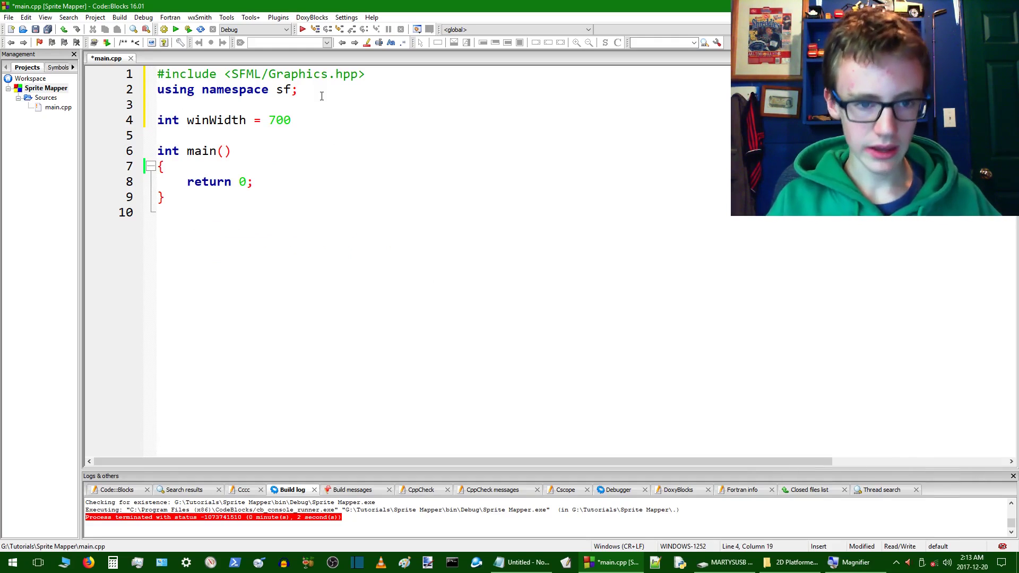
# Declare global int winHeight = 1000 on the next line
pyautogui.write('int')
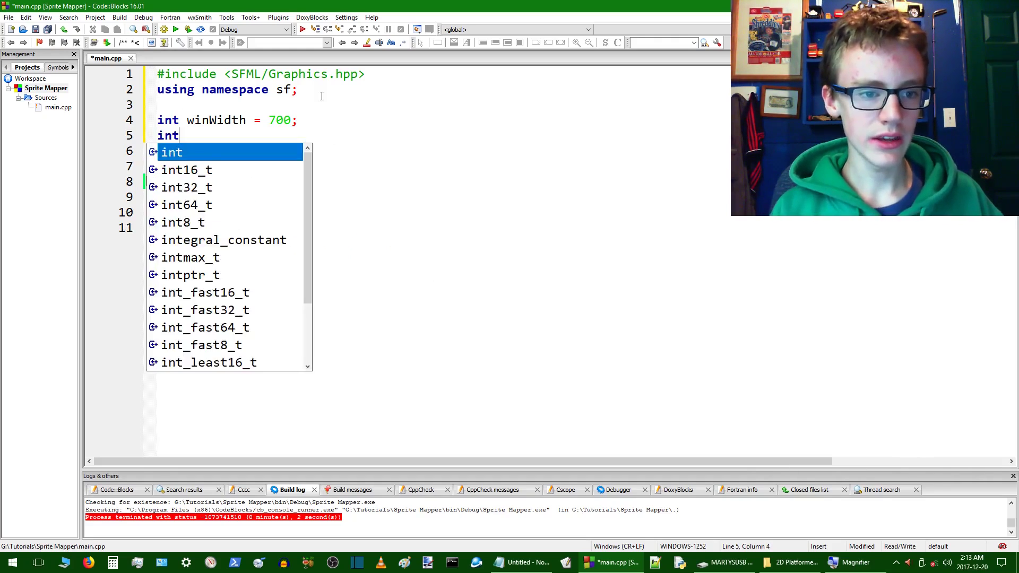
pyautogui.write('win')
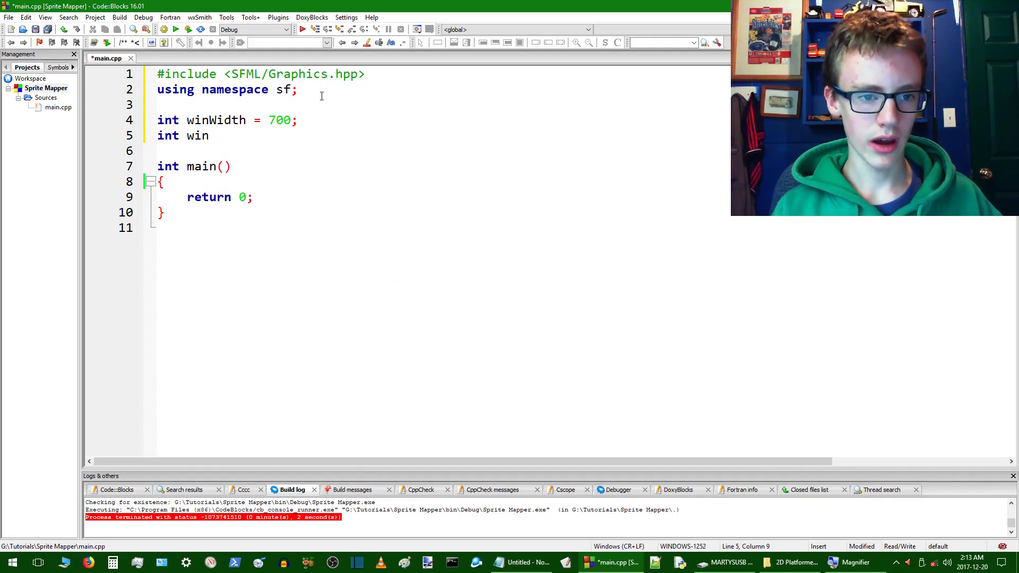
pyautogui.write('Heig')
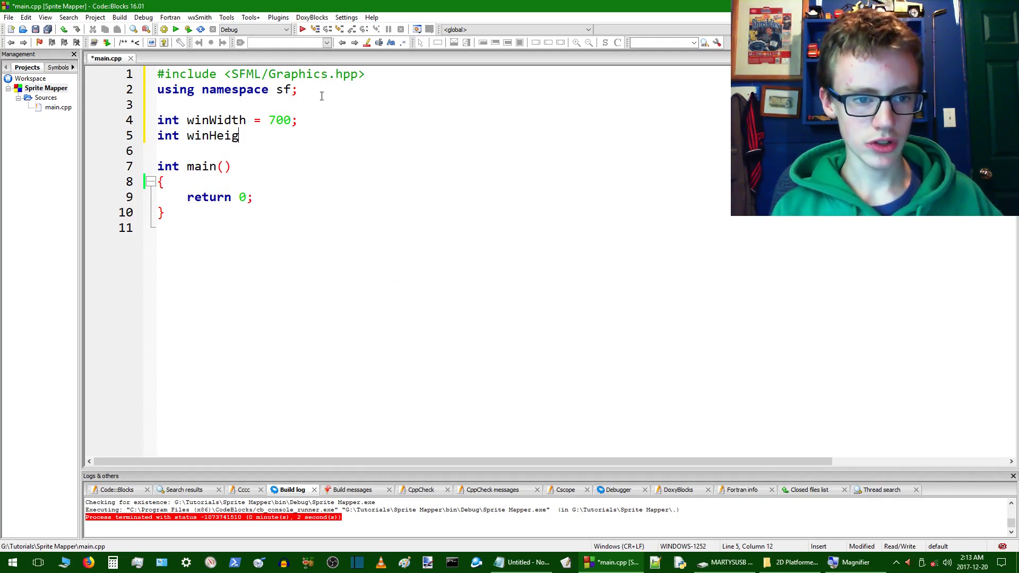
pyautogui.write('ht =')
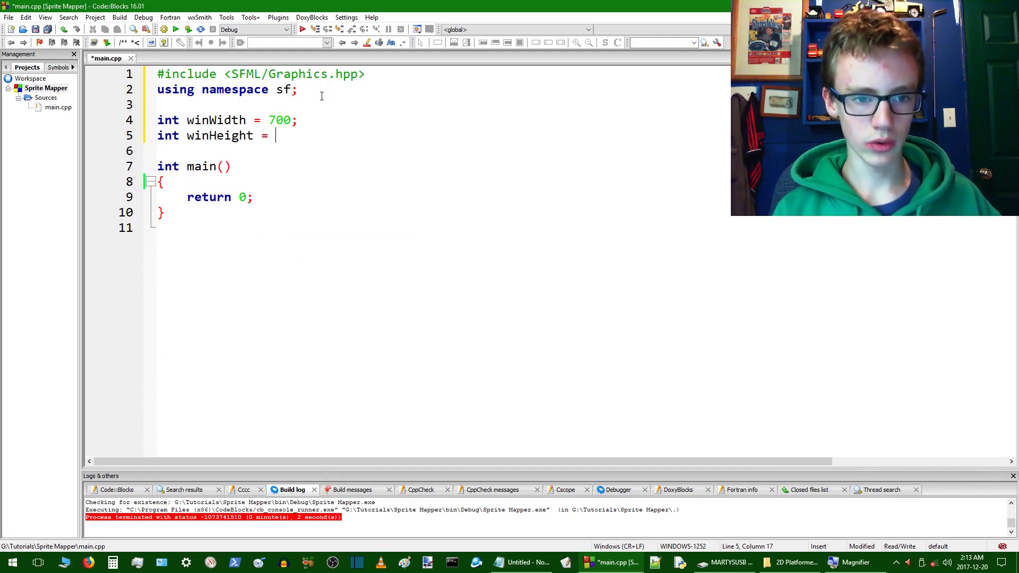
pyautogui.write('100')
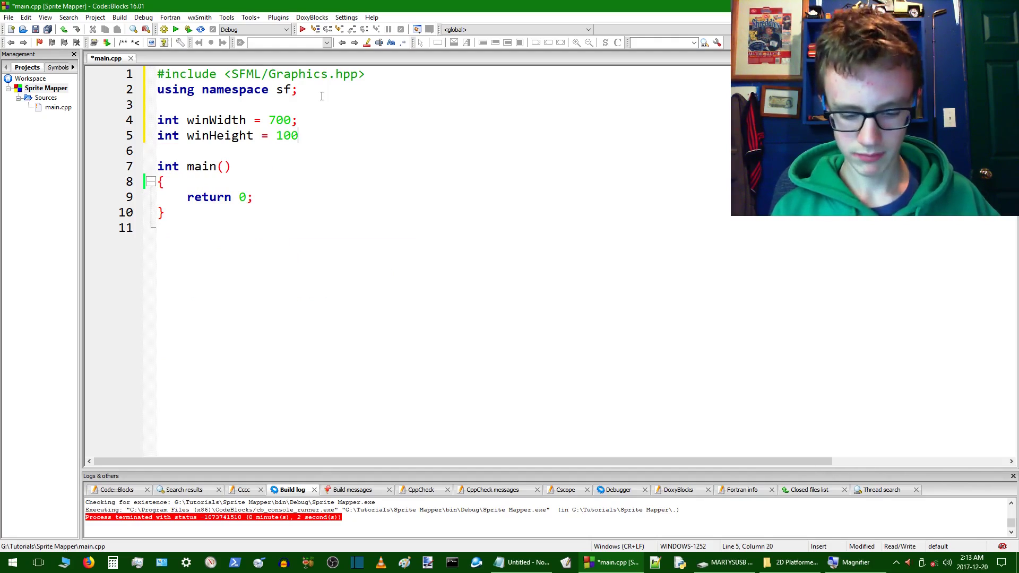
pyautogui.write('0;')
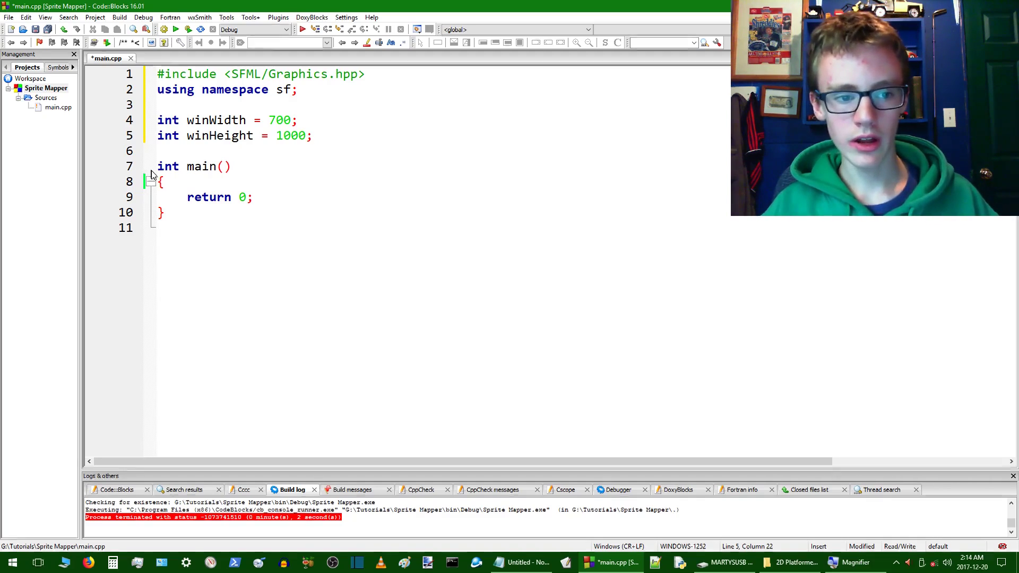
# Join main's brace to its line and declare int x, int y and int w = 50
pyautogui.click(162, 180)
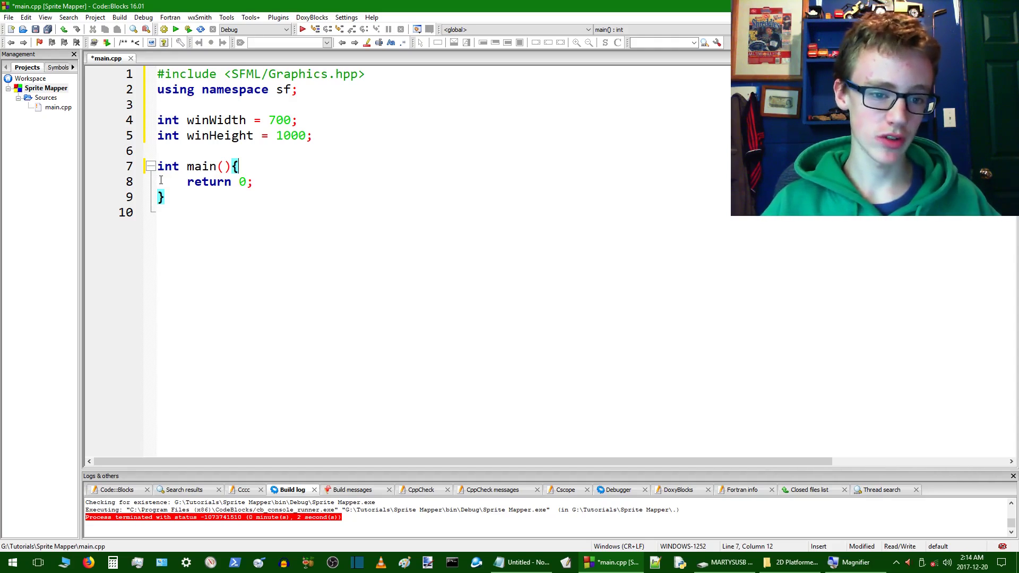
pyautogui.press('Return')
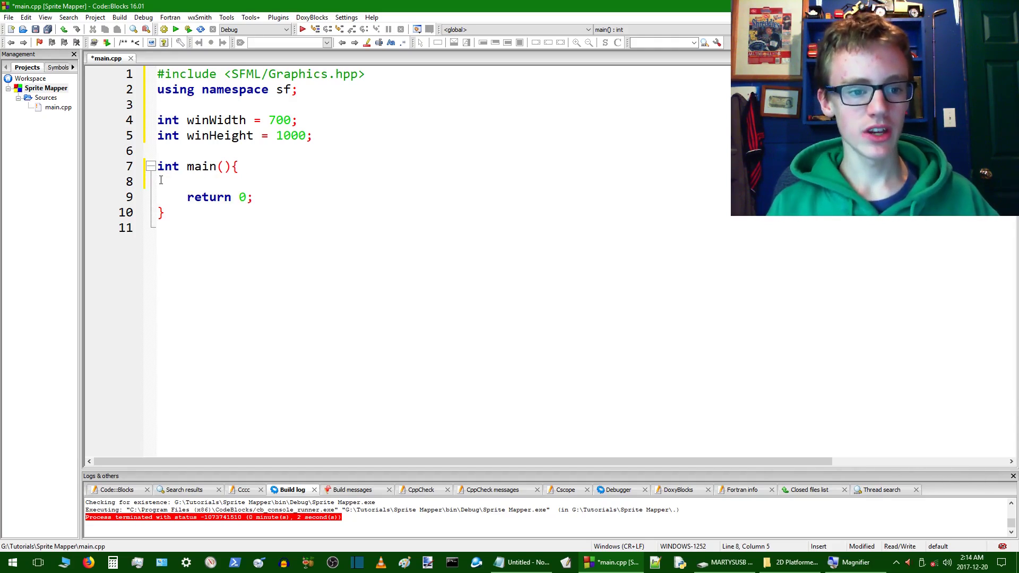
pyautogui.write('int')
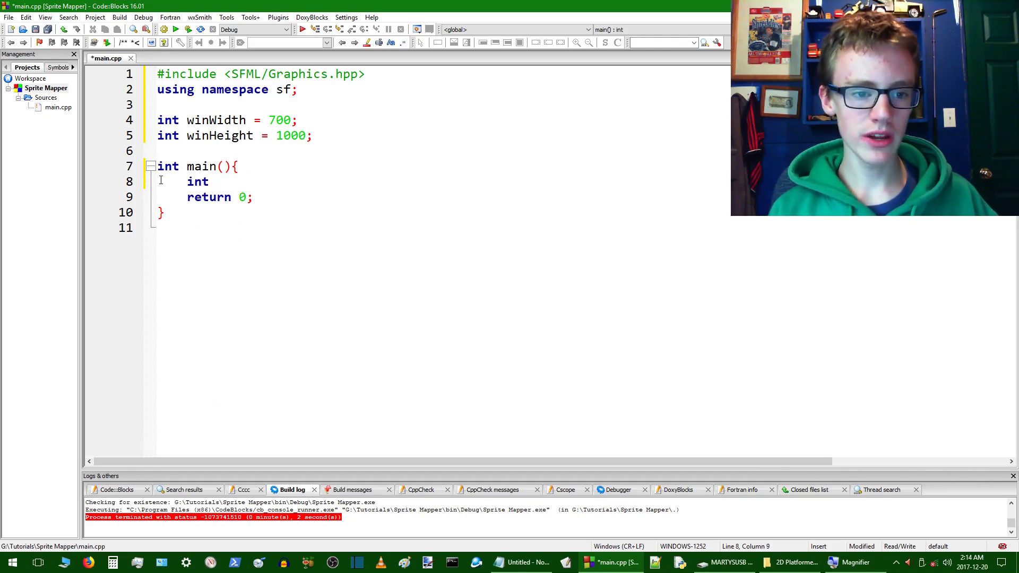
pyautogui.write('x;')
pyautogui.write('i')
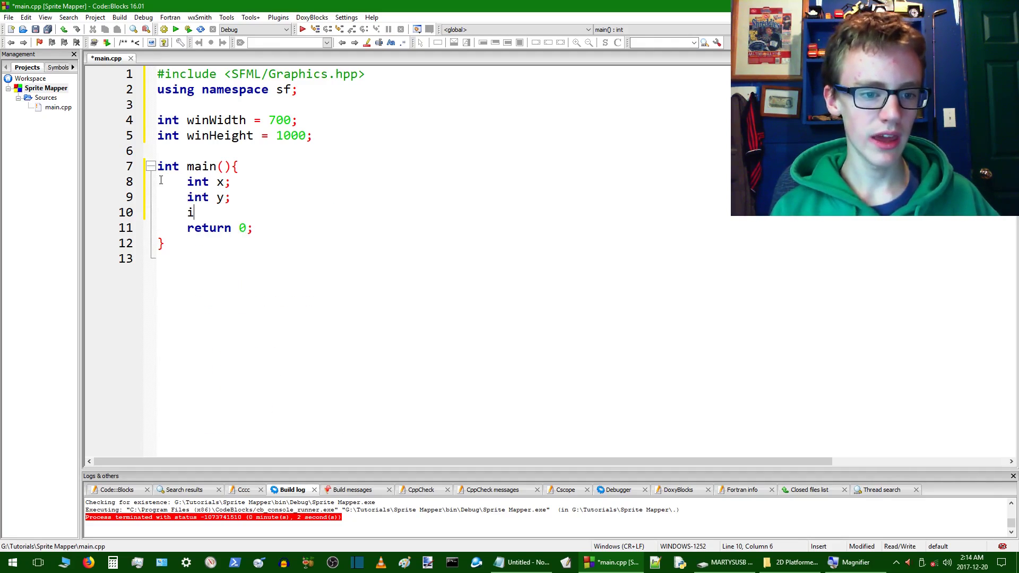
pyautogui.write('nt')
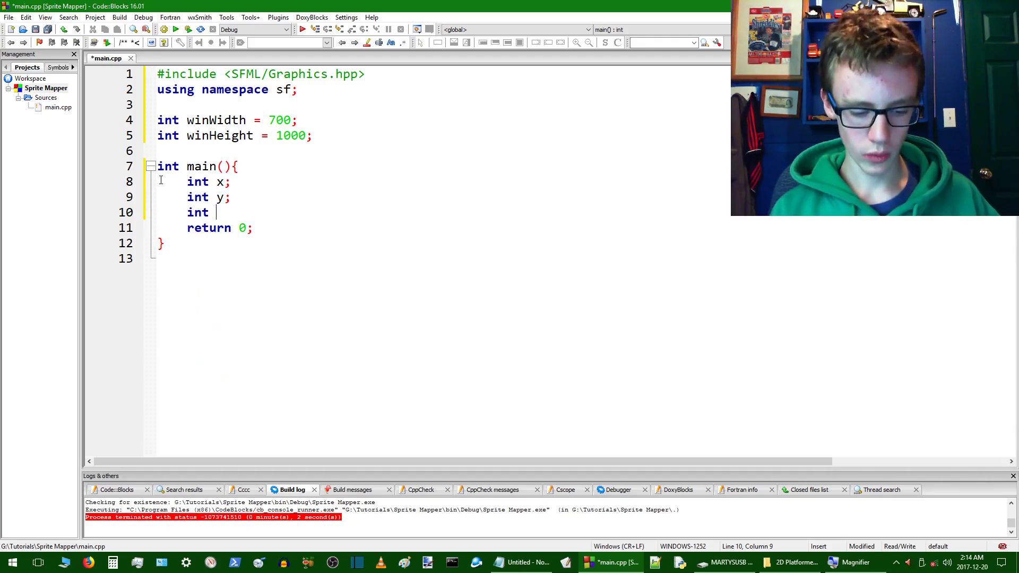
pyautogui.write('w')
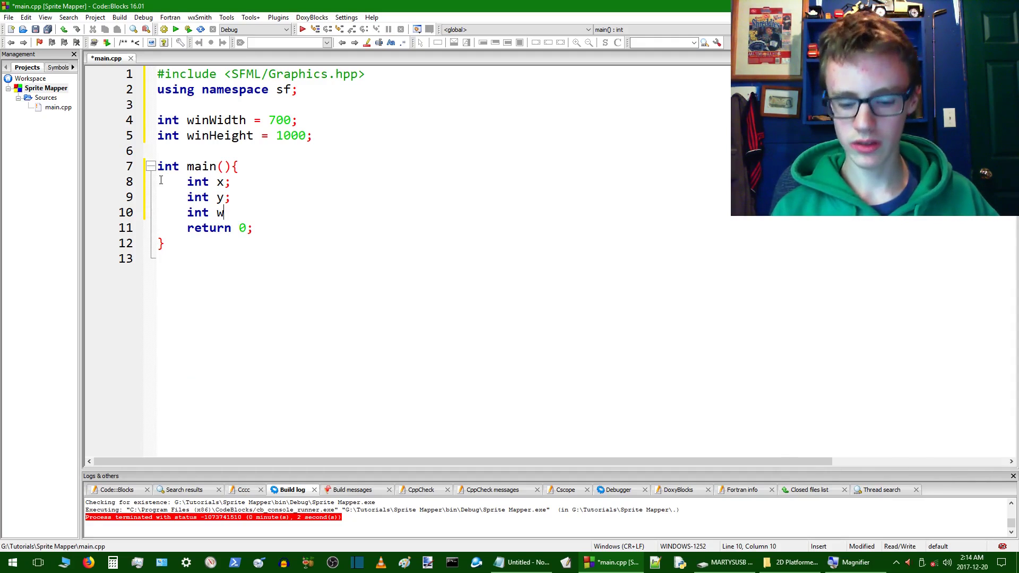
pyautogui.write('=')
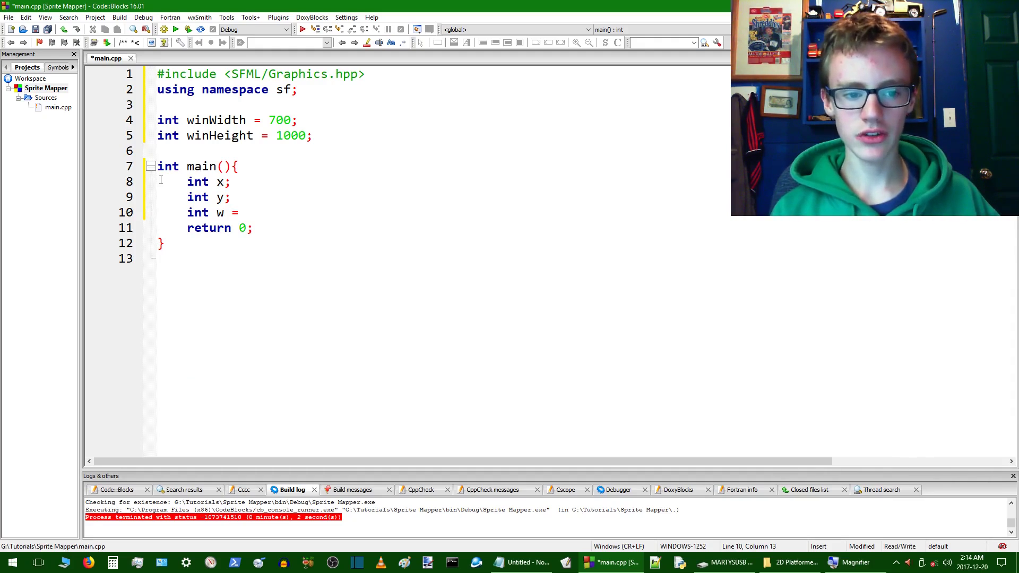
pyautogui.write('50;')
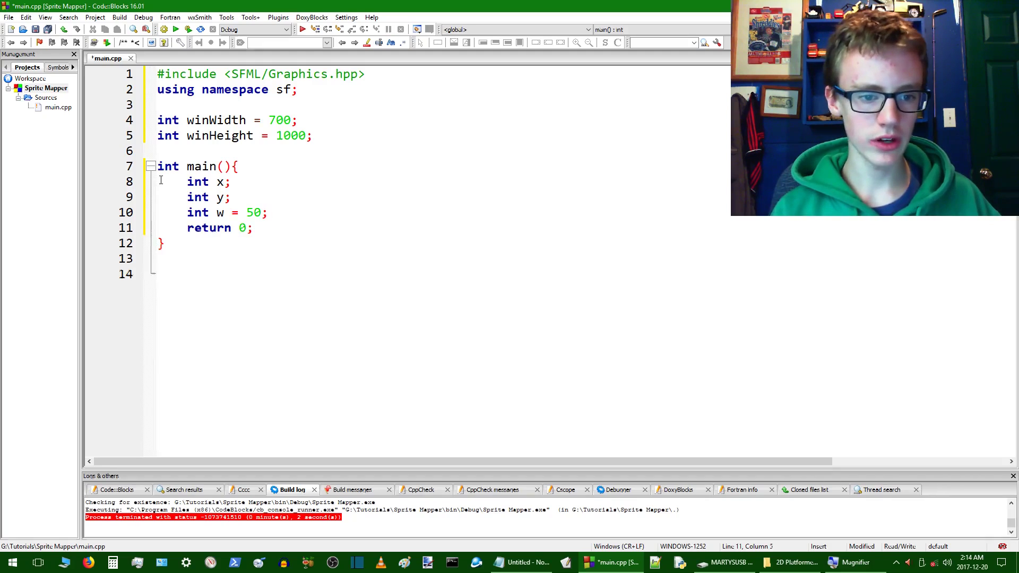
# Declare int h = 50 and begin a RenderWindow declaration
pyautogui.write('int')
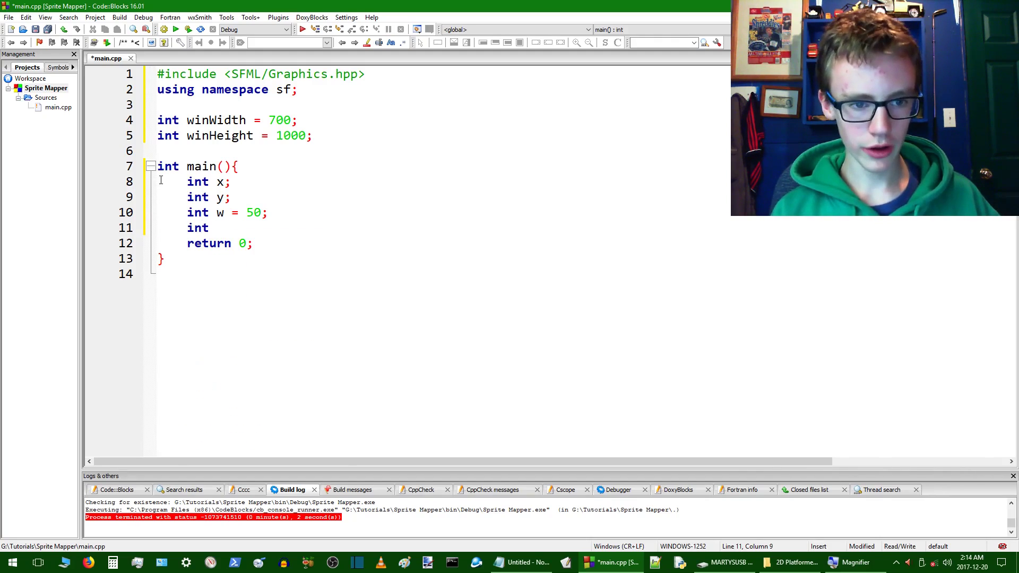
pyautogui.write('h=')
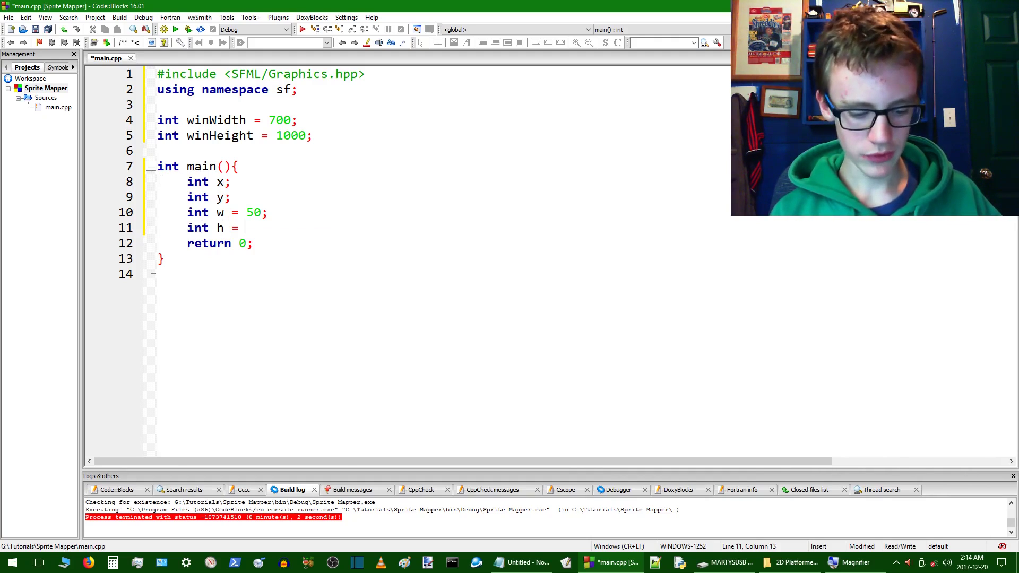
pyautogui.write('50;')
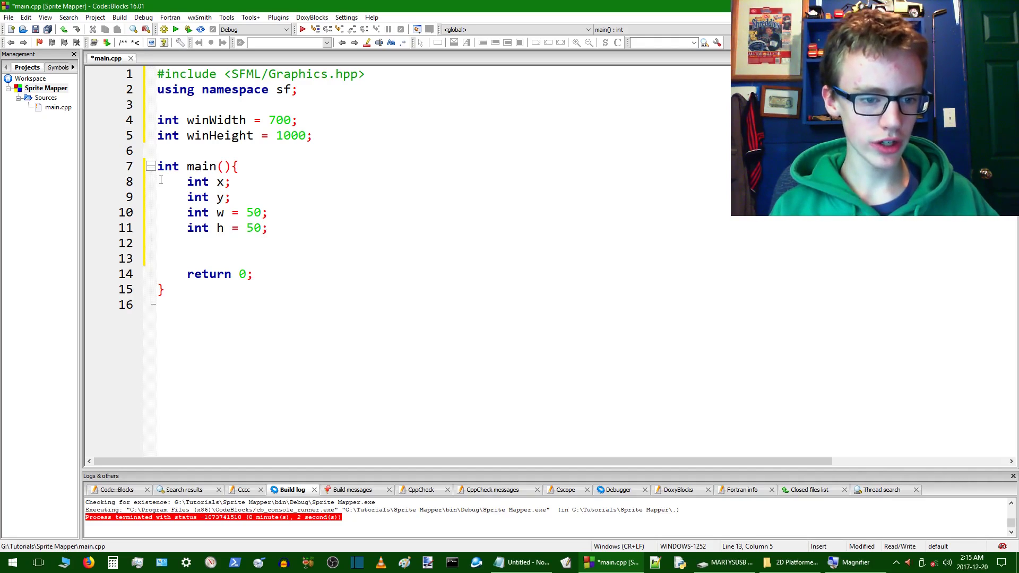
pyautogui.write('Ren')
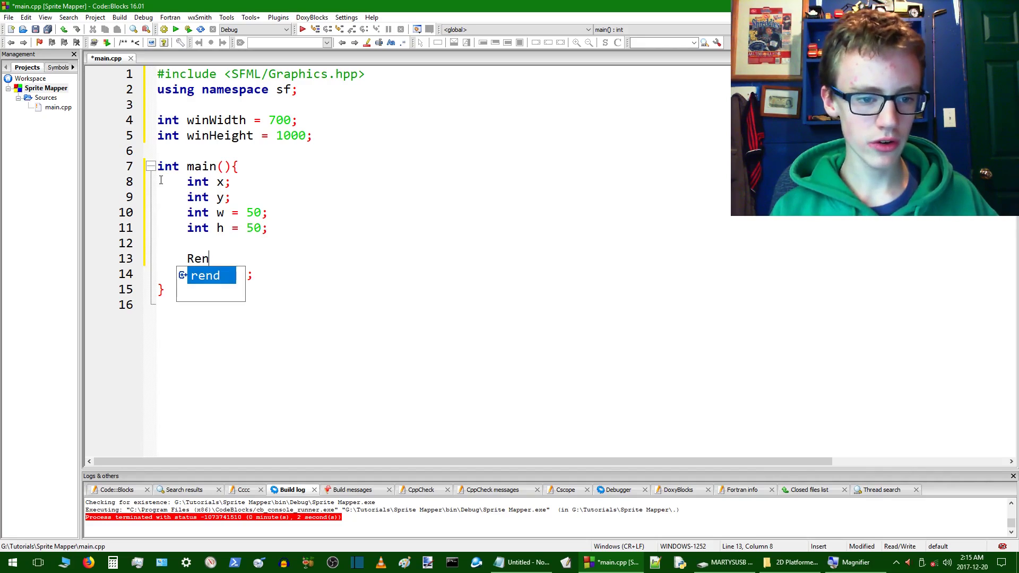
pyautogui.write('RenderWindow')
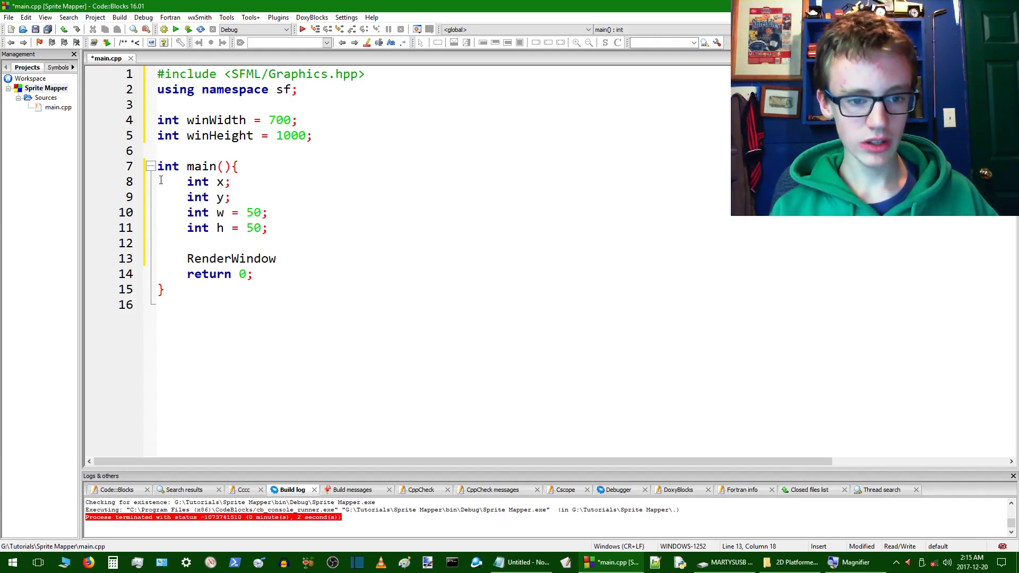
# Declare RenderWindow window built from Video(winWidth,winHeight)
pyautogui.write('window')
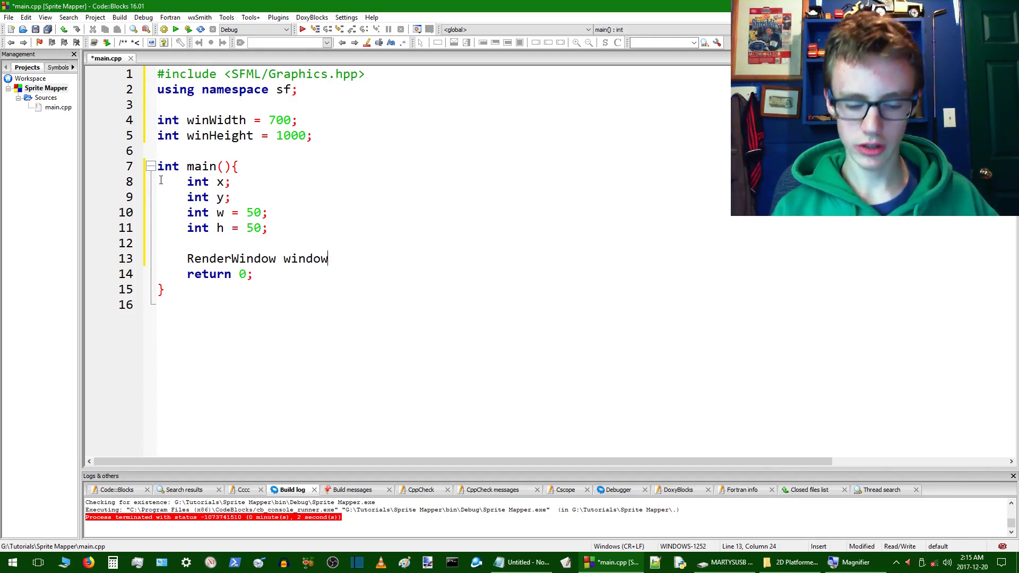
pyautogui.write('()')
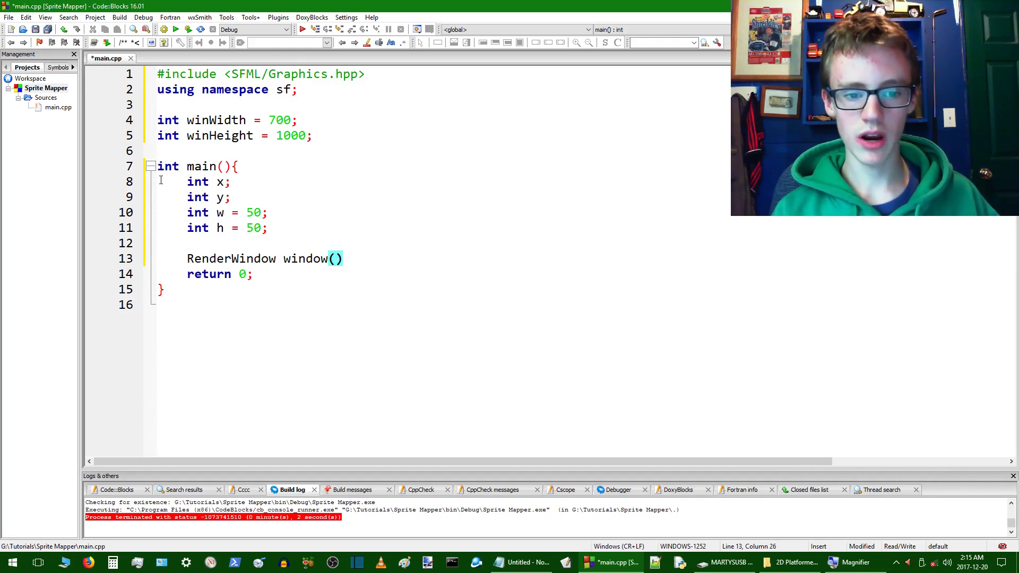
pyautogui.write(';')
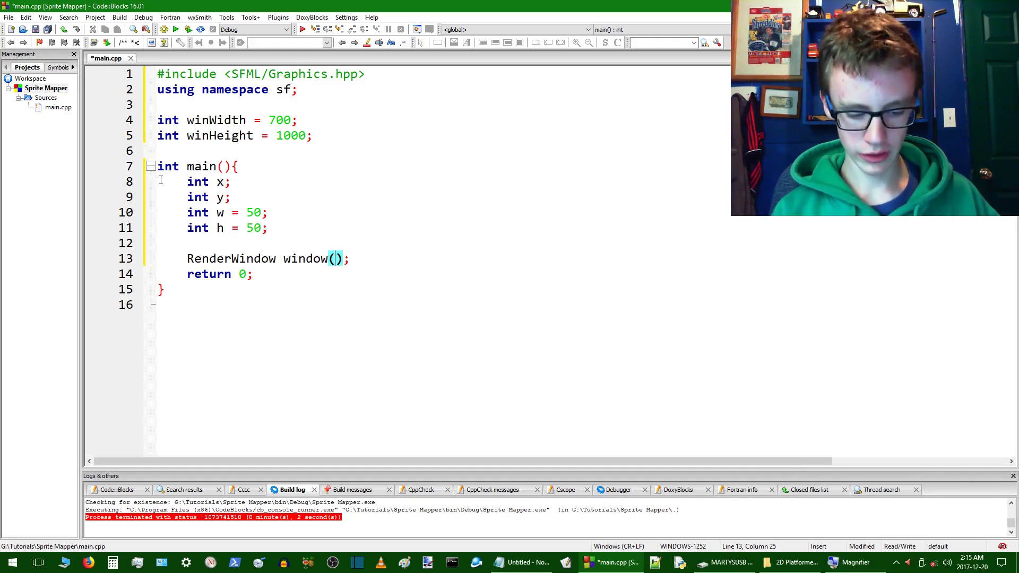
pyautogui.write('Video')
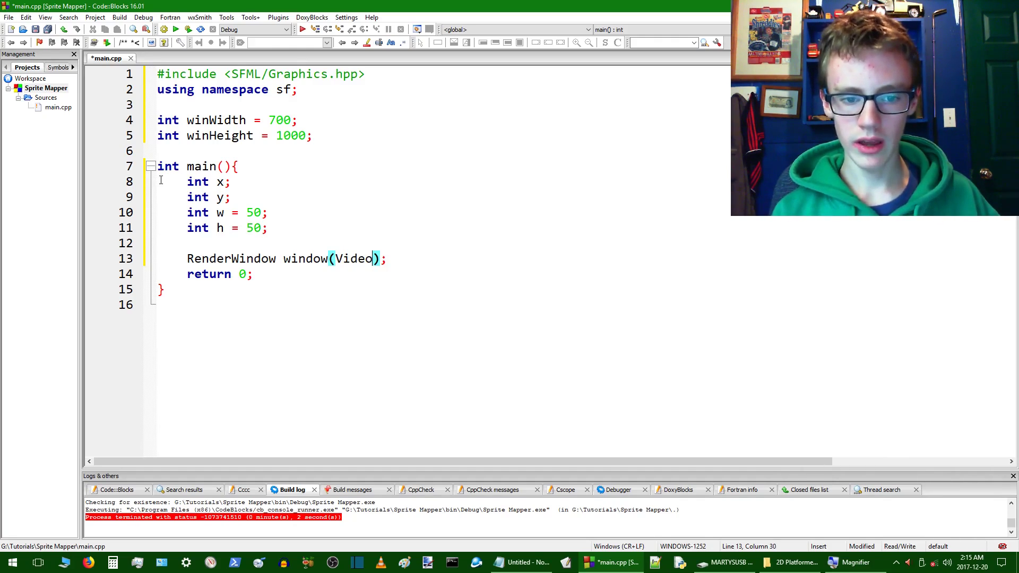
pyautogui.write('()')
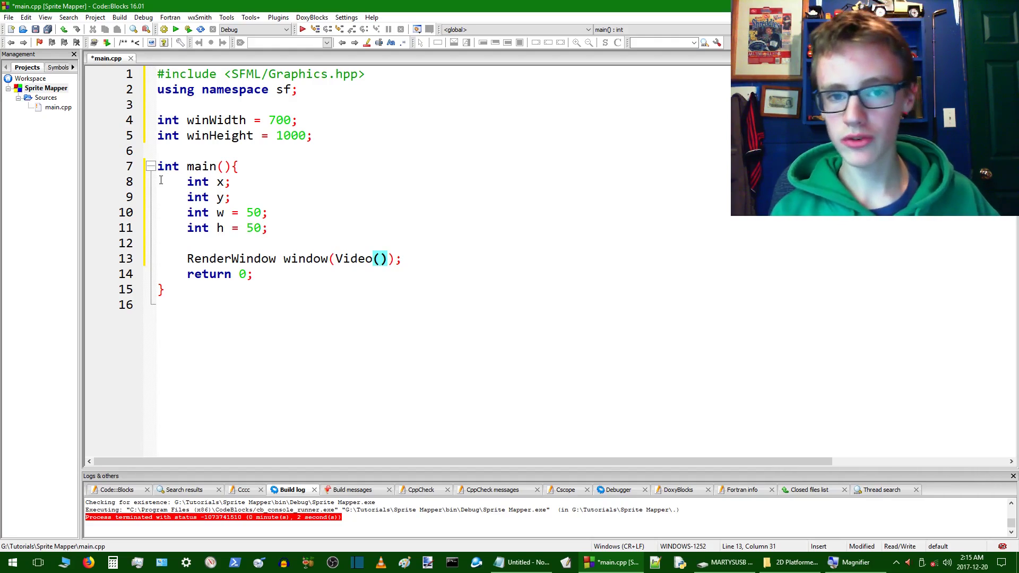
pyautogui.write('winWidth')
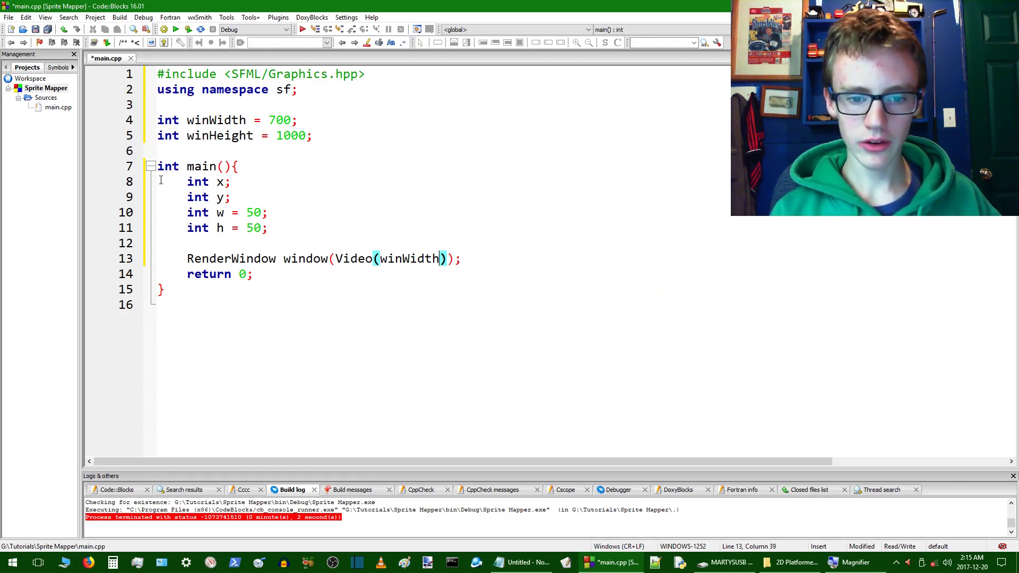
pyautogui.write(',winHeight')
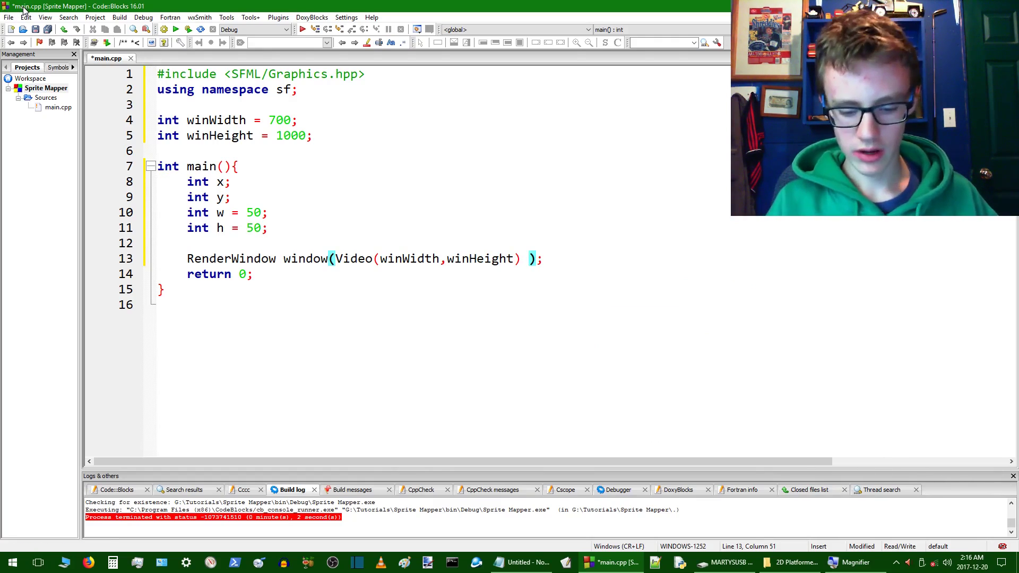
# Give the window the title string "Sprite Mapper"
pyautogui.write('"')
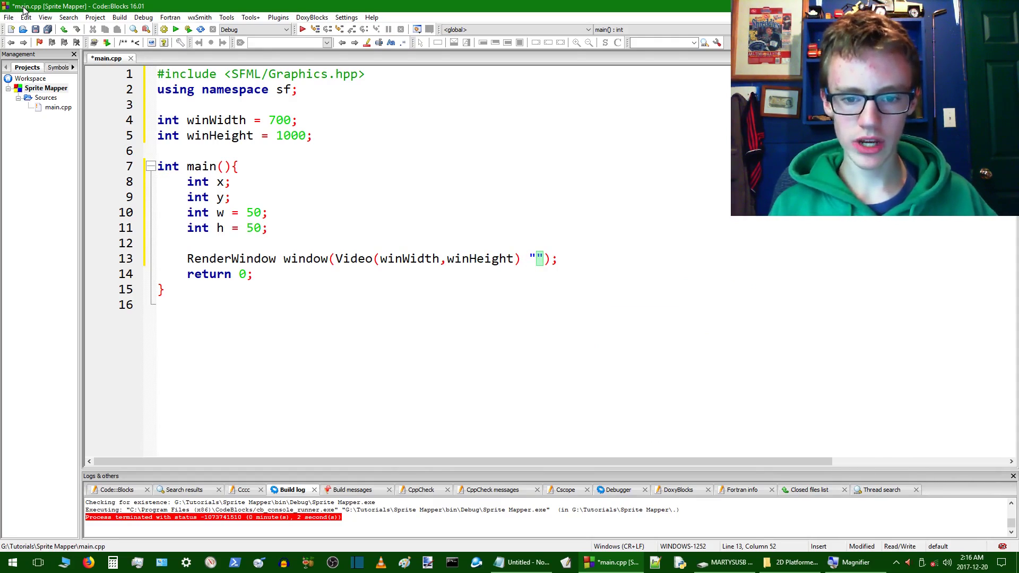
pyautogui.write('Sp')
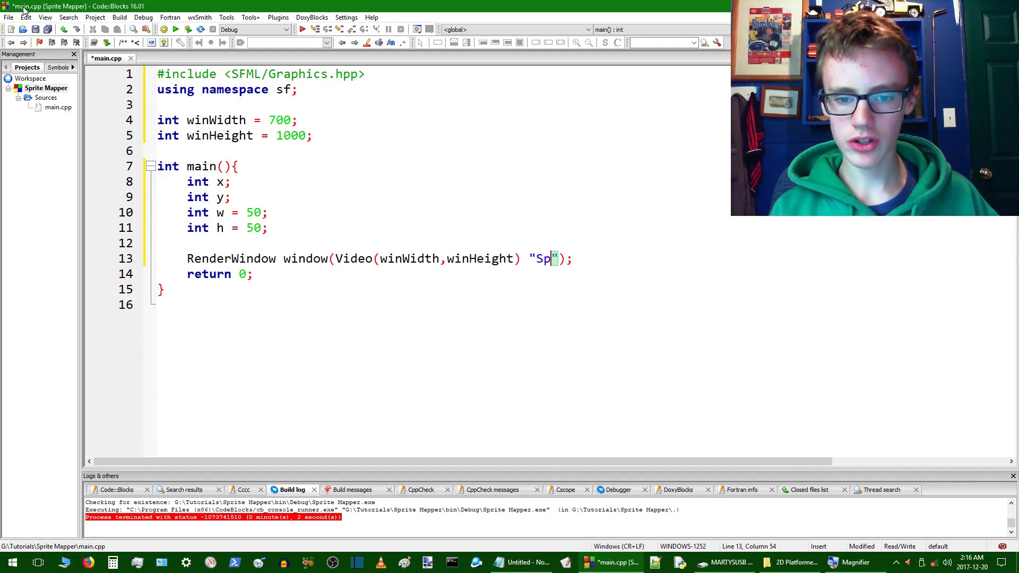
pyautogui.write('rite Mapper')
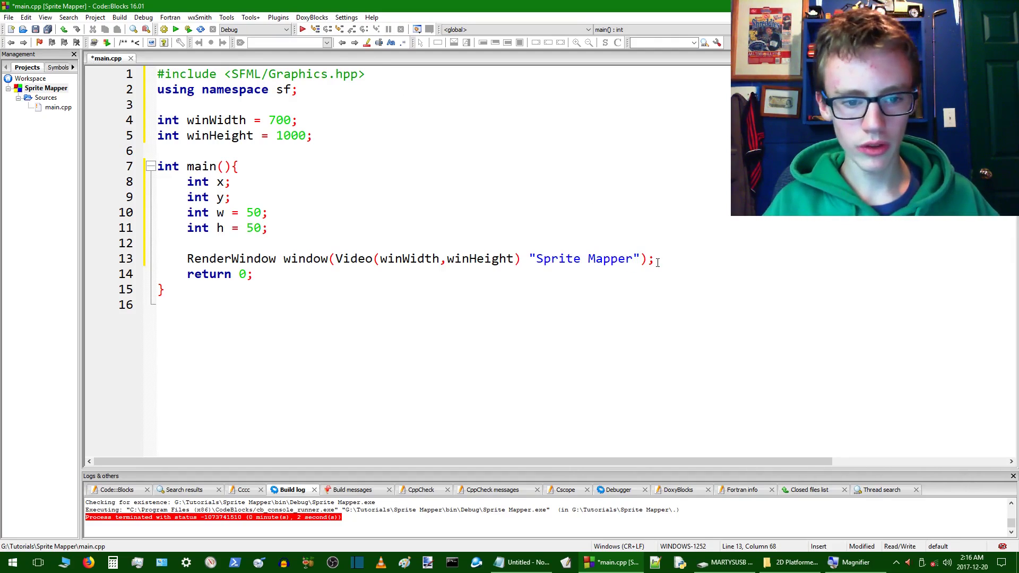
# Add blank lines below the window and declare 'Texture texture;'
pyautogui.press('Return')
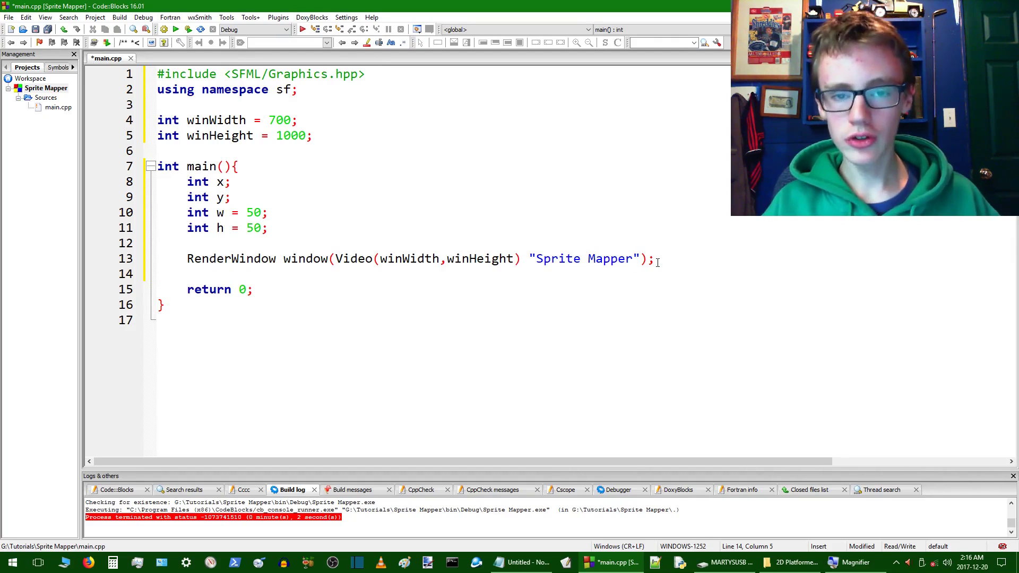
pyautogui.press('Return')
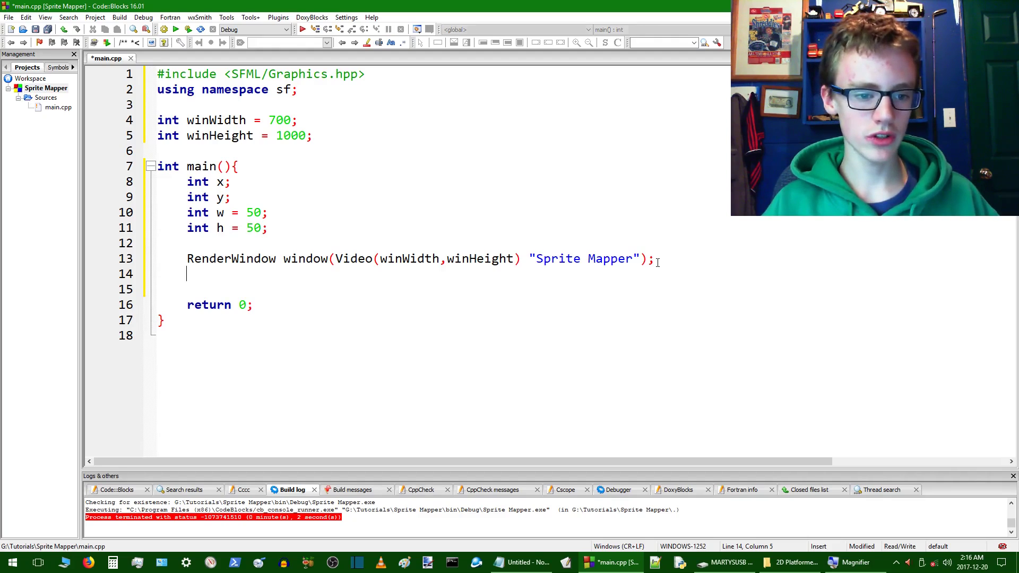
pyautogui.press('Return')
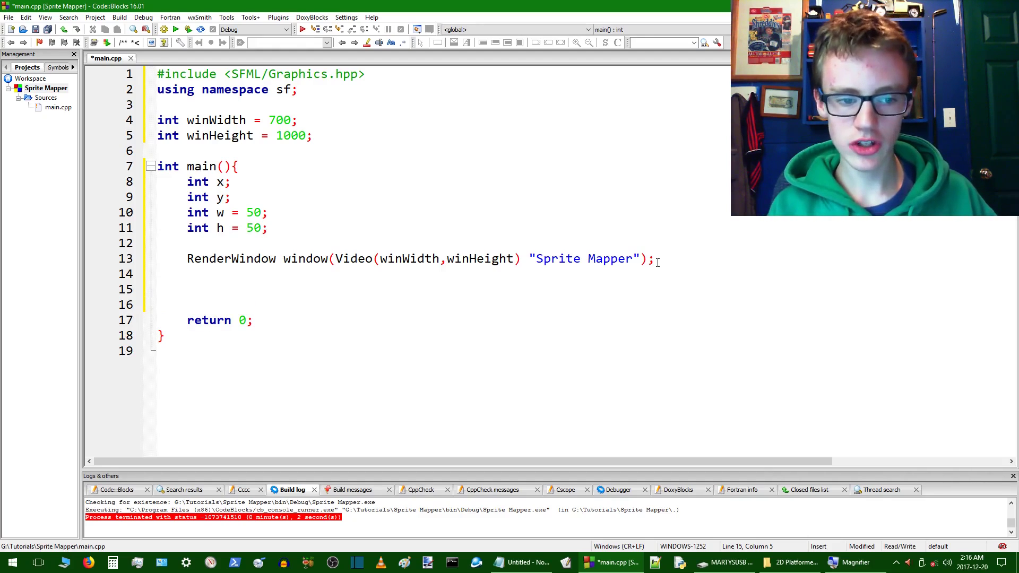
pyautogui.write('Texture')
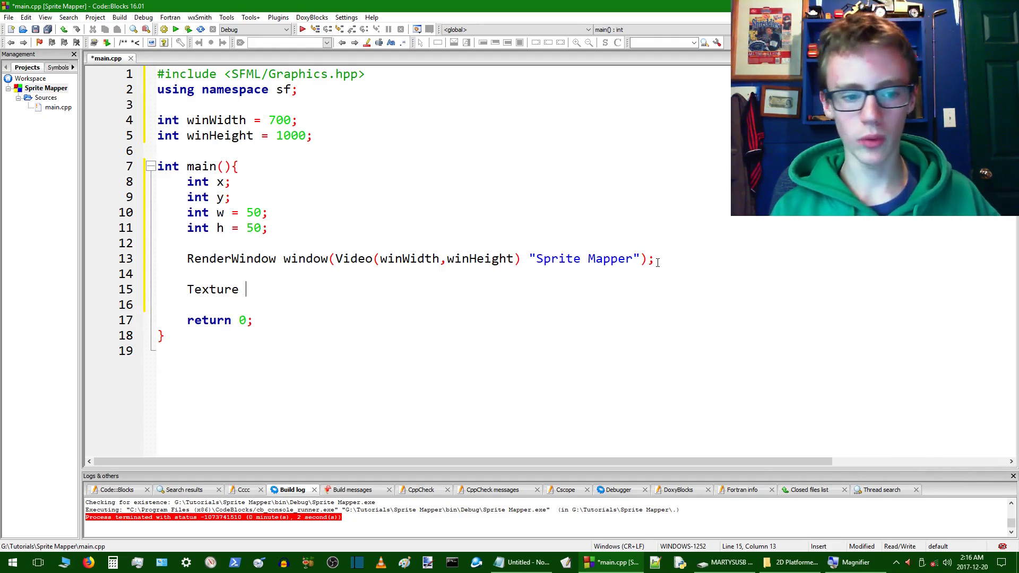
pyautogui.write('text')
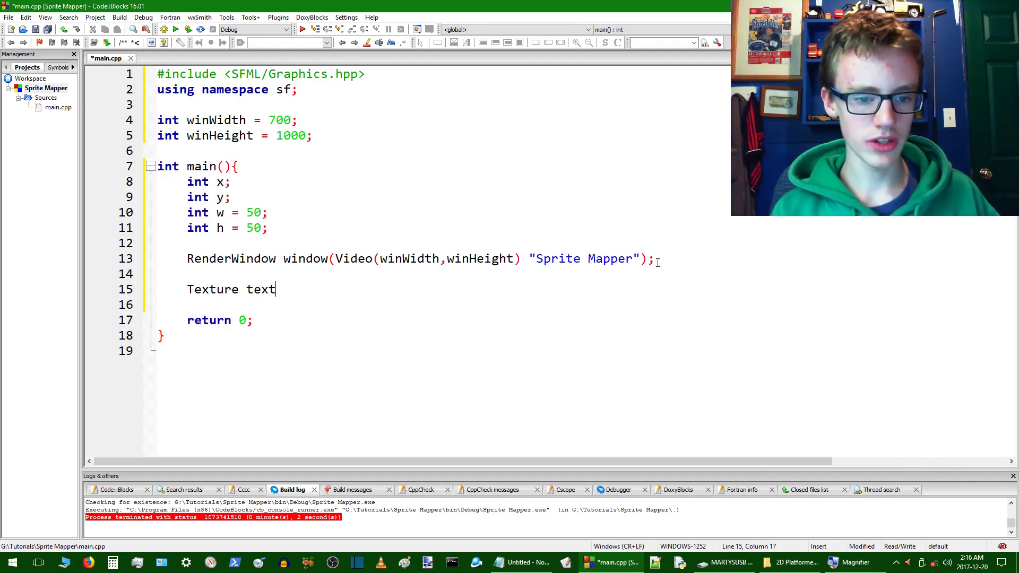
pyautogui.write('ure;')
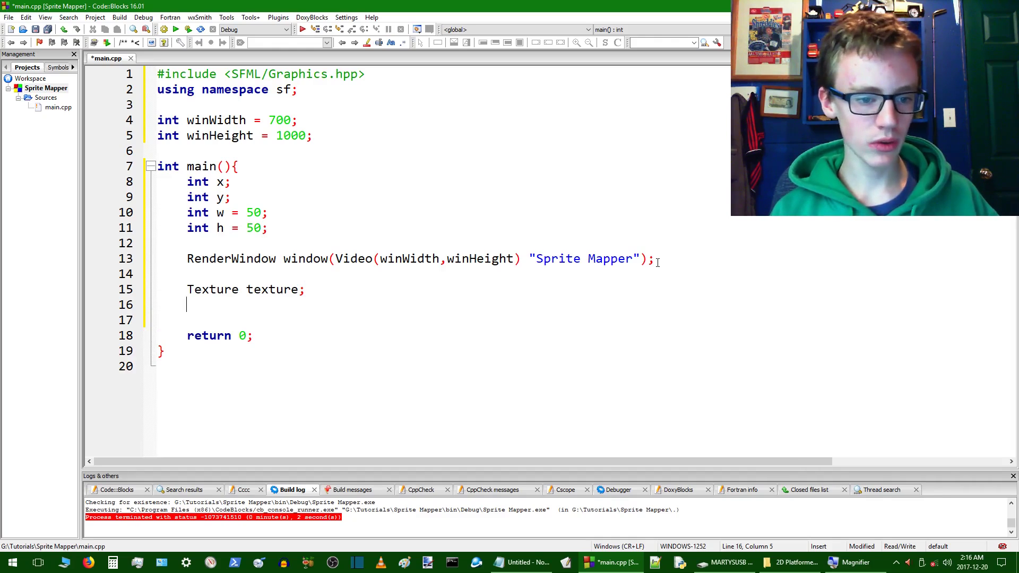
# Call texture.loadFromFile("data/images/spritesheet.png")
pyautogui.write('texture')
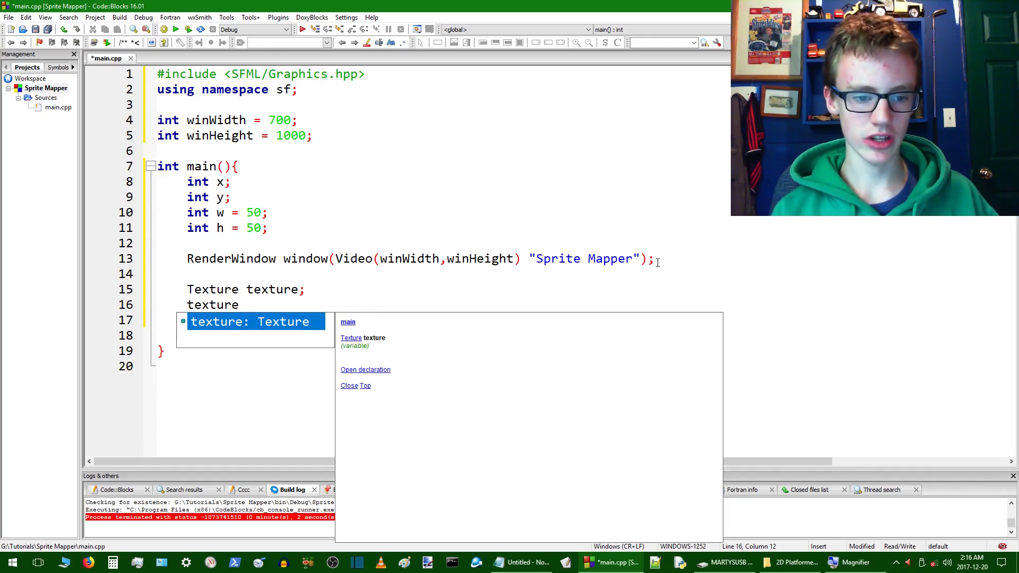
pyautogui.write('.loa')
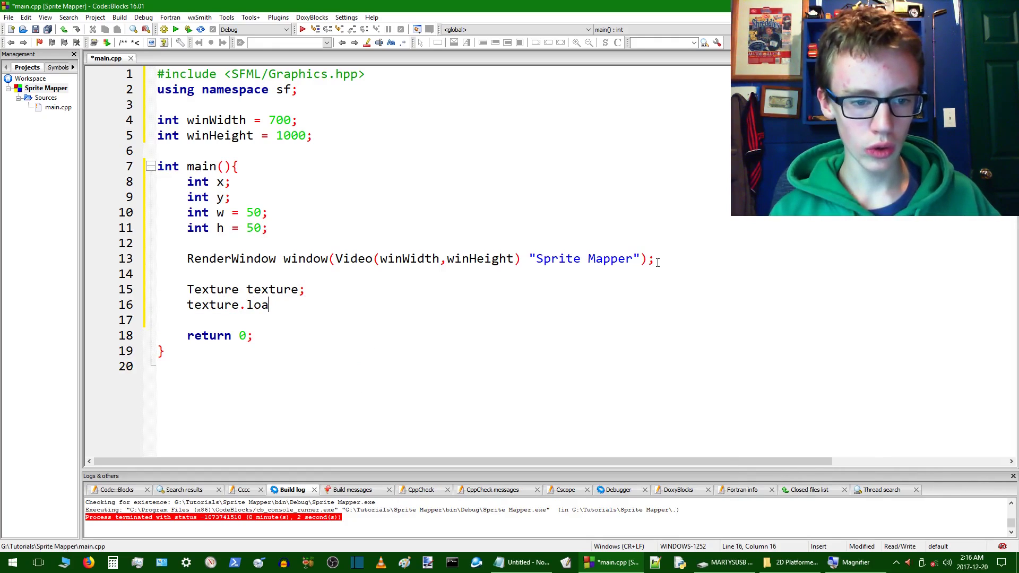
pyautogui.write('dFr')
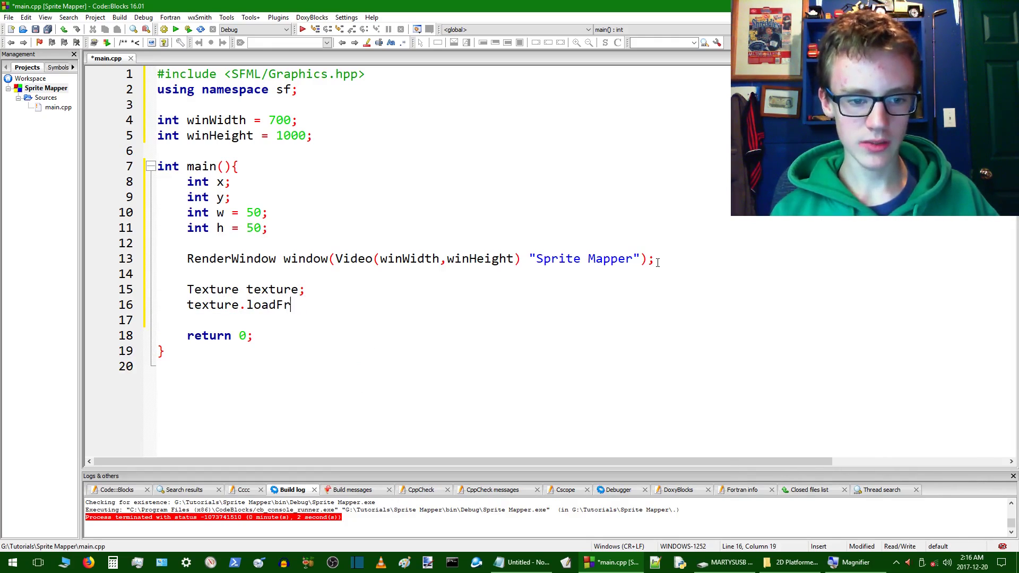
pyautogui.write('omFile')
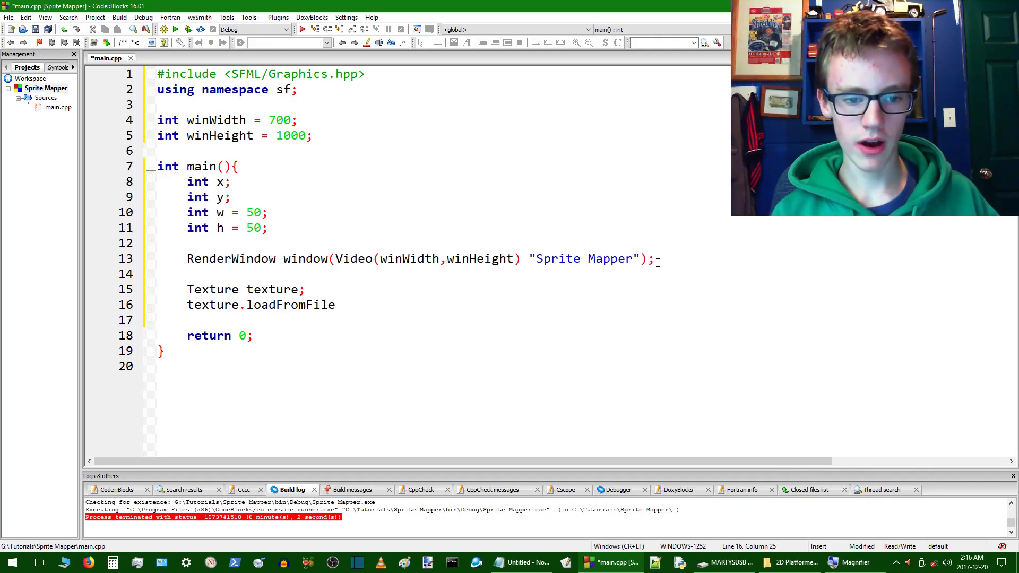
pyautogui.write('()')
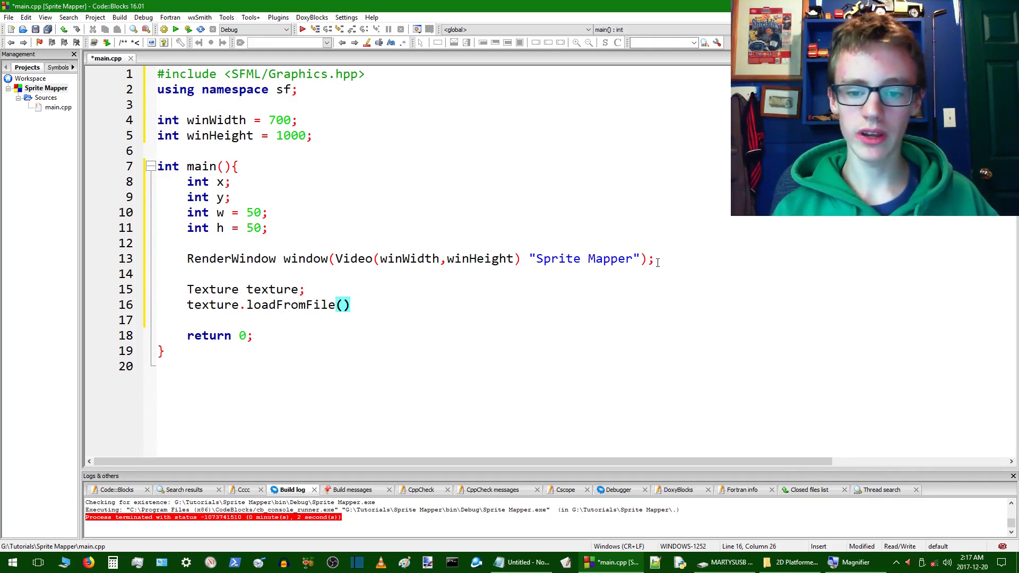
pyautogui.write('""')
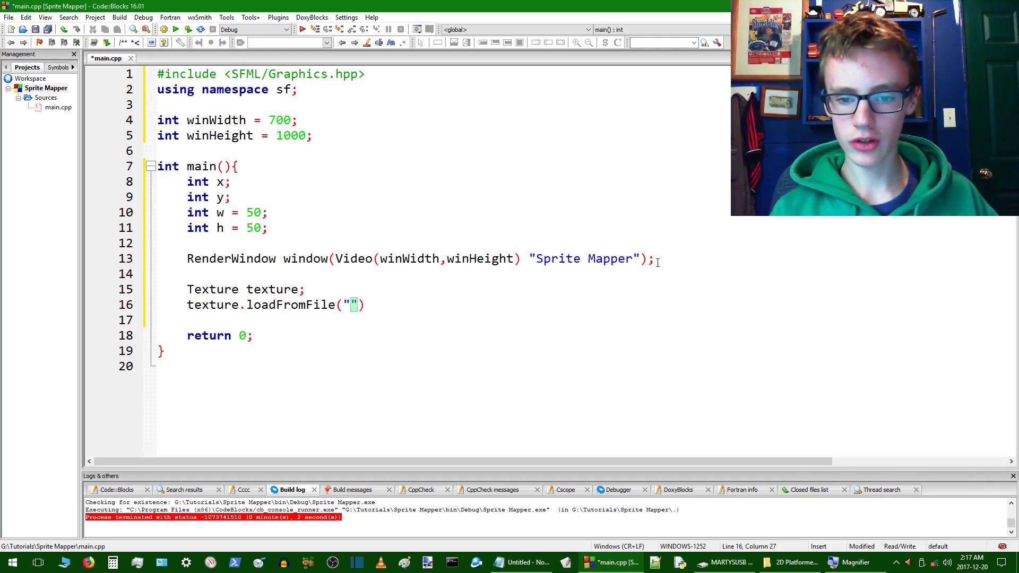
pyautogui.write('dat')
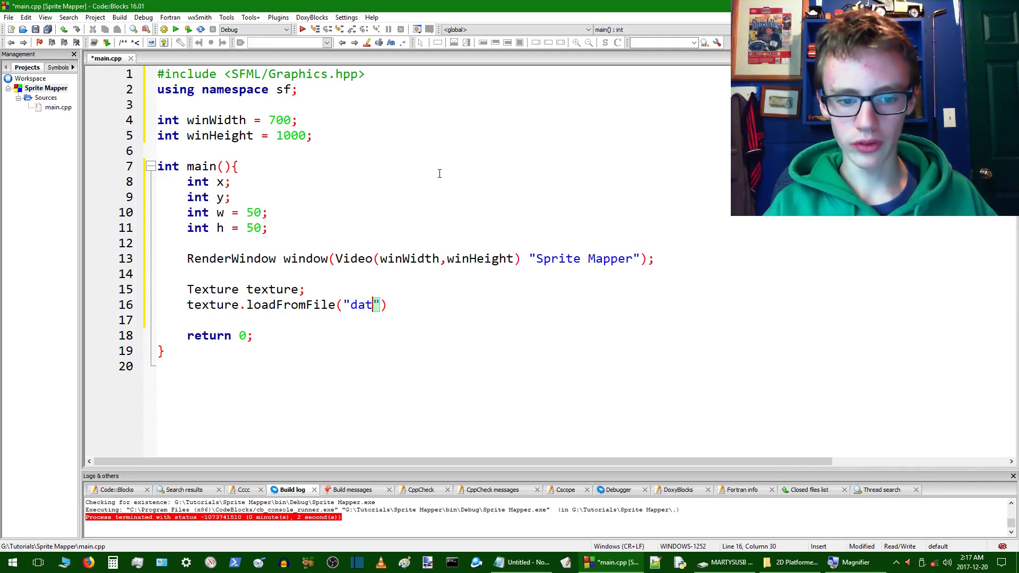
pyautogui.write('a/im')
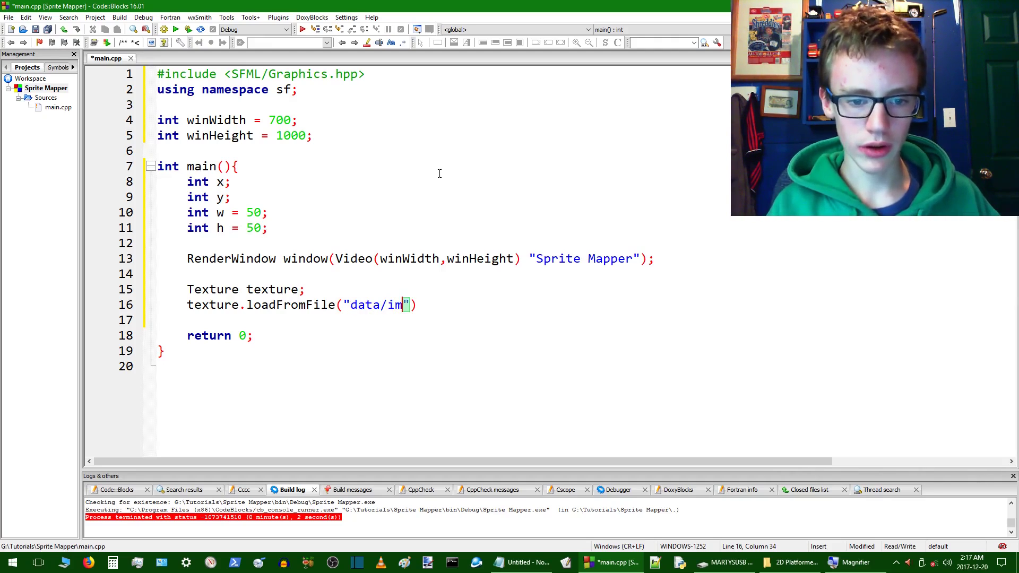
pyautogui.write('ages/')
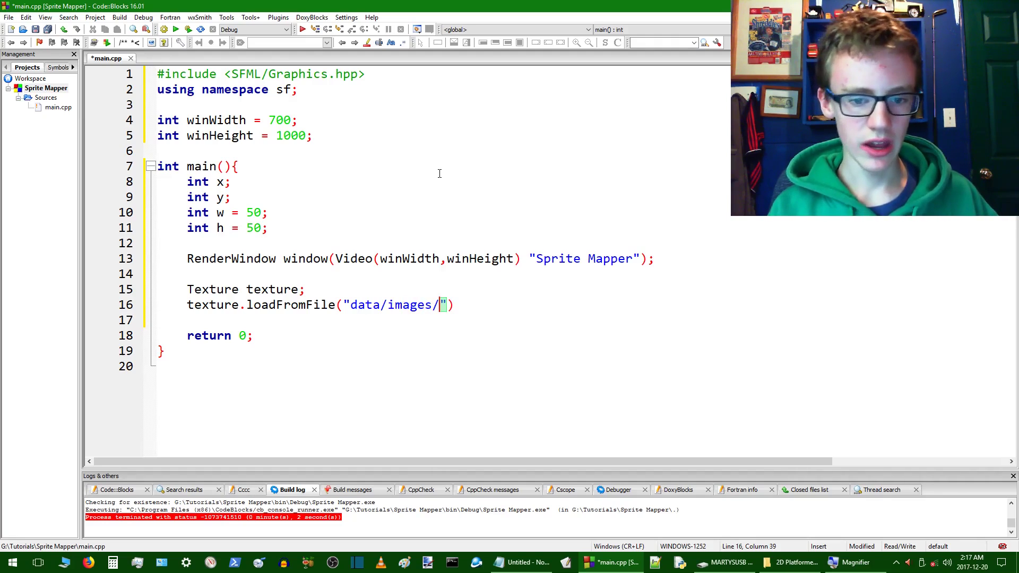
pyautogui.write('s')
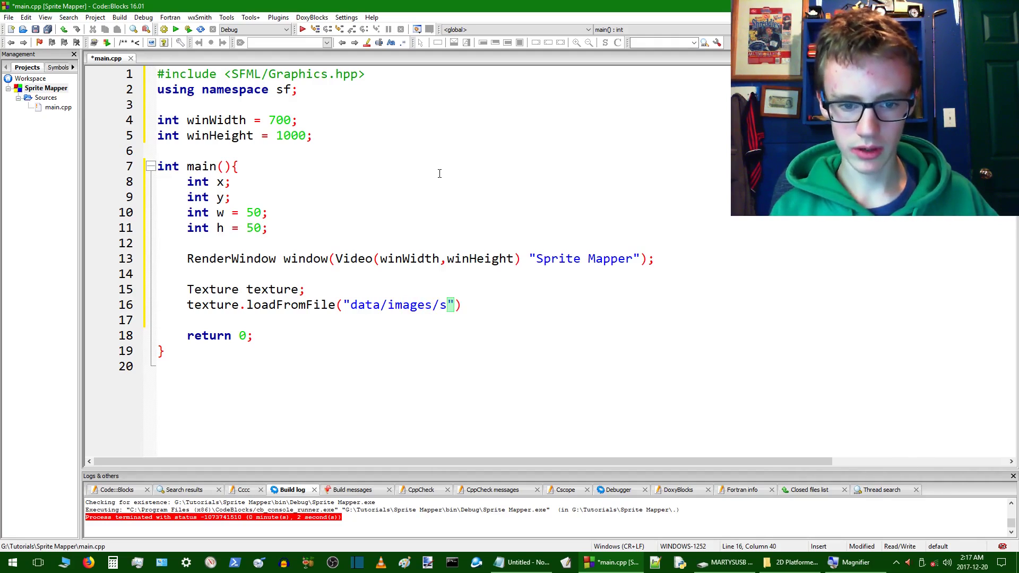
pyautogui.write('prit')
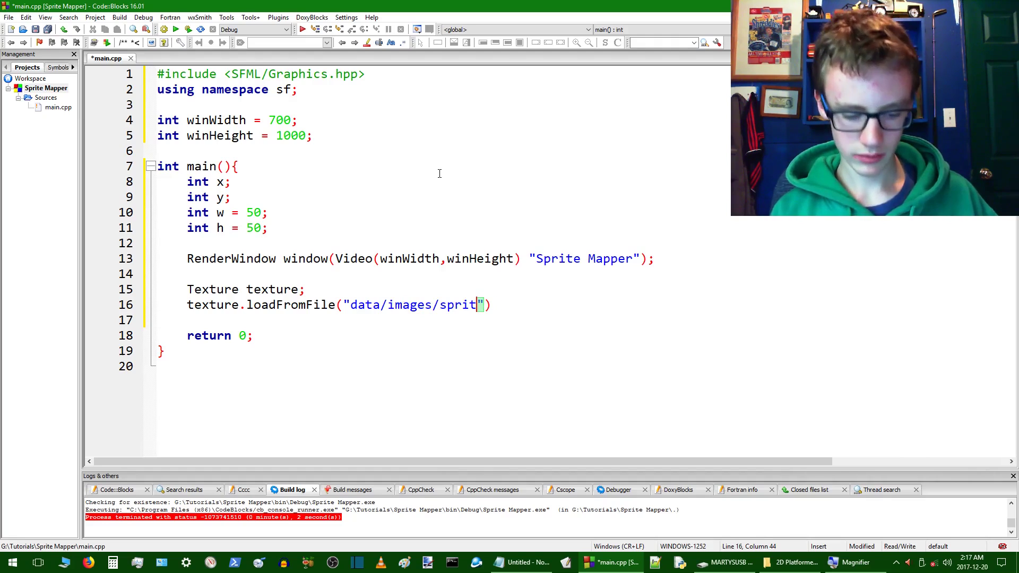
pyautogui.write('esheet')
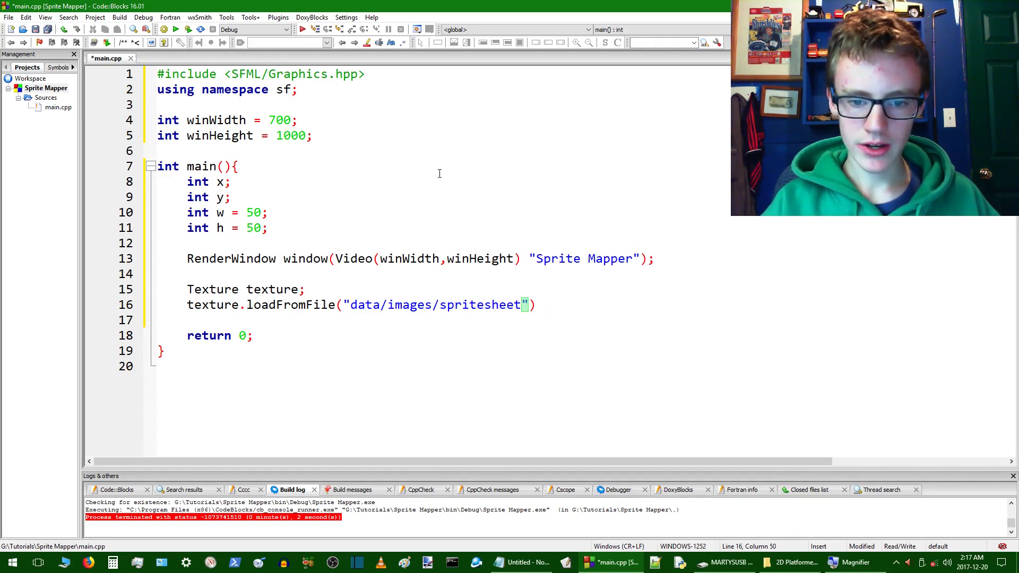
pyautogui.write('.png')
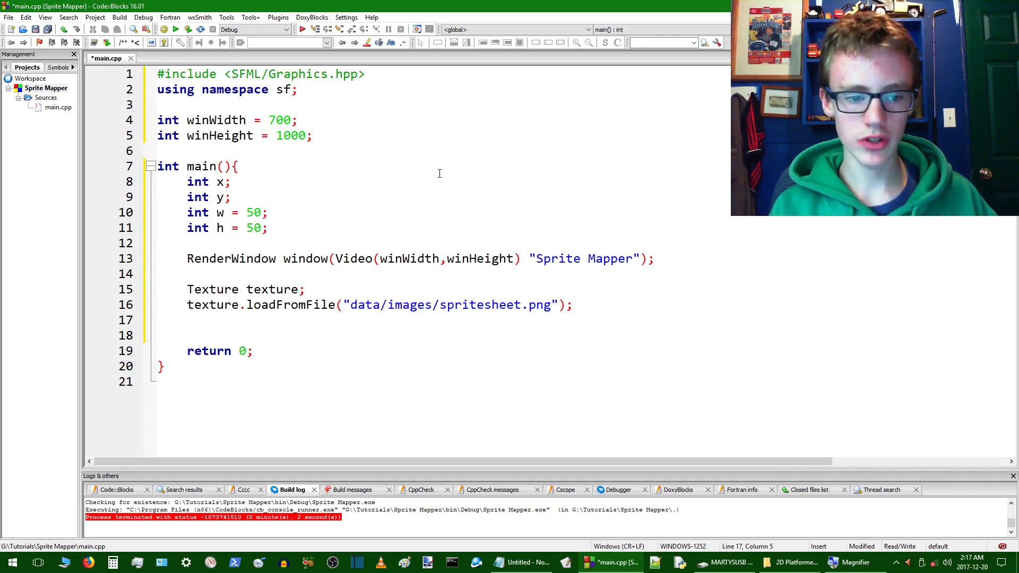
# Declare Sprite spriteSheet(texture), accepting texture from autocomplete
pyautogui.write('Spri')
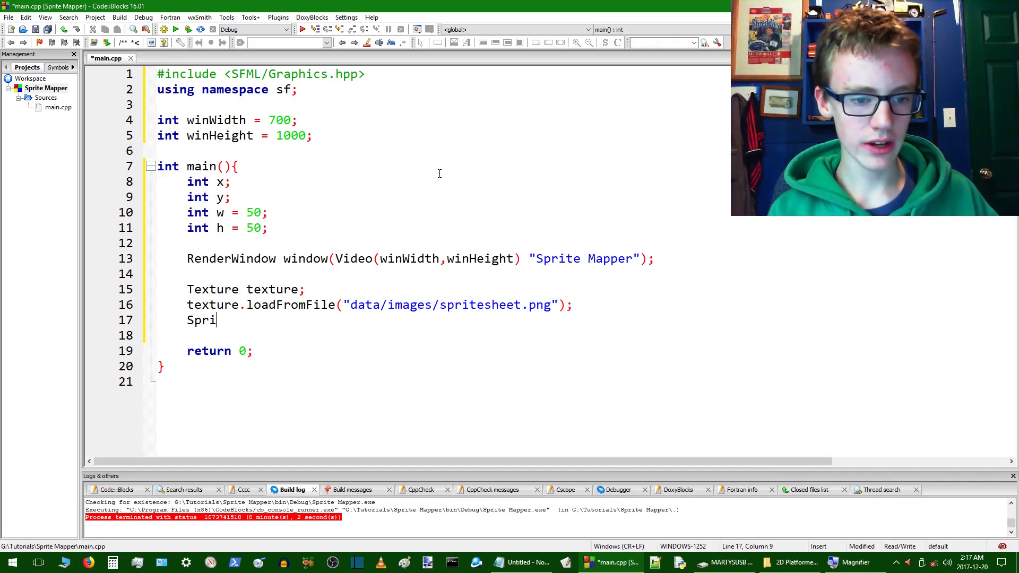
pyautogui.write('te')
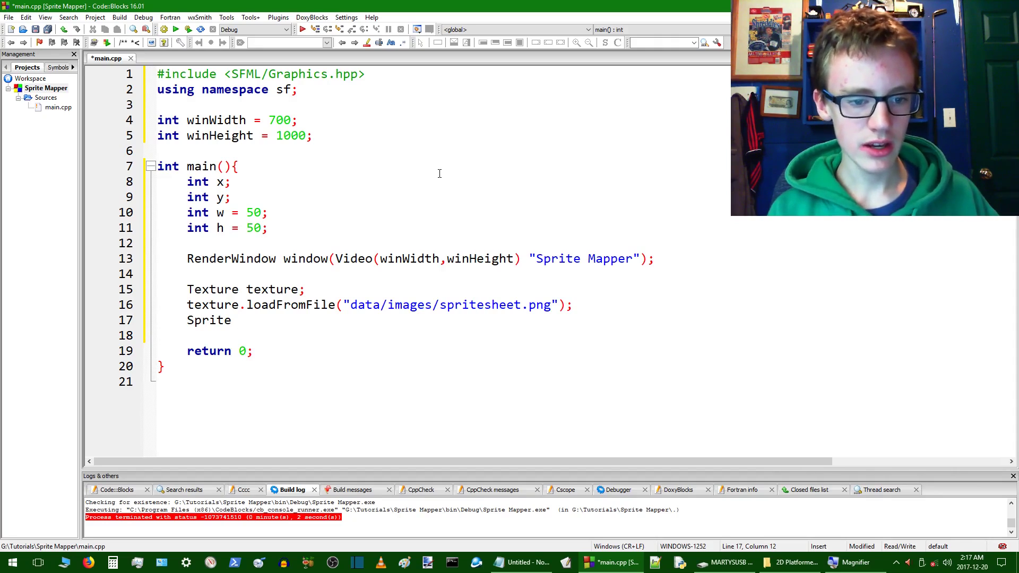
pyautogui.write('sh')
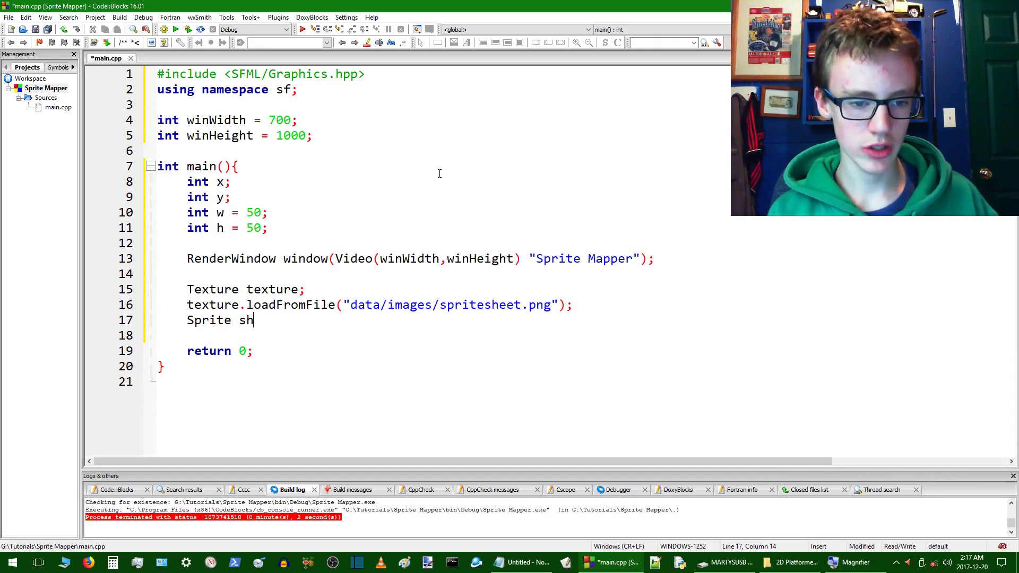
pyautogui.write('prite')
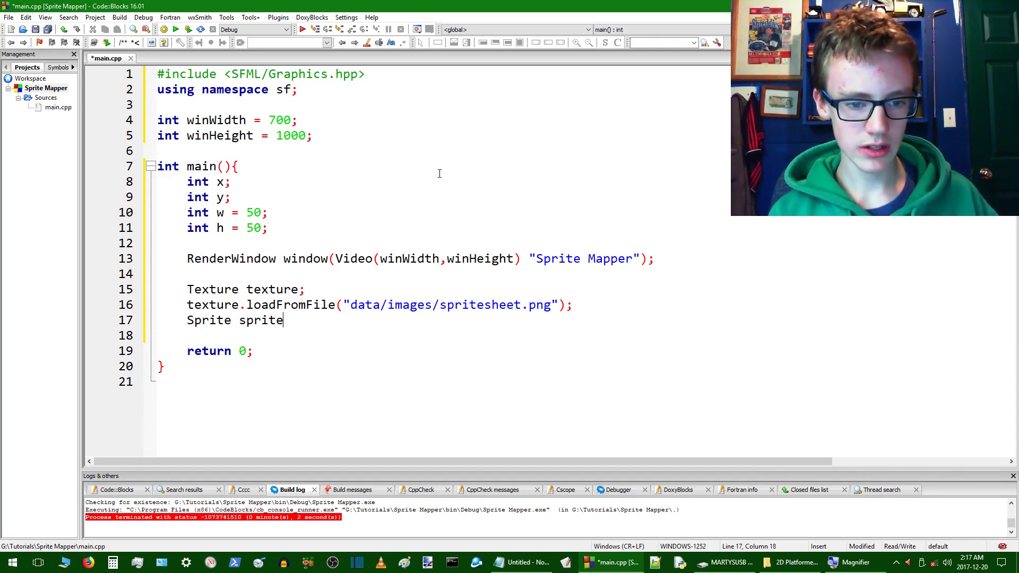
pyautogui.write('Sh')
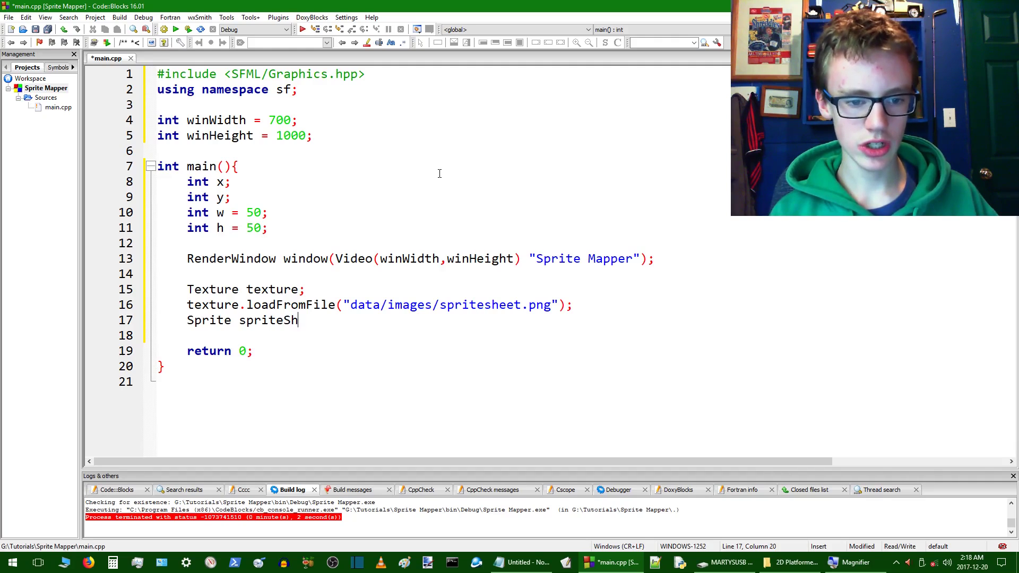
pyautogui.write('eet()')
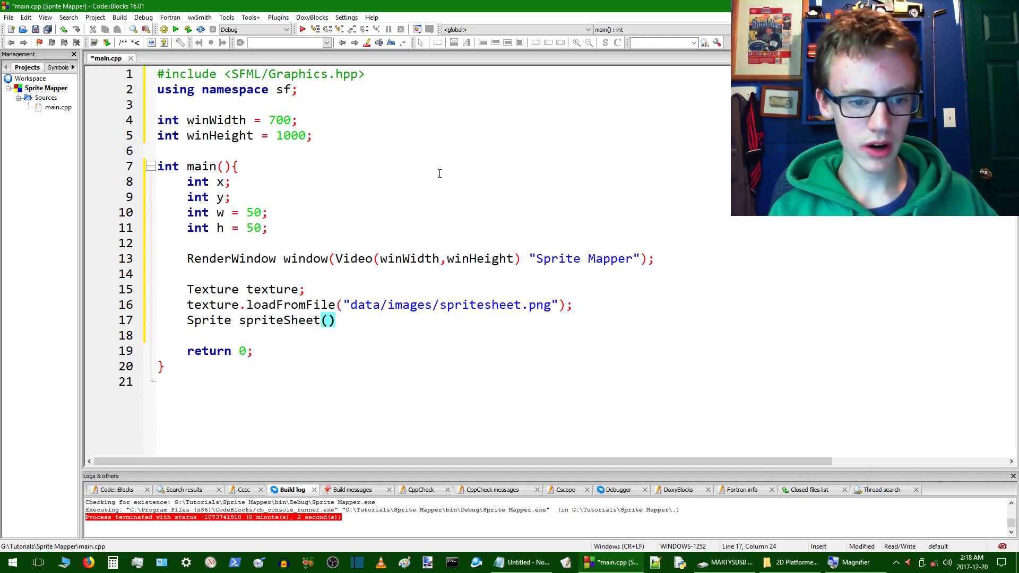
pyautogui.write('tec')
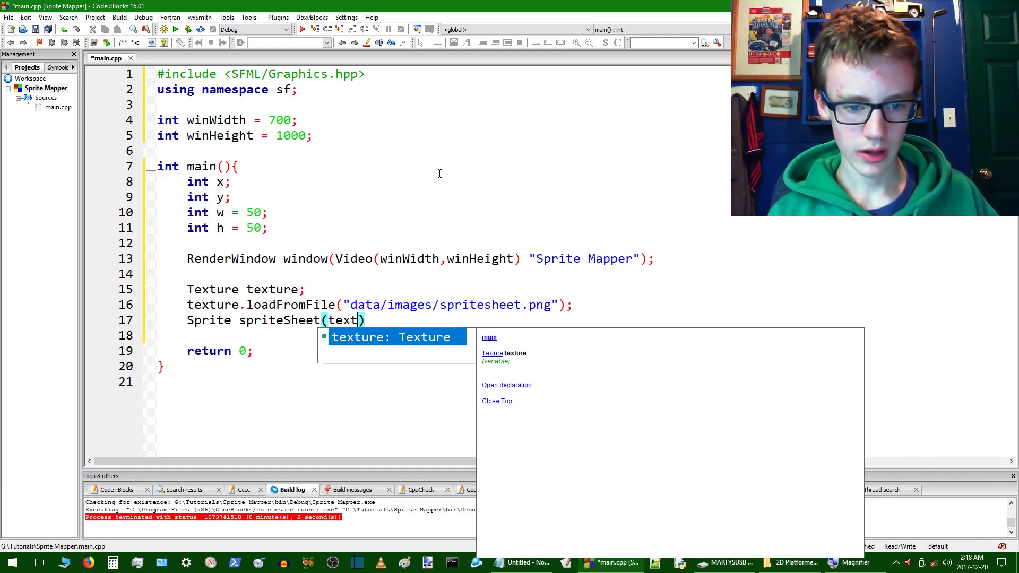
pyautogui.click(395, 336)
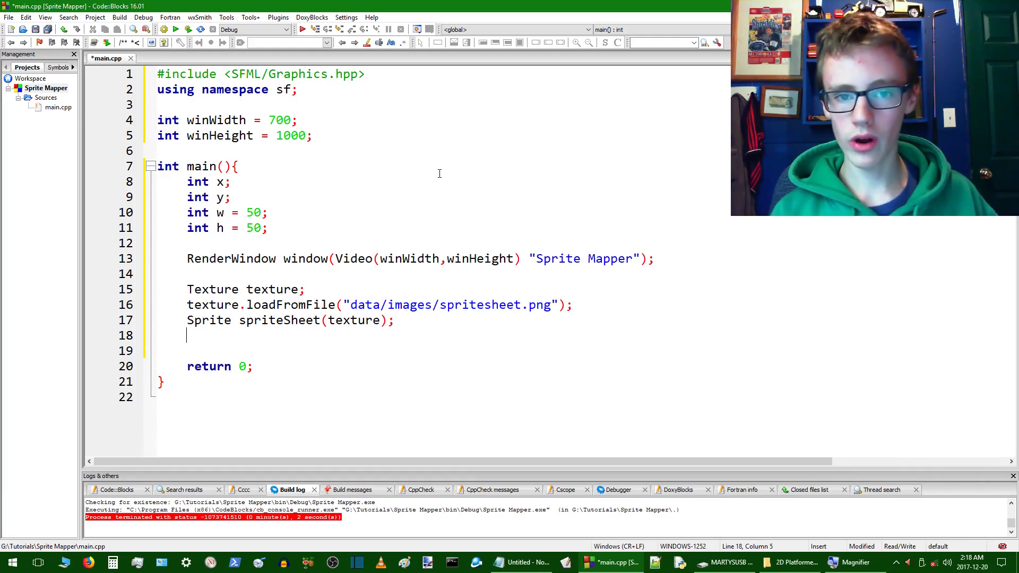
# Write the while(window.isOpen) main loop and declare 'Event event;' inside it
pyautogui.write('while')
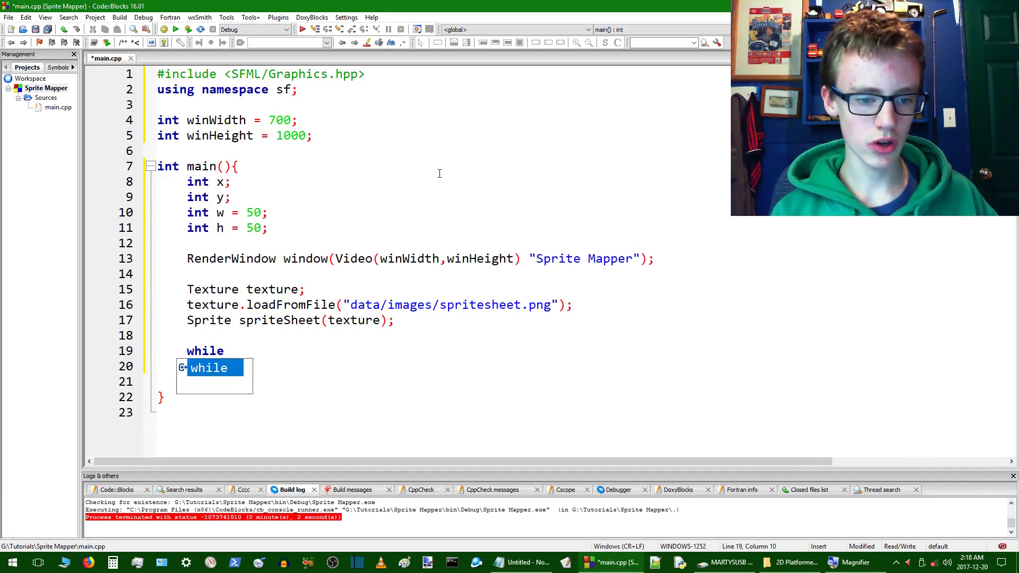
pyautogui.write('(window.isO')
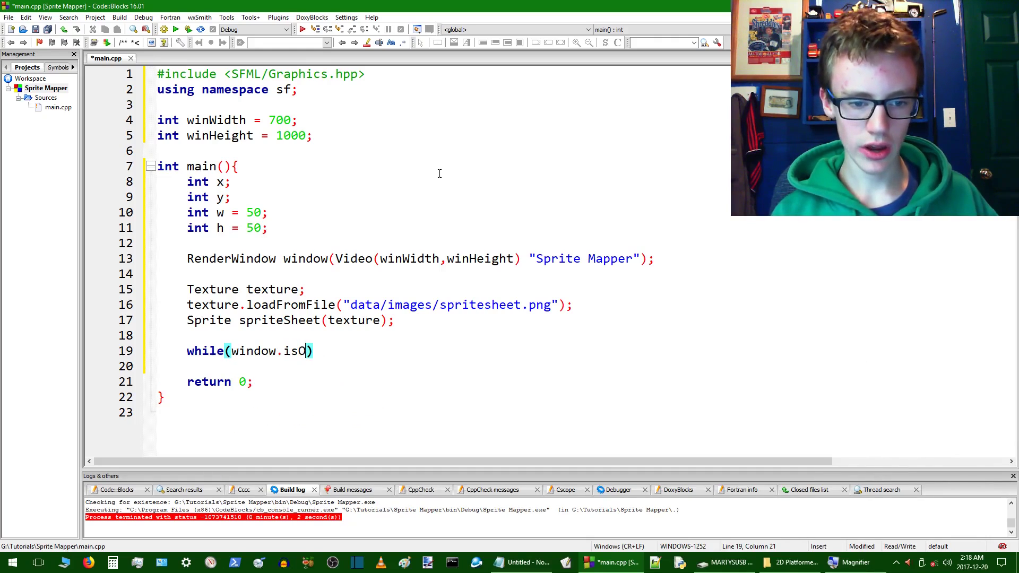
pyautogui.write('pen')
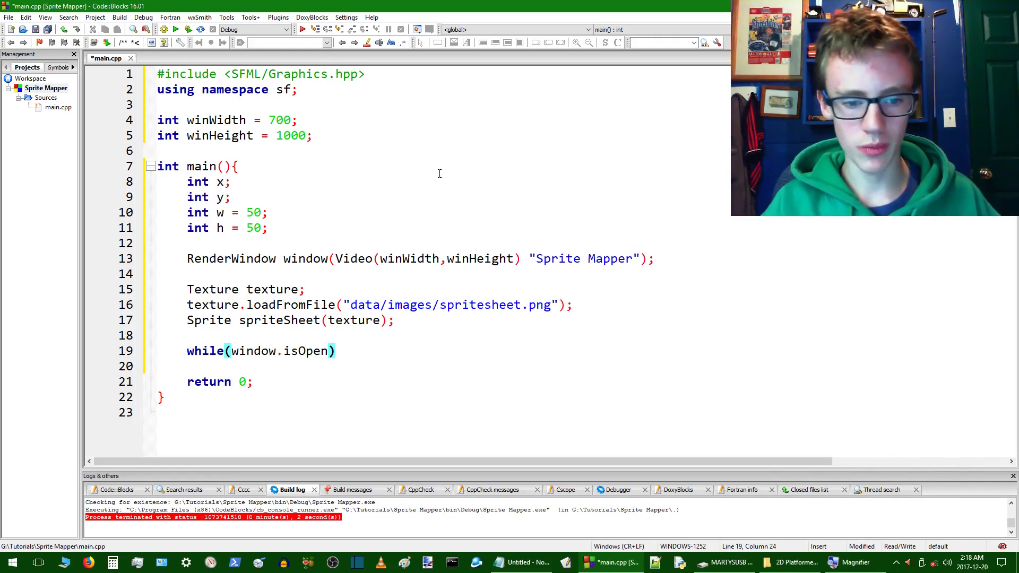
pyautogui.write('{}')
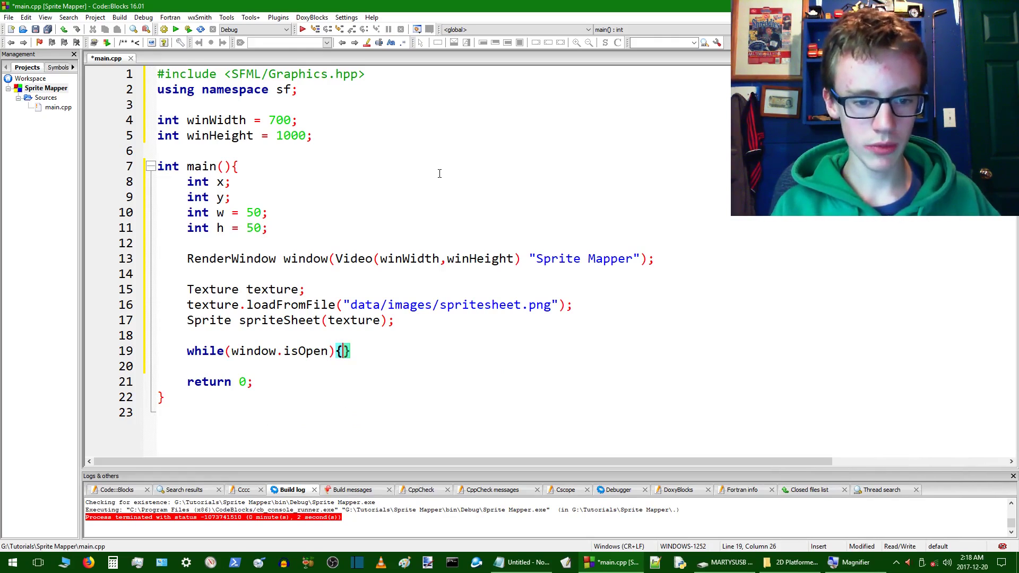
pyautogui.press('Return')
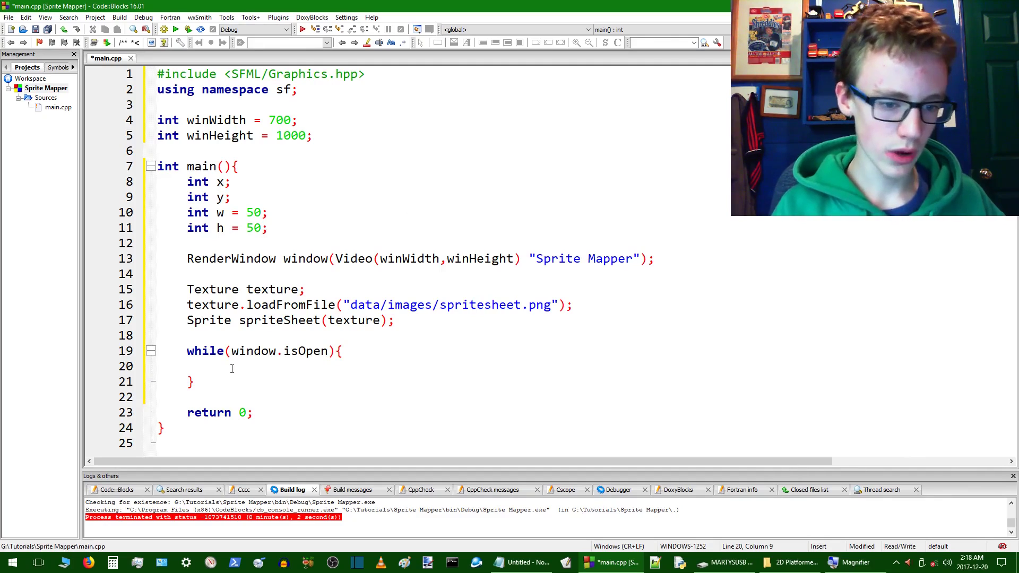
pyautogui.write('while')
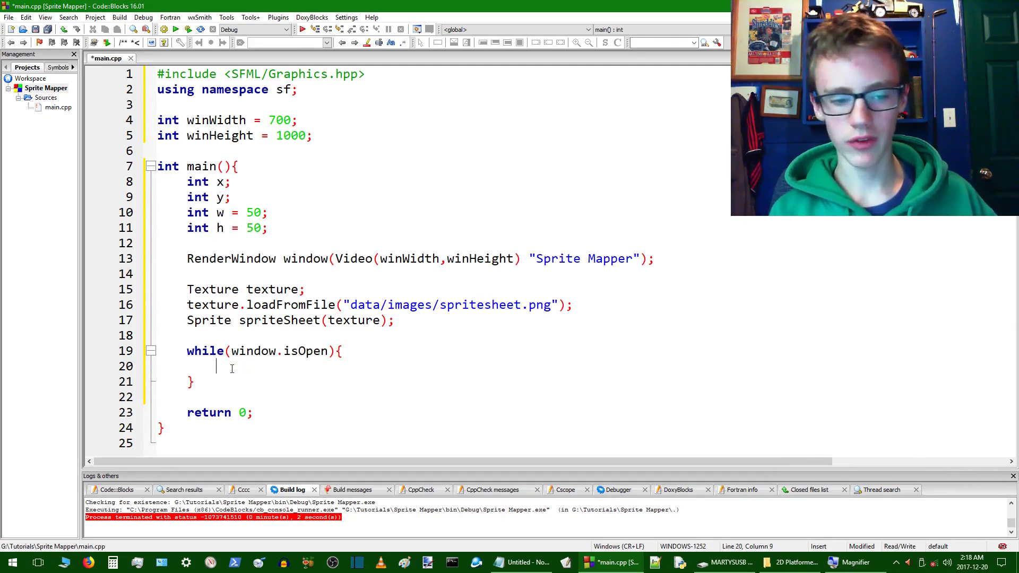
pyautogui.write('Event')
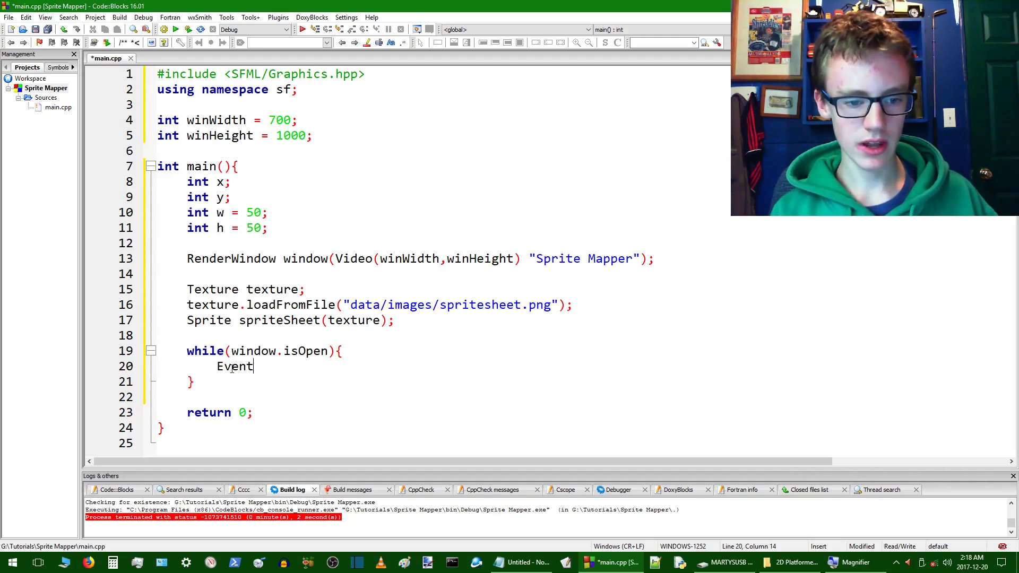
pyautogui.write('event')
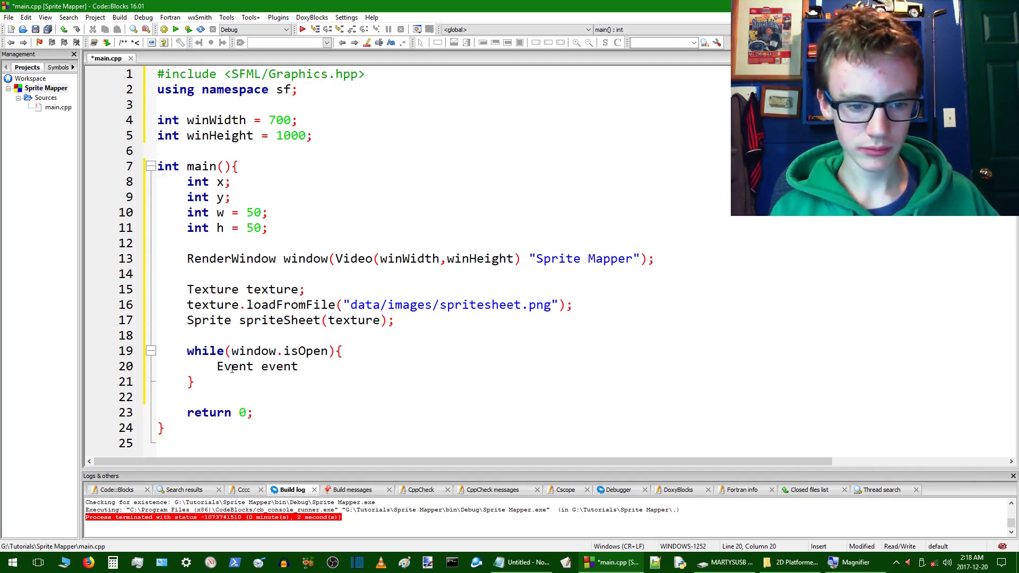
pyautogui.write(';')
pyautogui.write('while(')
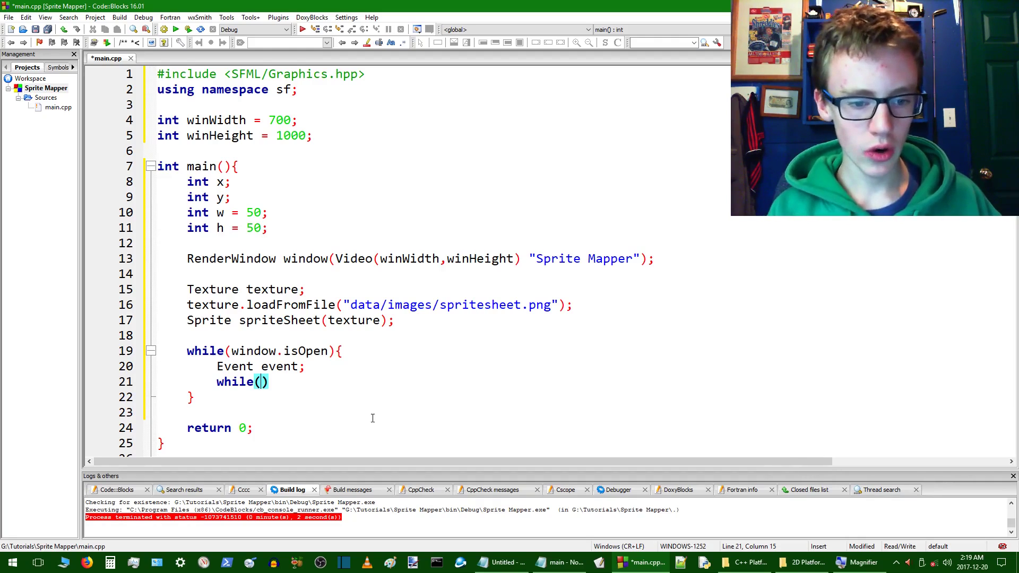
# Add an empty inner while(window.pollEvent(event)) loop
pyautogui.write('window.')
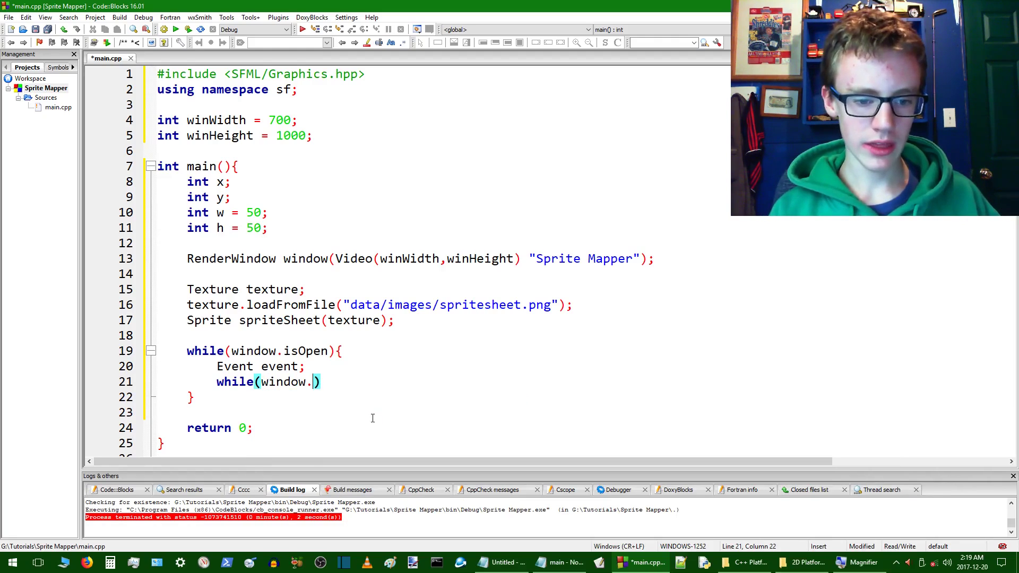
pyautogui.write('po')
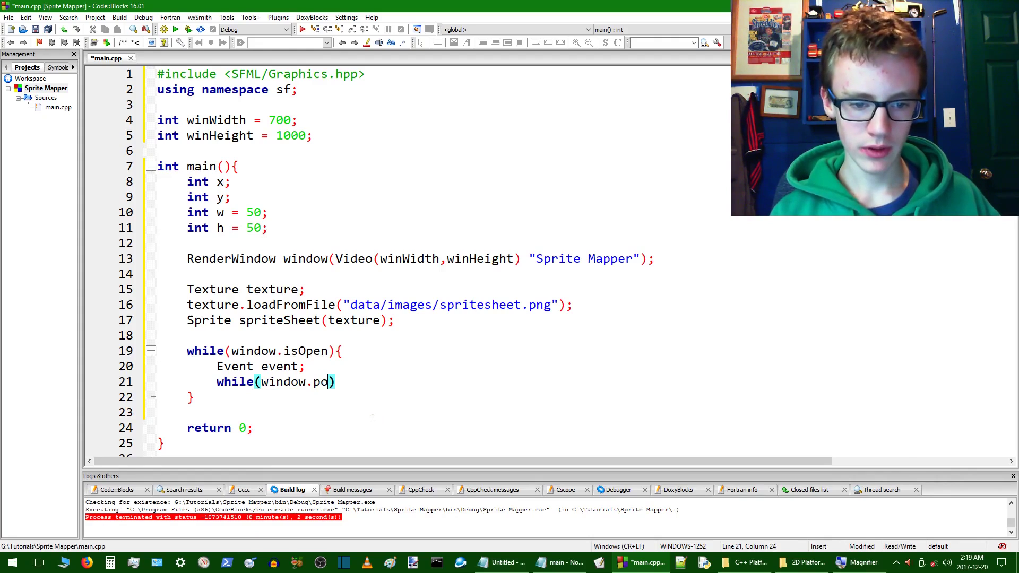
pyautogui.write('lle')
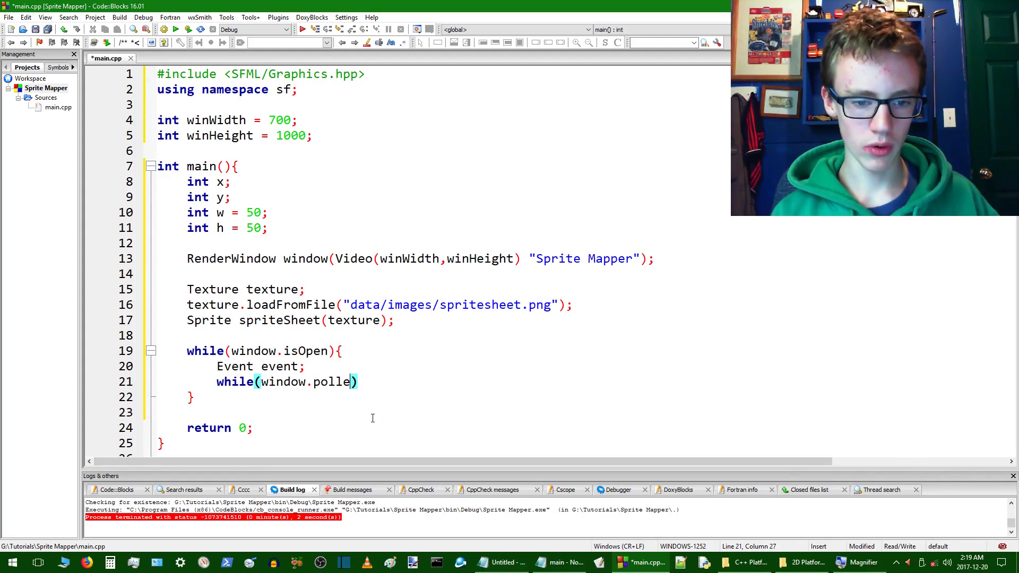
pyautogui.write('Event')
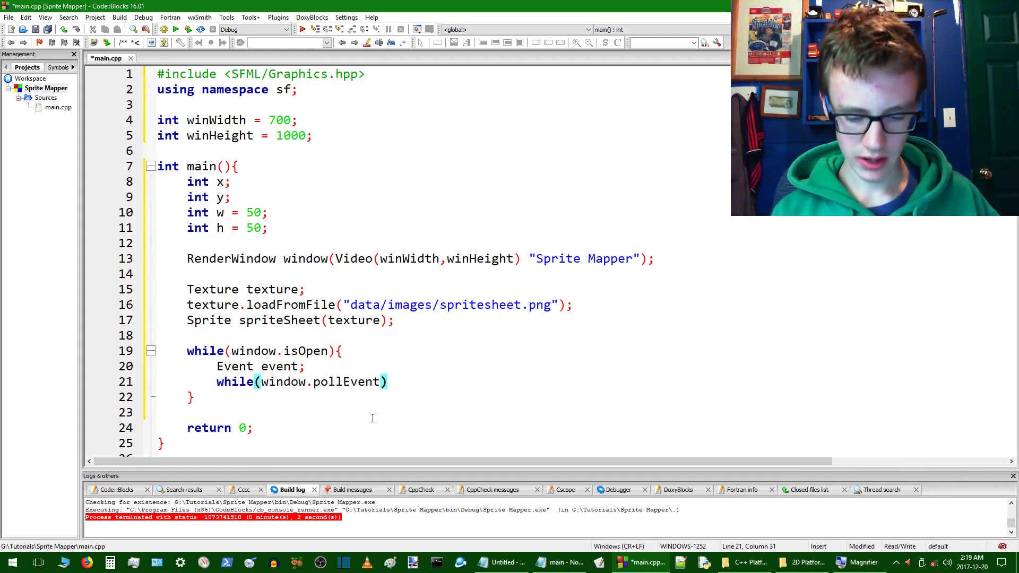
pyautogui.write('ev')
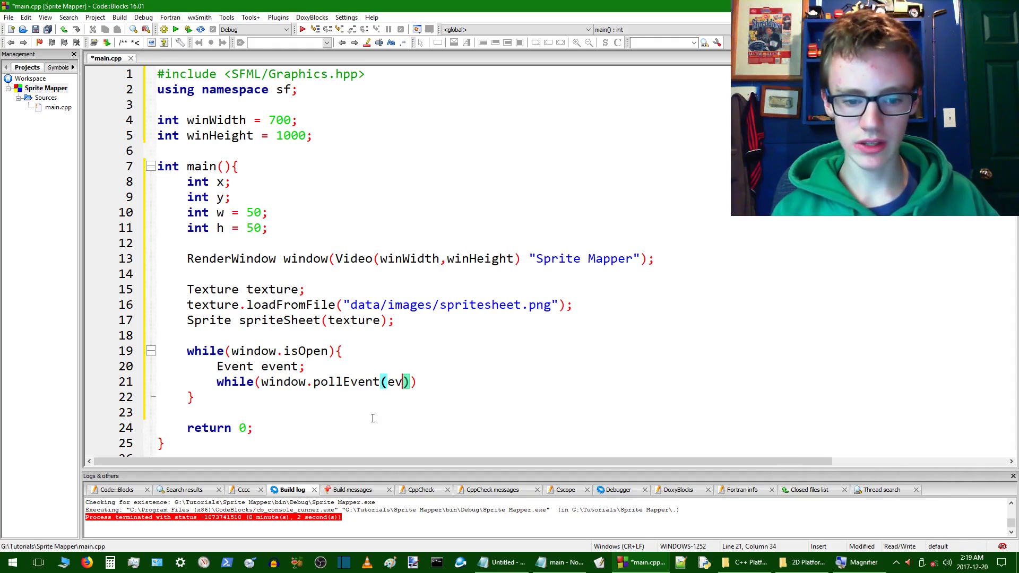
pyautogui.write('ent')
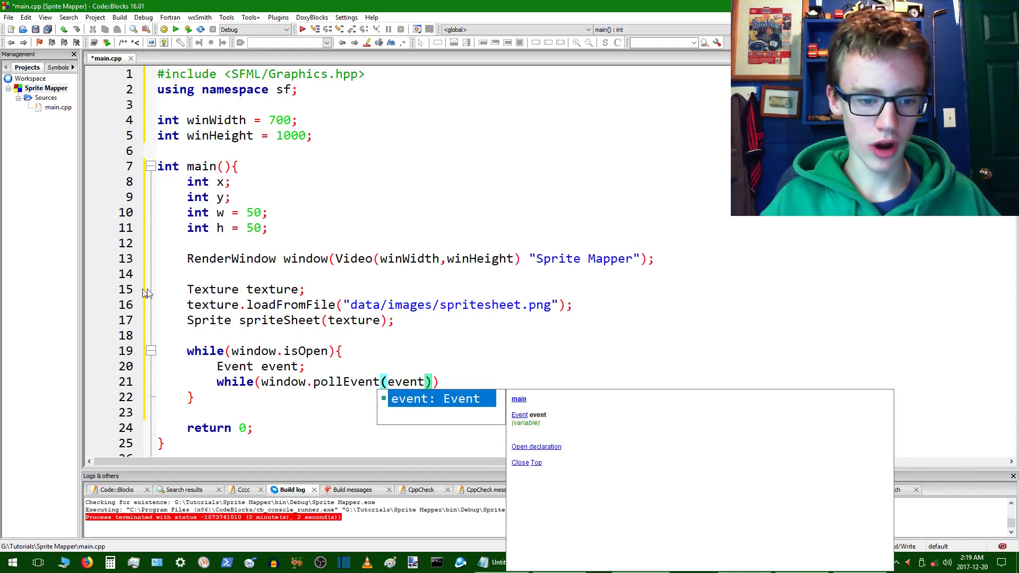
pyautogui.click(467, 381)
pyautogui.write('){')
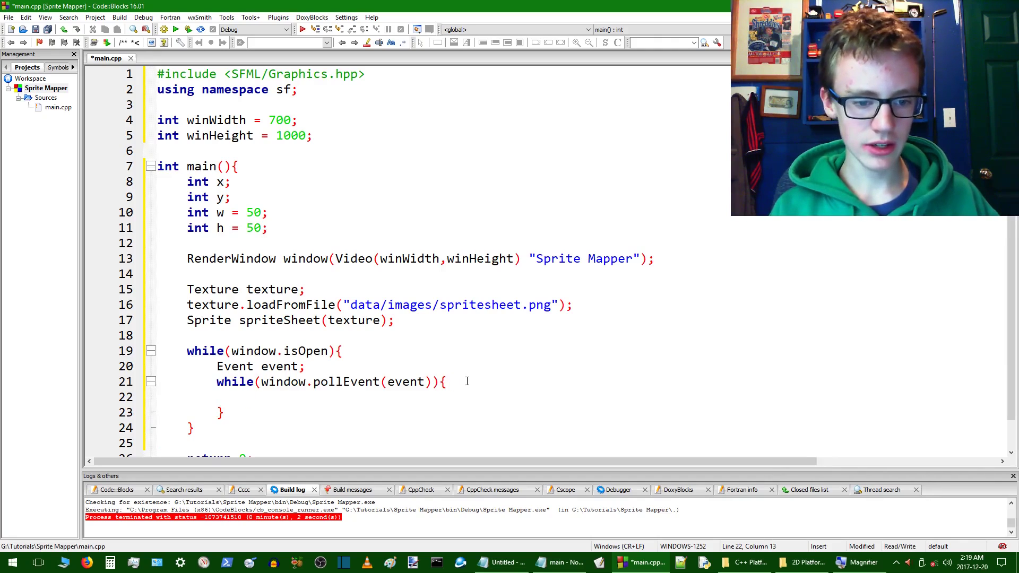
# Add an if(event.type == Event::Closed) block inside the pollEvent loop
pyautogui.write('if')
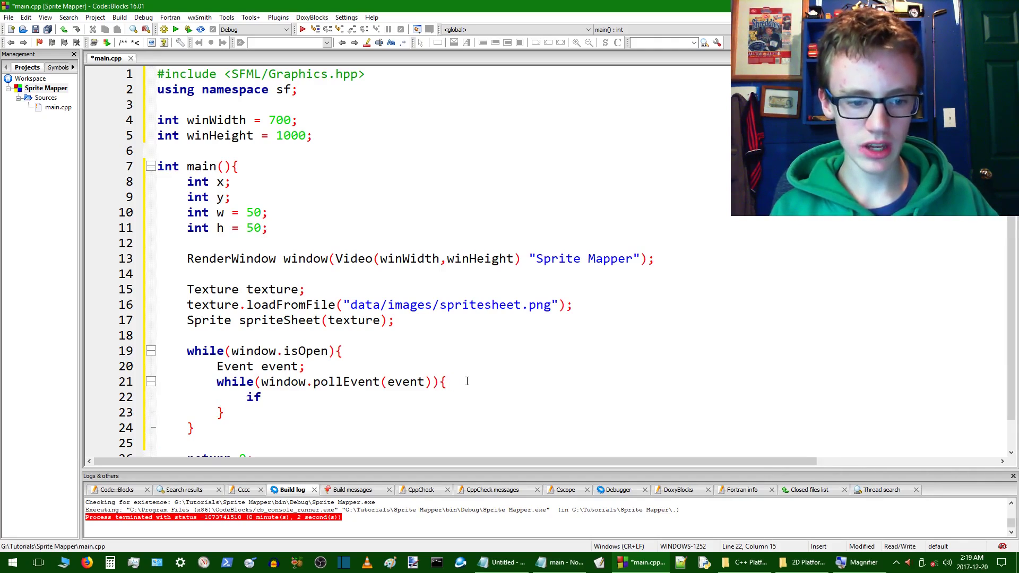
pyautogui.write('()')
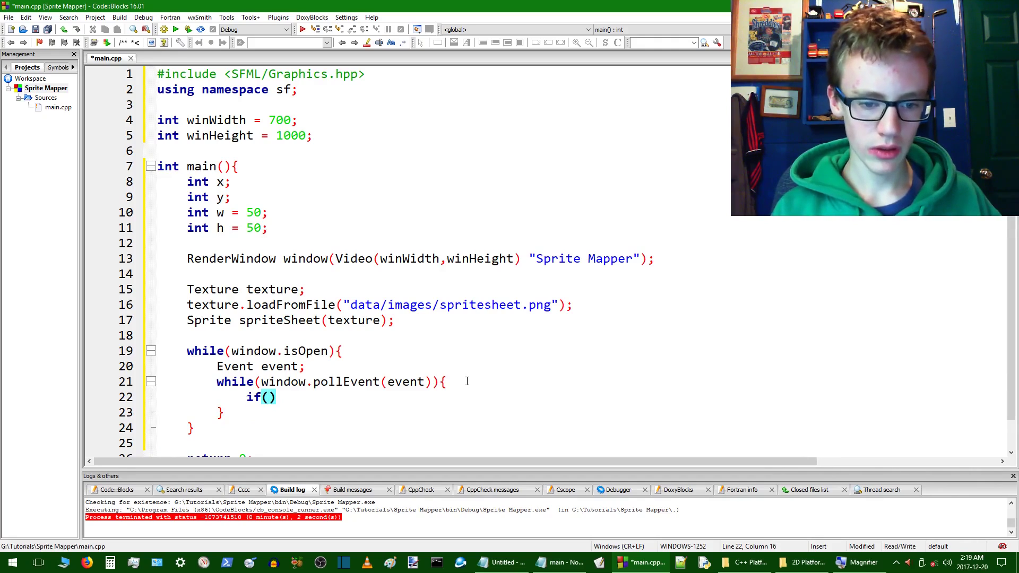
pyautogui.write('even')
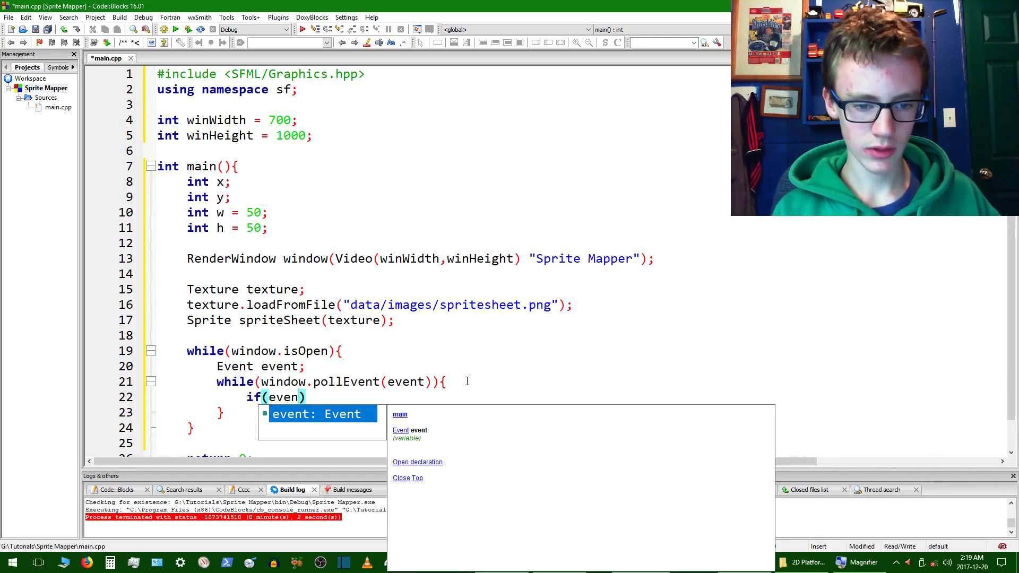
pyautogui.write('.typ')
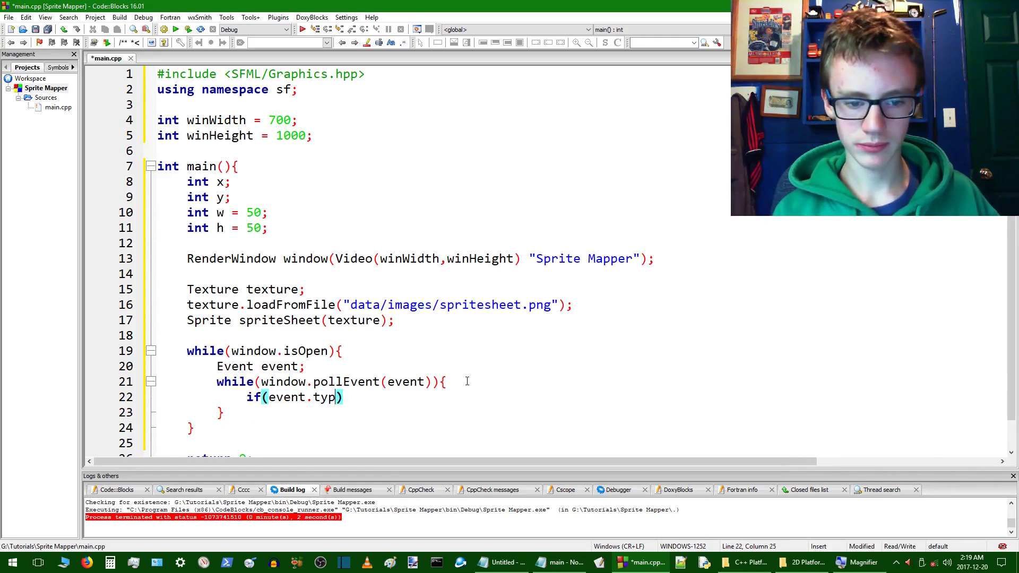
pyautogui.write('e ==')
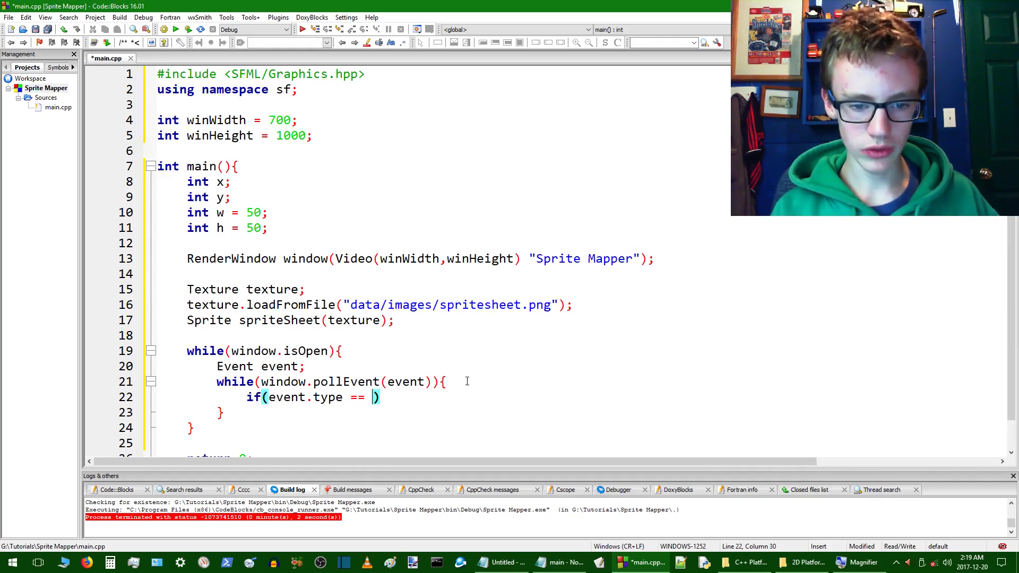
pyautogui.write('Event')
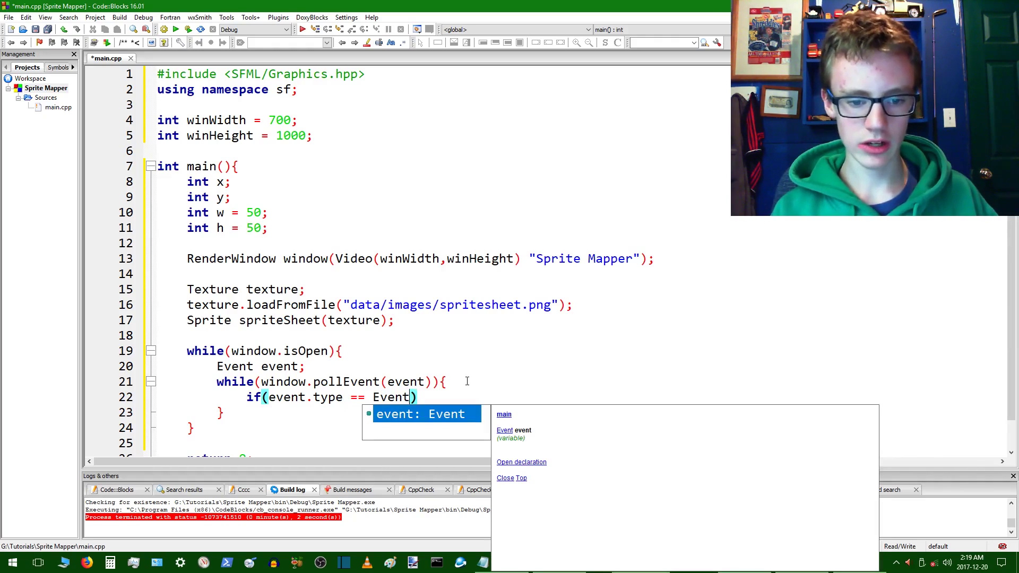
pyautogui.write(':')
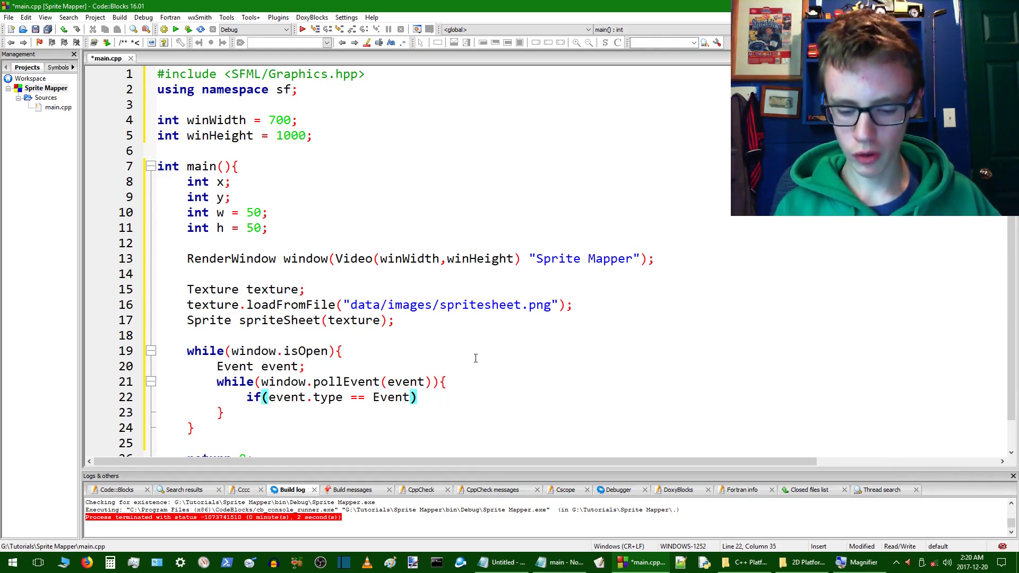
pyautogui.write('::')
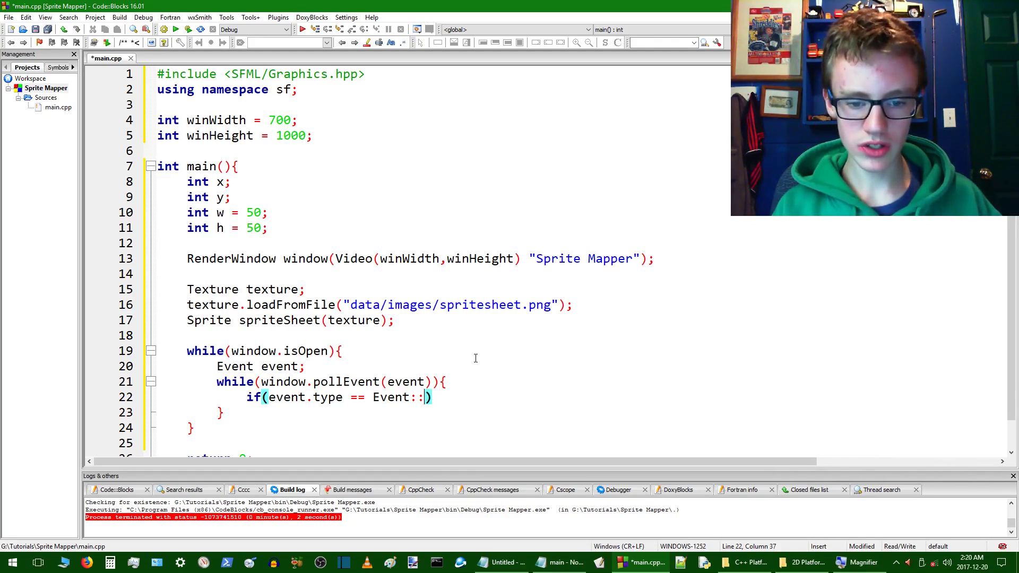
pyautogui.write('Closed')
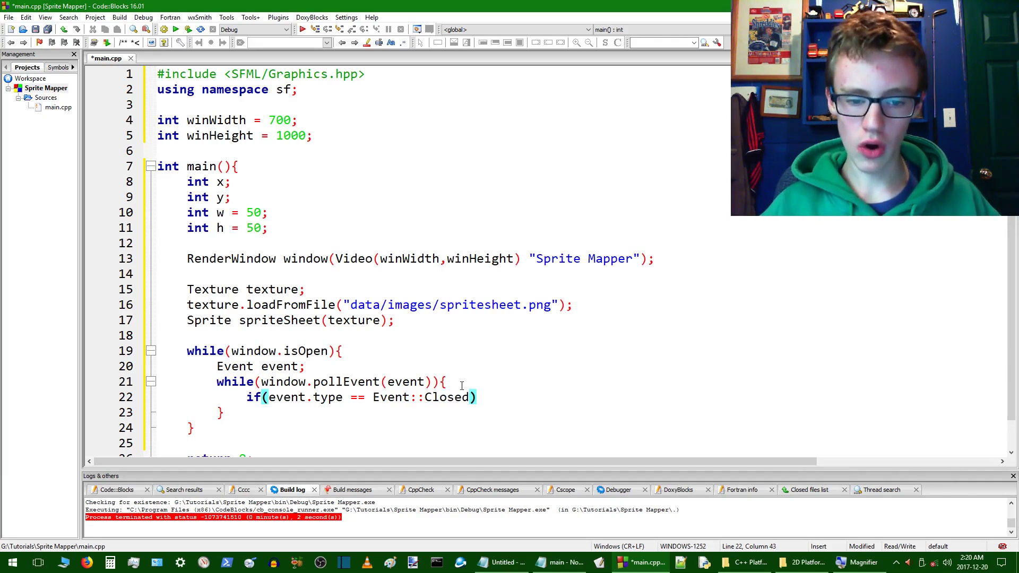
pyautogui.moveTo(389, 403)
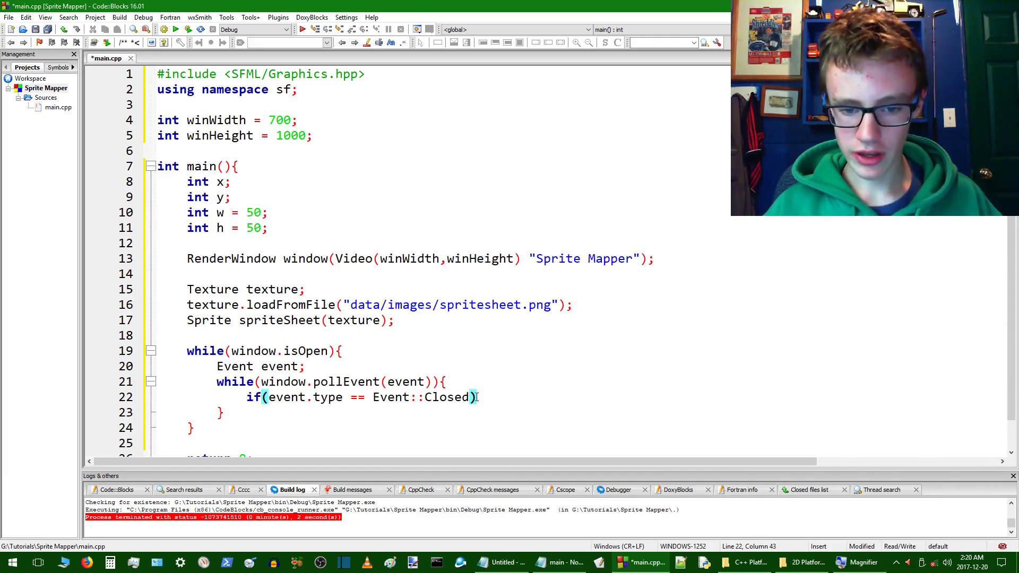
pyautogui.write('{}')
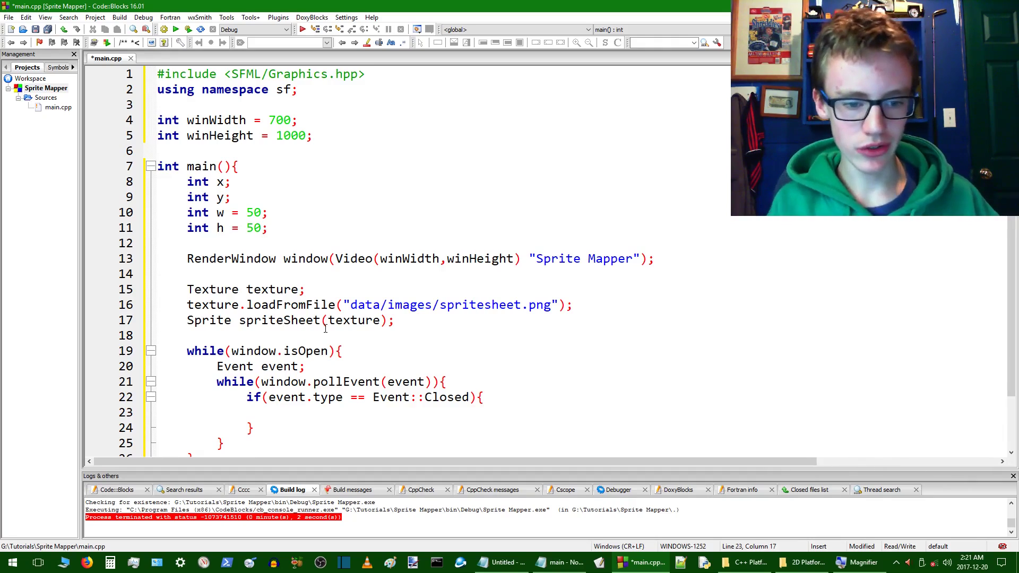
# Call window.close() inside the if block and build and run Sprite Mapper
pyautogui.write('window')
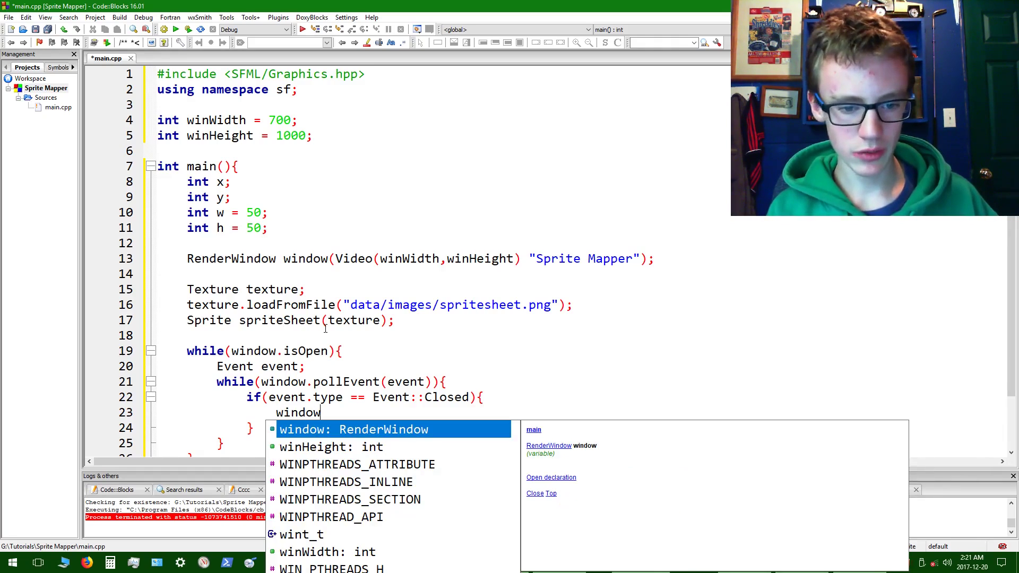
pyautogui.write('.clos')
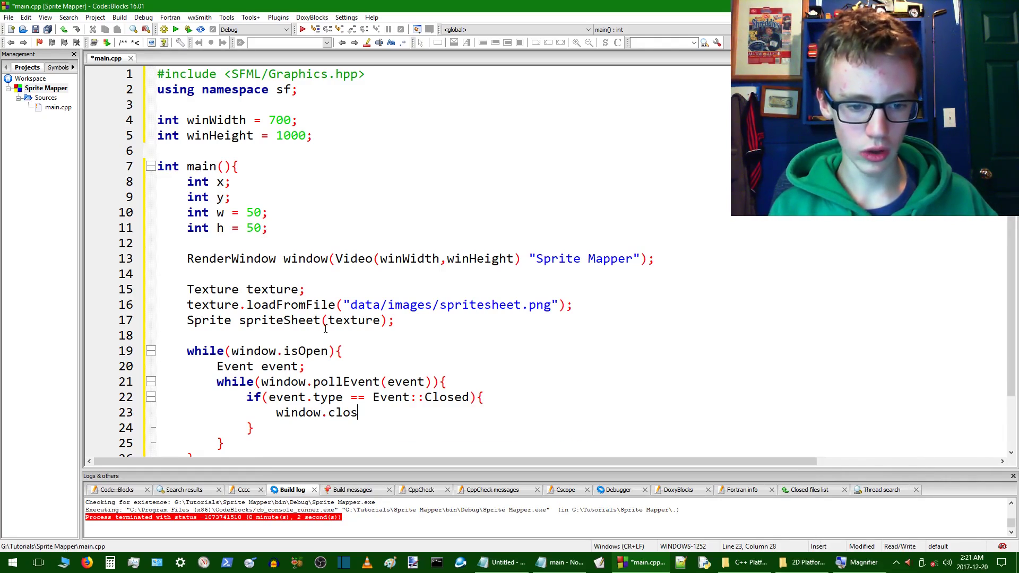
pyautogui.write('e()')
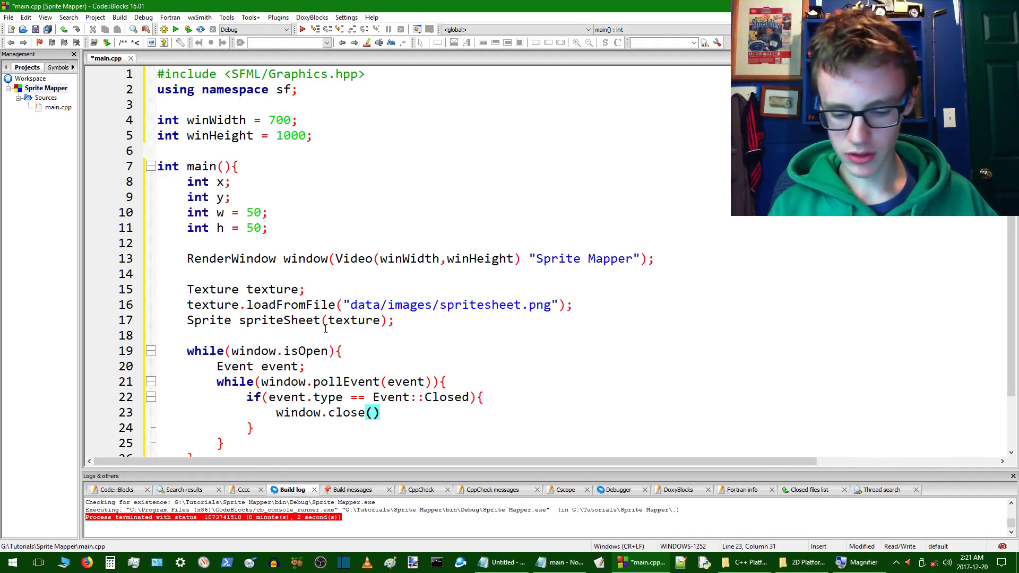
pyautogui.write(';')
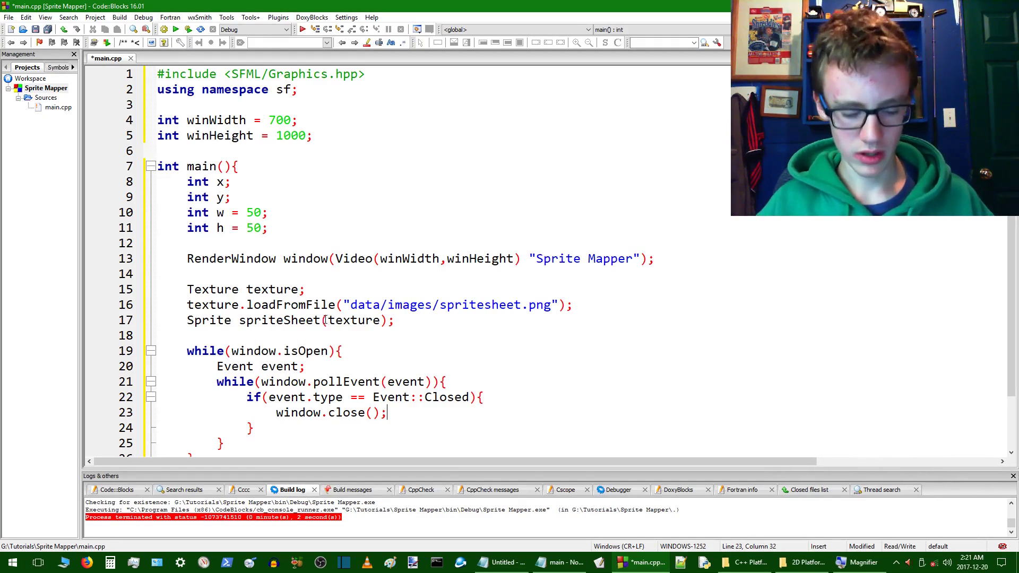
pyautogui.click(189, 30)
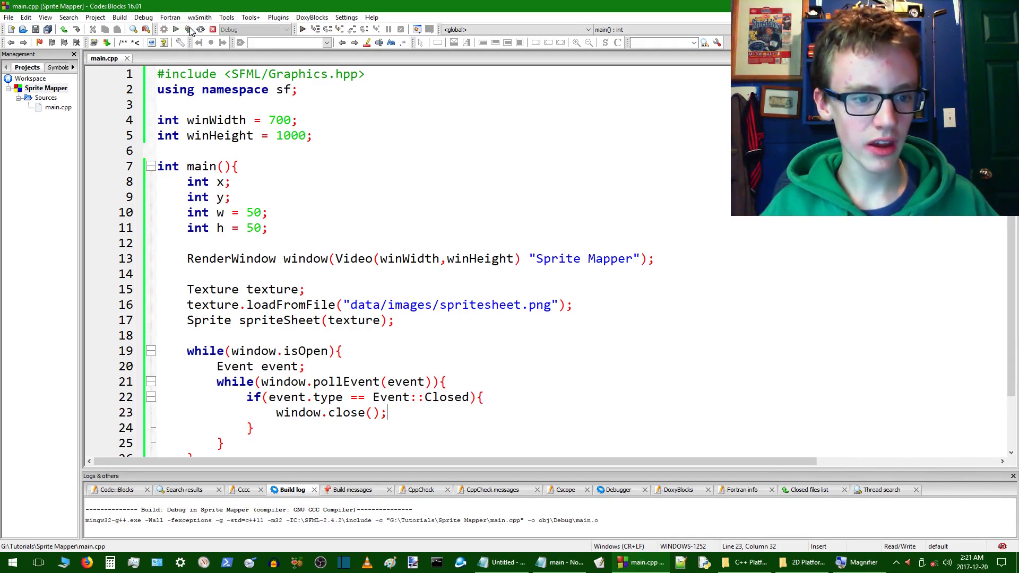
# Correct VideoMode, the missing comma and isOpen() on the window lines, then build and run
pyautogui.click(160, 28)
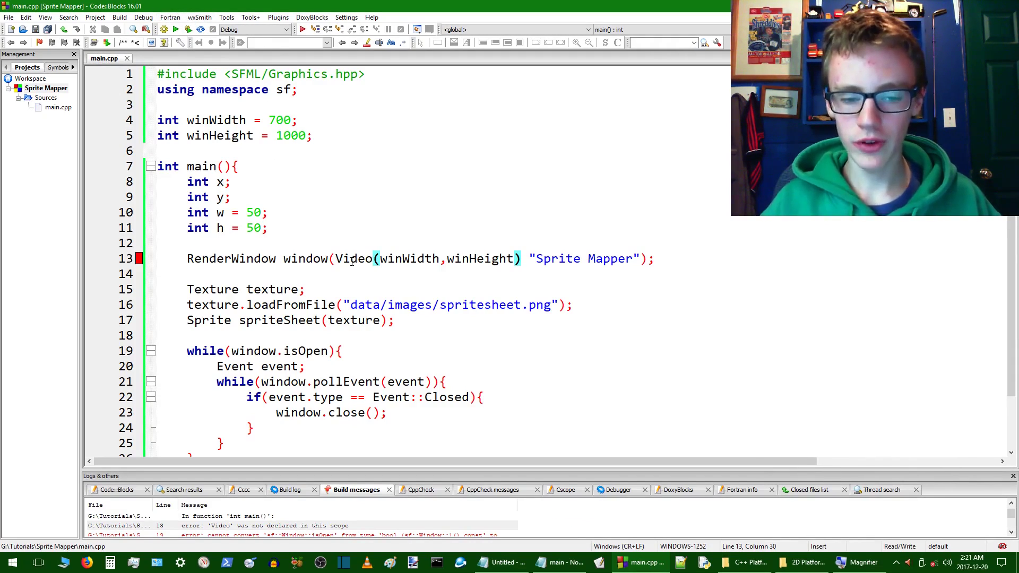
pyautogui.write('Mon')
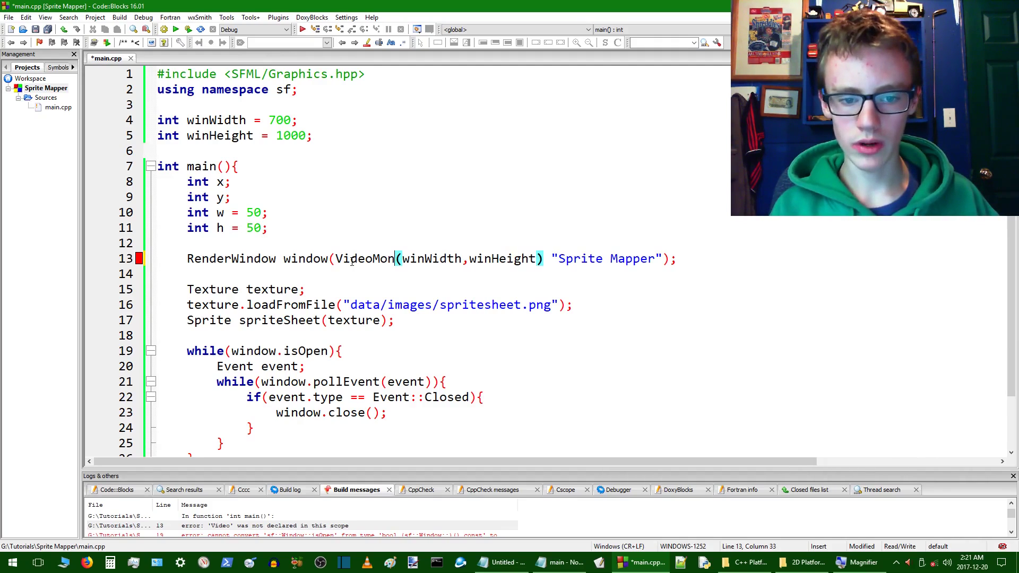
pyautogui.write('de')
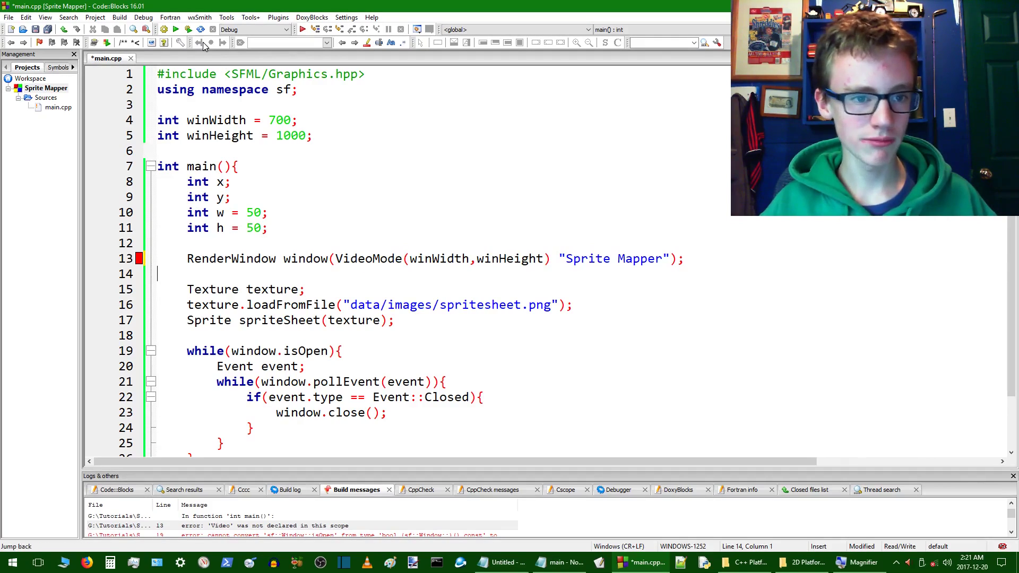
pyautogui.press('ctrl+s')
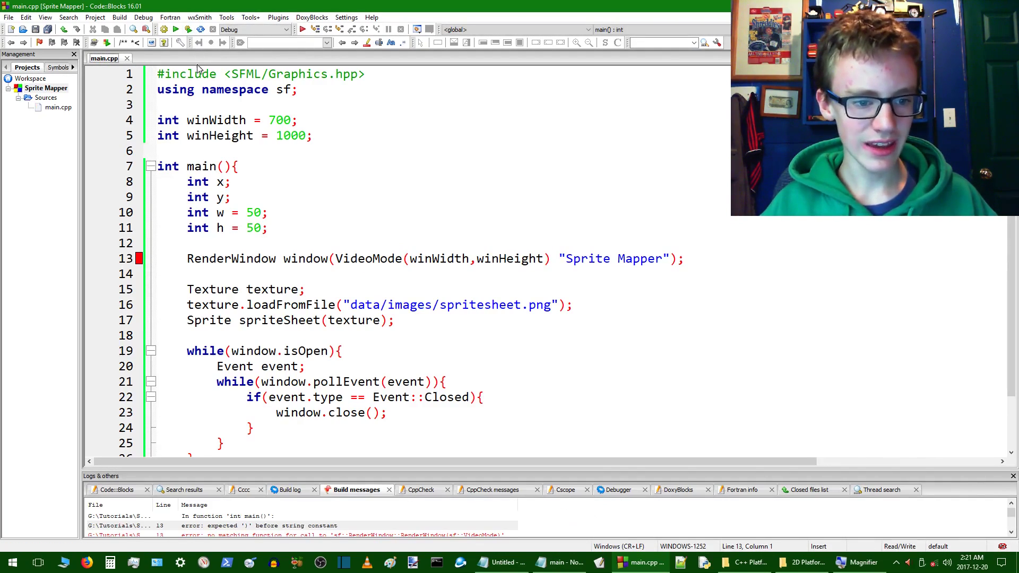
pyautogui.moveTo(514, 234)
pyautogui.write(',')
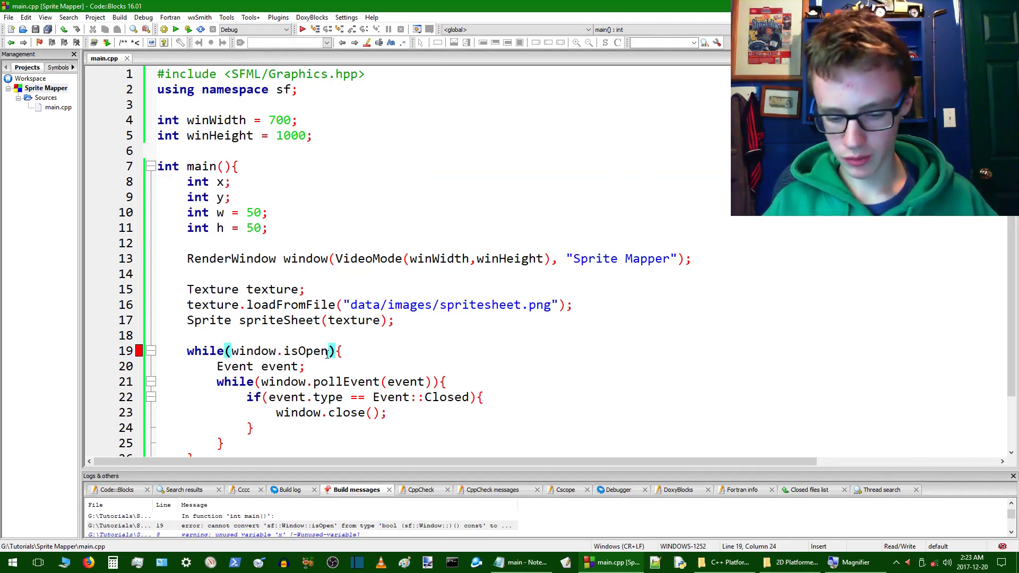
pyautogui.write('(')
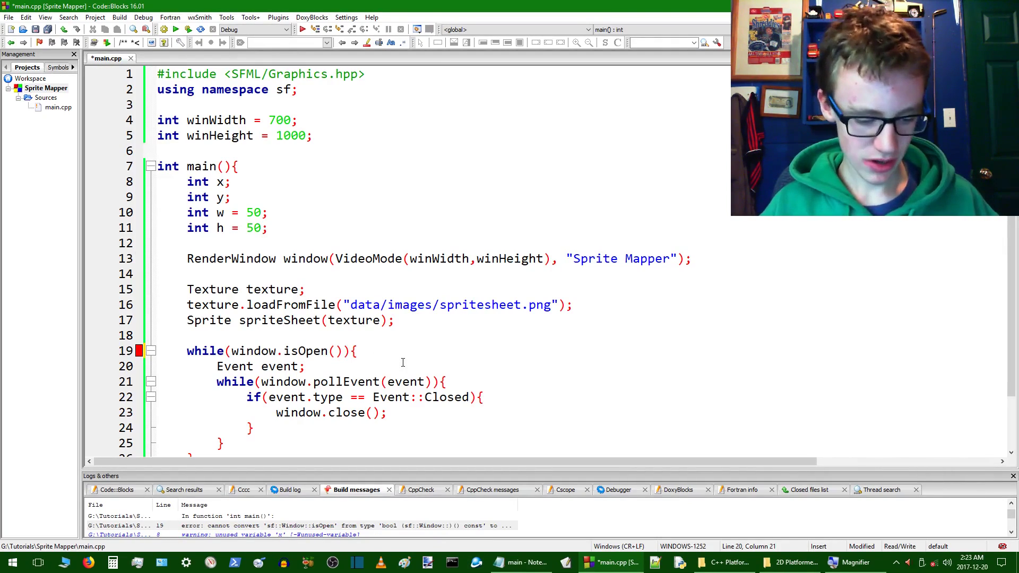
pyautogui.press('ctrl+s')
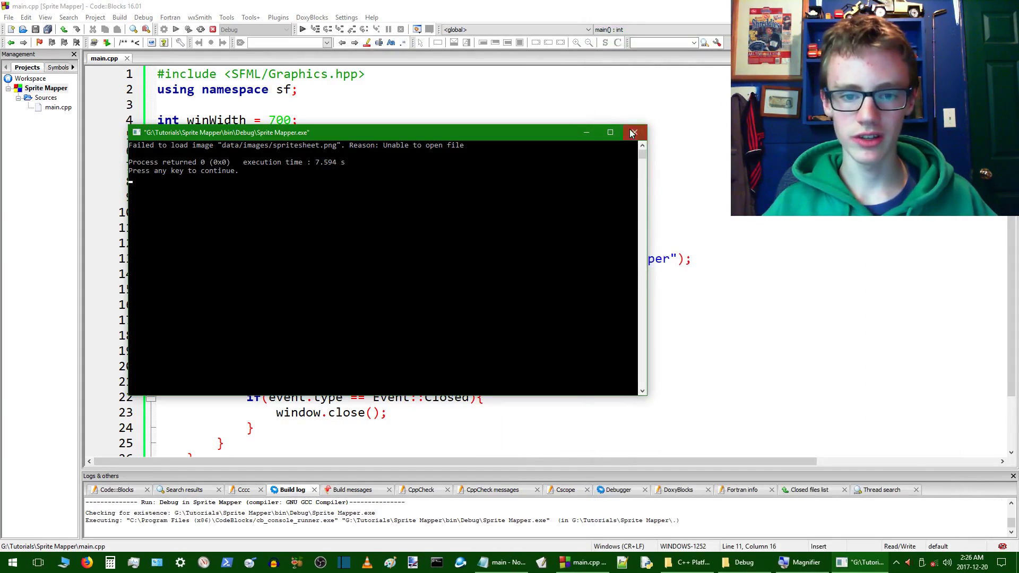
# Close the console after reading the failed-to-load image message
pyautogui.click(635, 131)
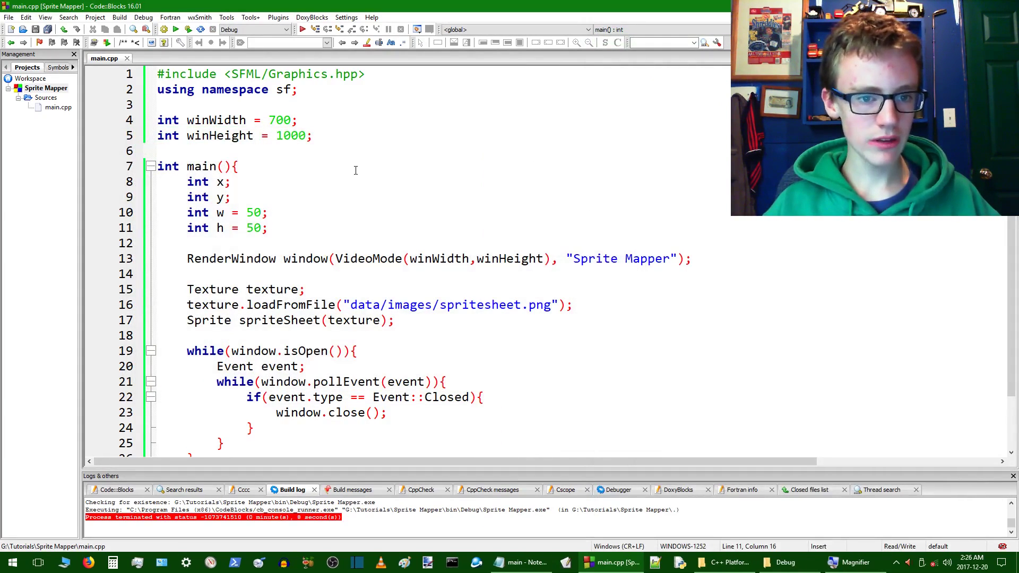
# Change winHeight to 700 and winWidth to 1000 in main.cpp
pyautogui.doubleClick(293, 135)
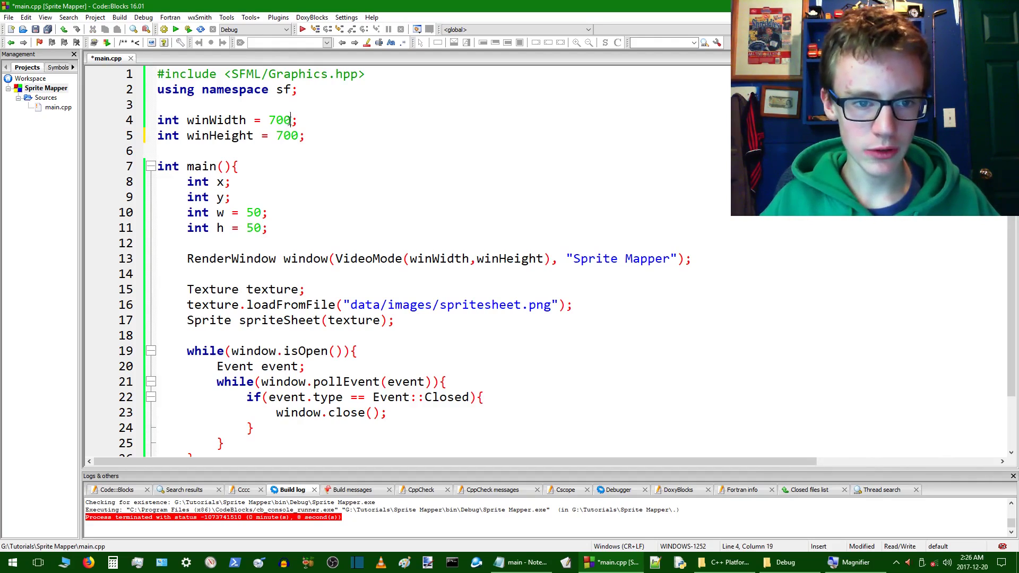
pyautogui.doubleClick(287, 136)
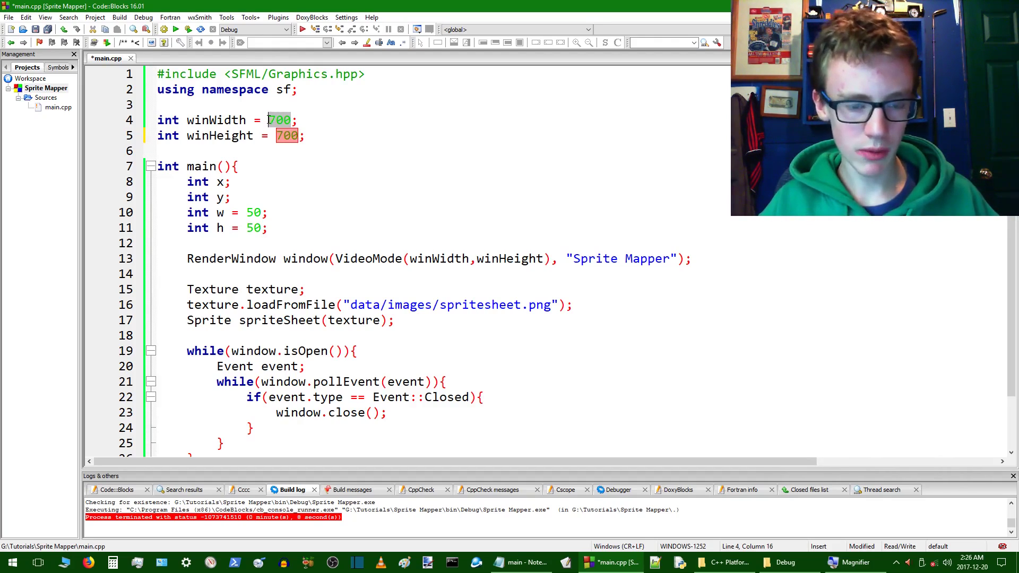
pyautogui.write('100')
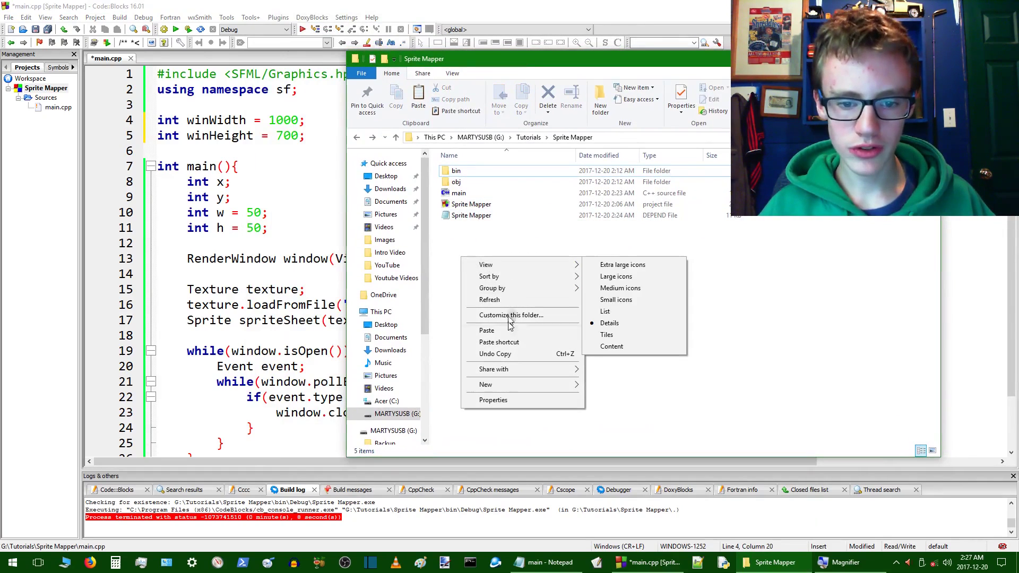
# Create a data folder in the project with an images folder inside it
pyautogui.click(485, 384)
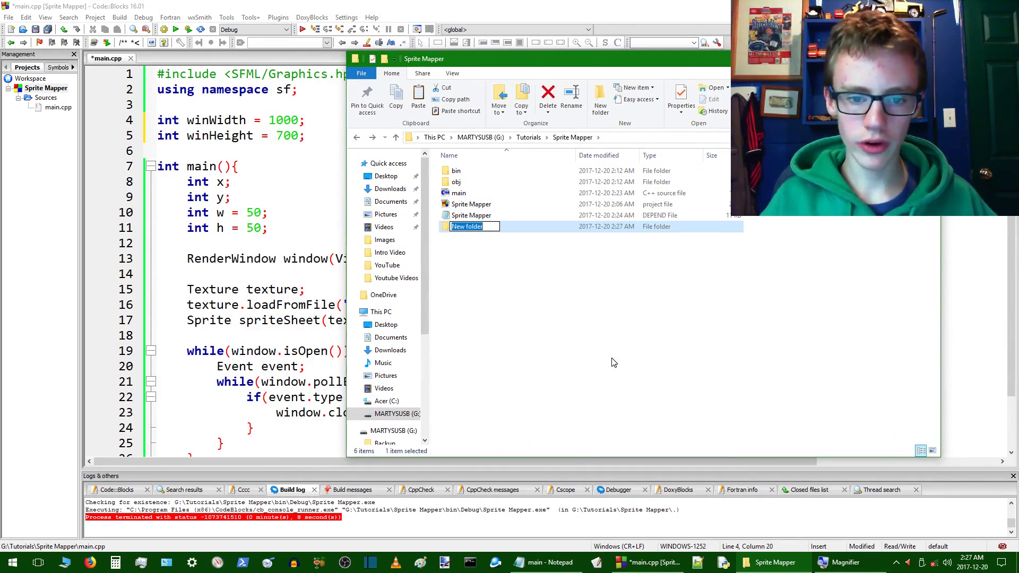
pyautogui.write('data')
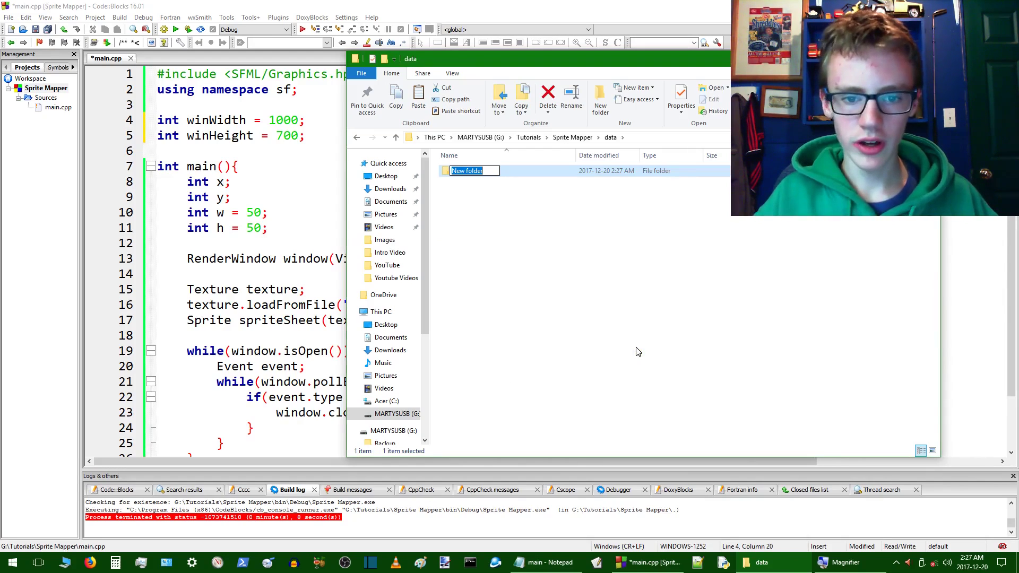
pyautogui.write('images')
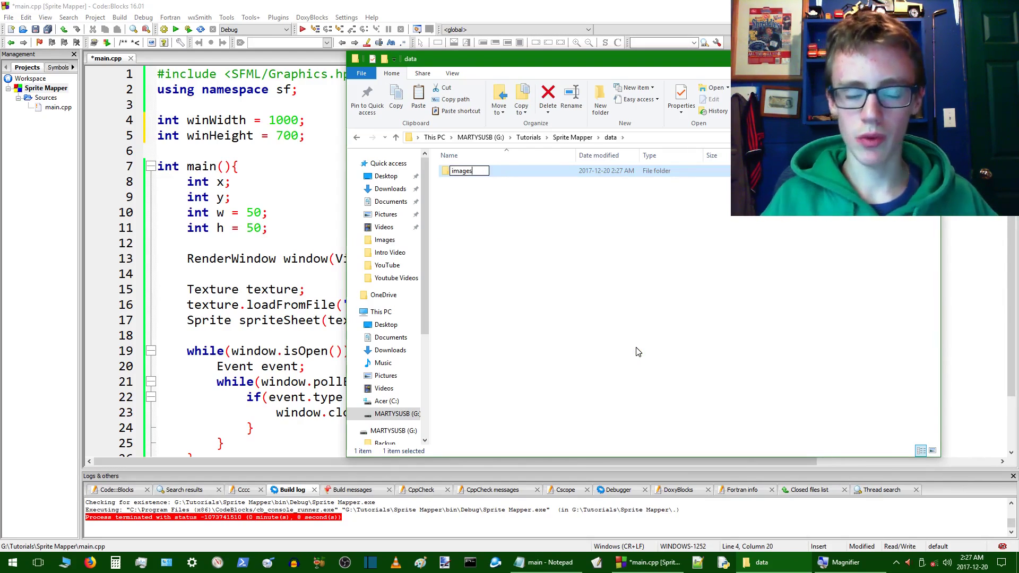
pyautogui.click(357, 137)
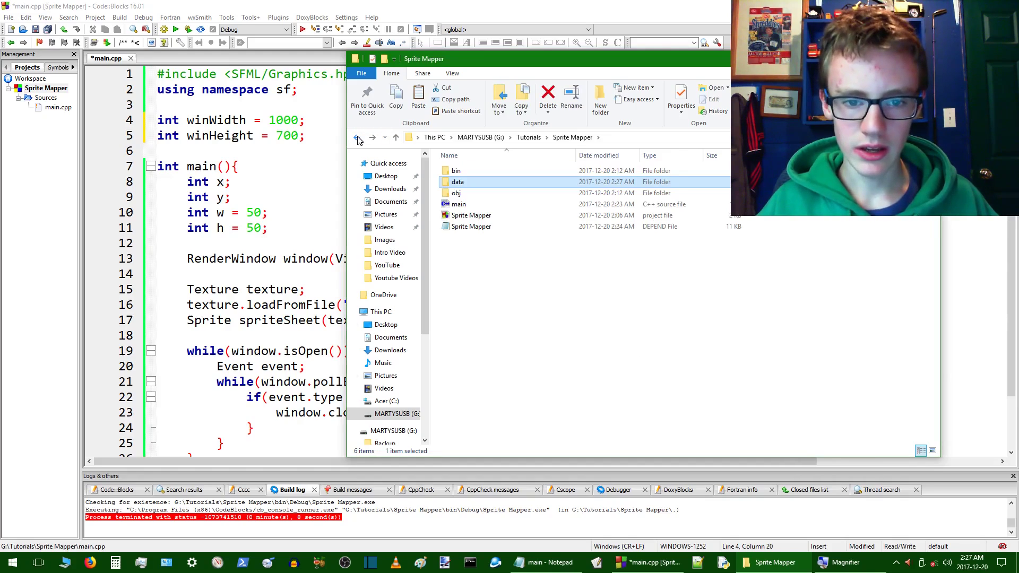
pyautogui.doubleClick(457, 181)
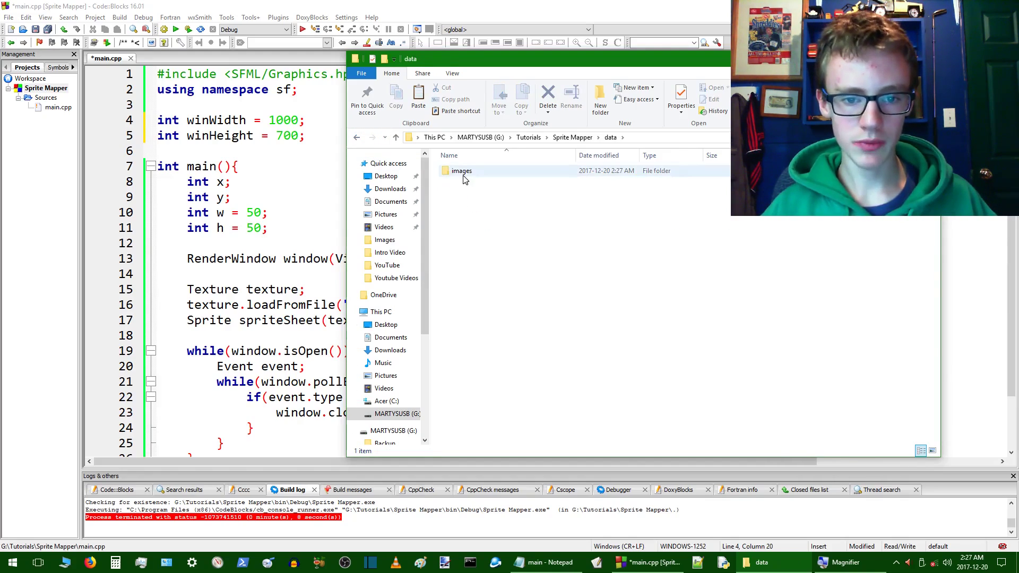
# Navigate up to the drive and copy platformTextures.png into data\images
pyautogui.click(357, 137)
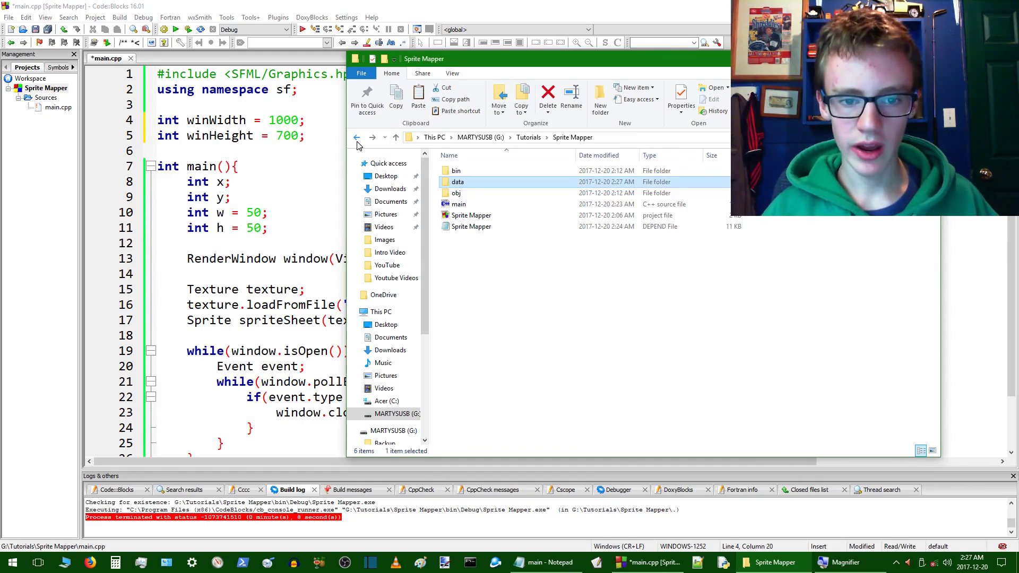
pyautogui.click(356, 137)
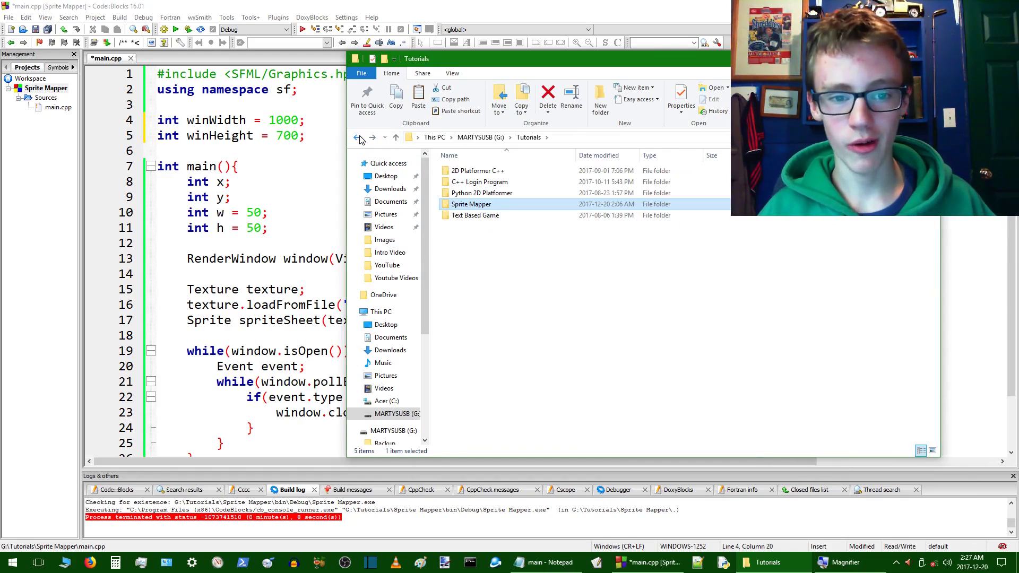
pyautogui.click(356, 136)
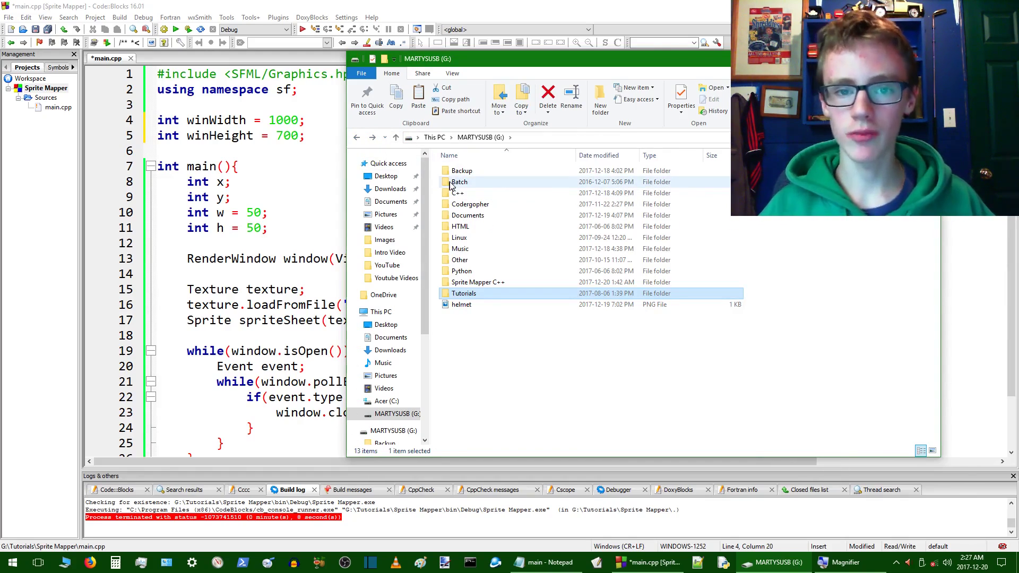
pyautogui.moveTo(468, 215)
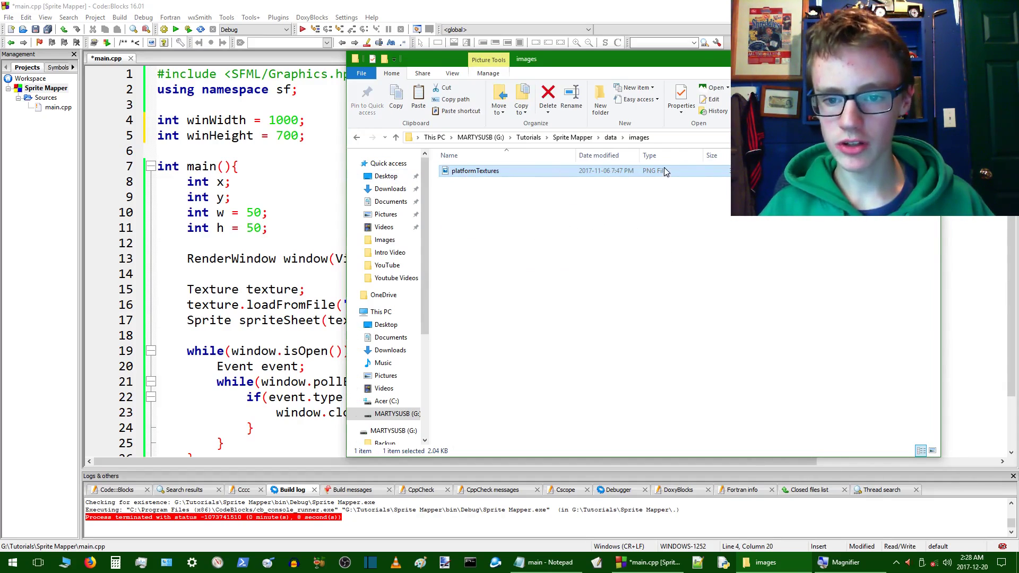
pyautogui.doubleClick(473, 170)
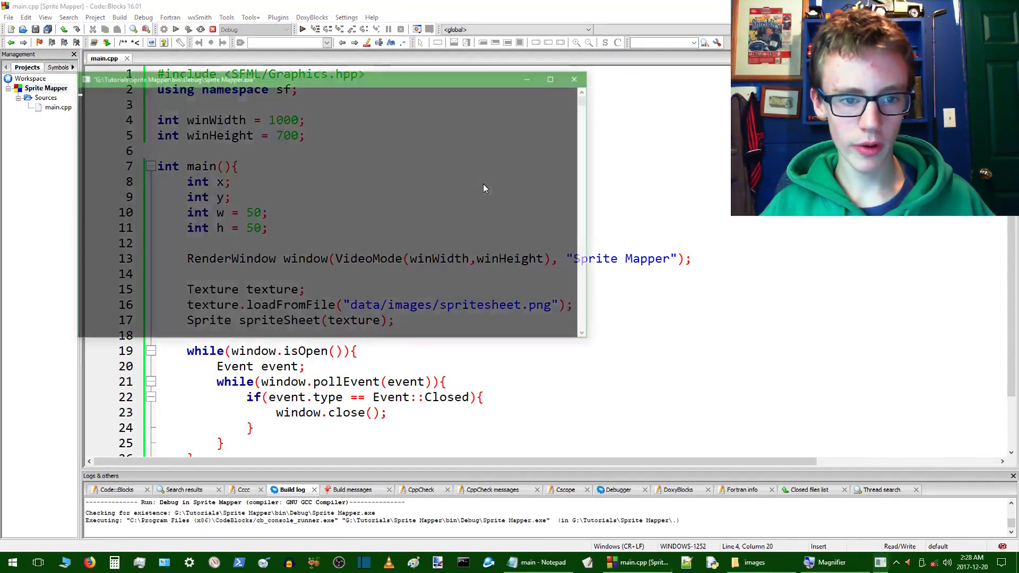
# Run Sprite Mapper and close its window after the load error
pyautogui.click(302, 29)
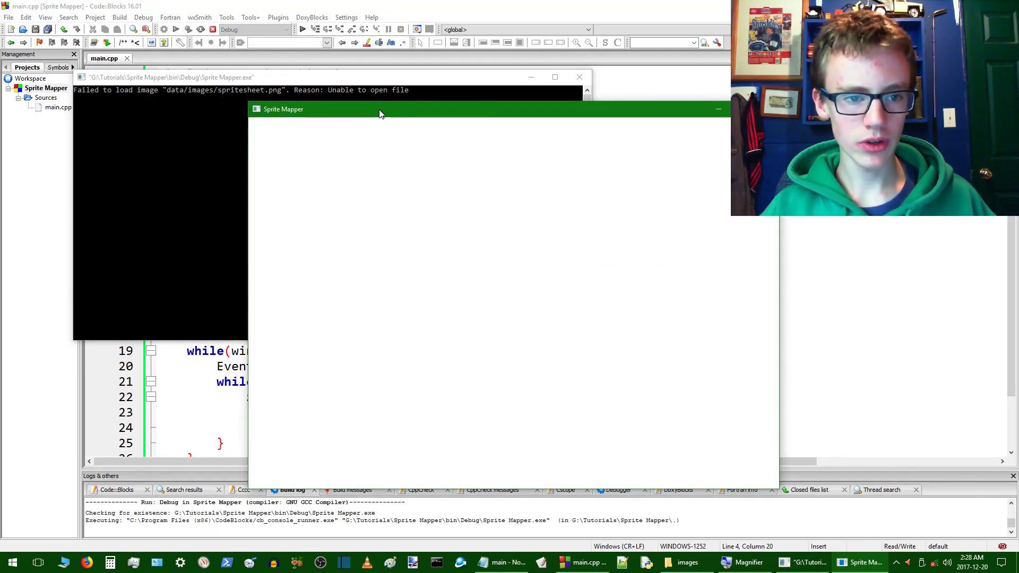
pyautogui.click(718, 109)
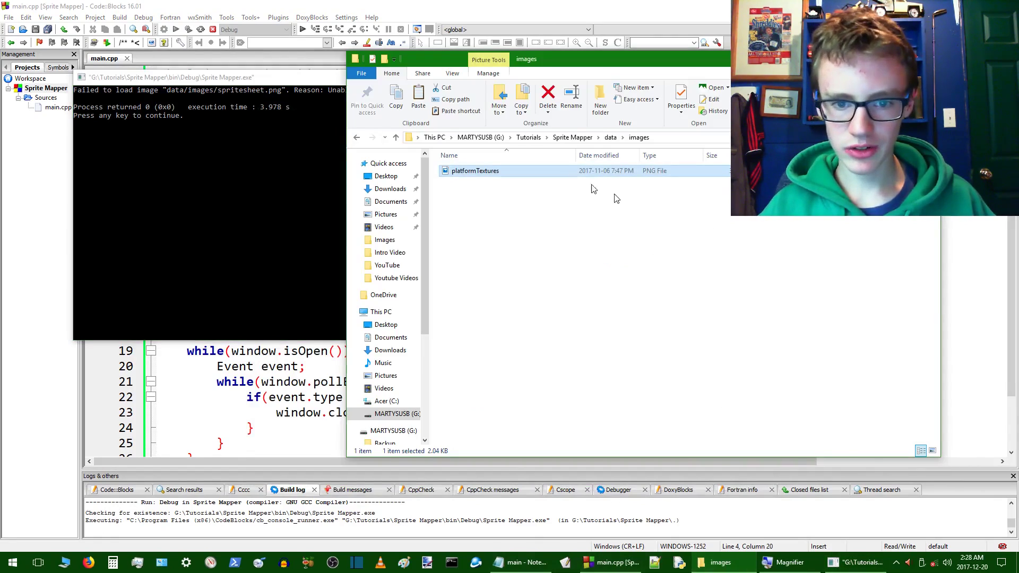
# Rename platformTextures.png to spritesheet, rerun and close the console
pyautogui.click(571, 95)
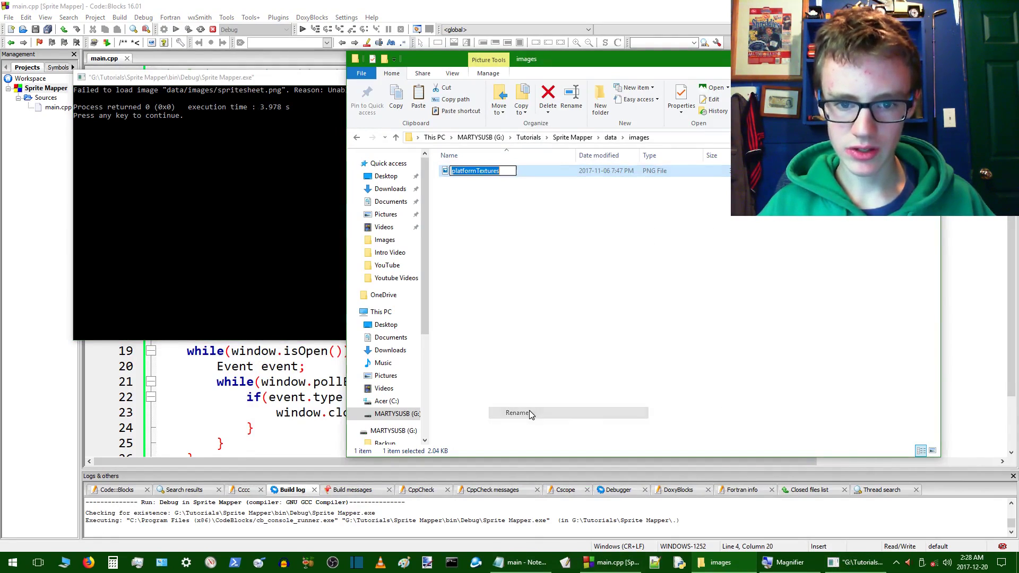
pyautogui.write('p')
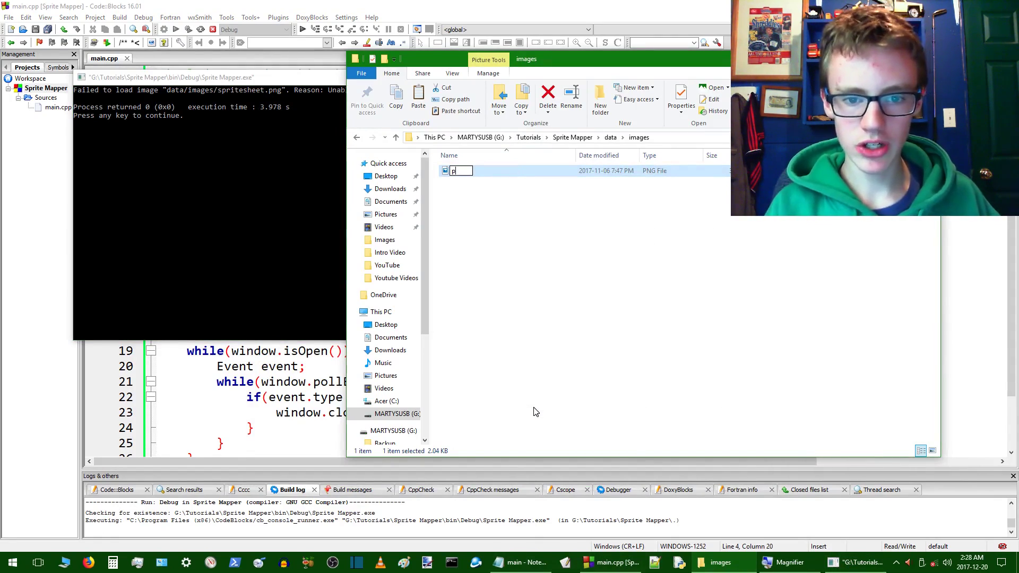
pyautogui.write('sprite')
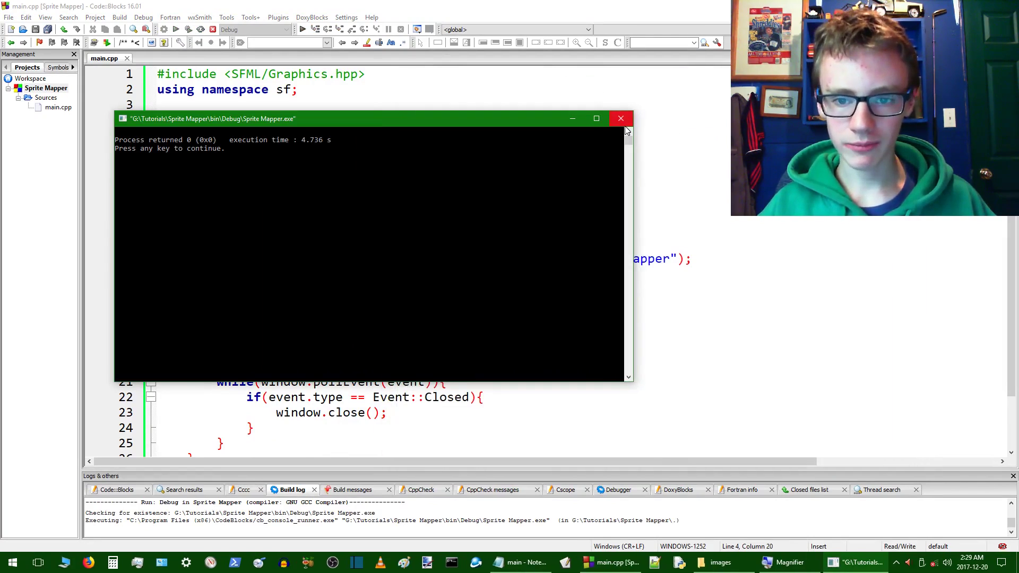
pyautogui.click(620, 118)
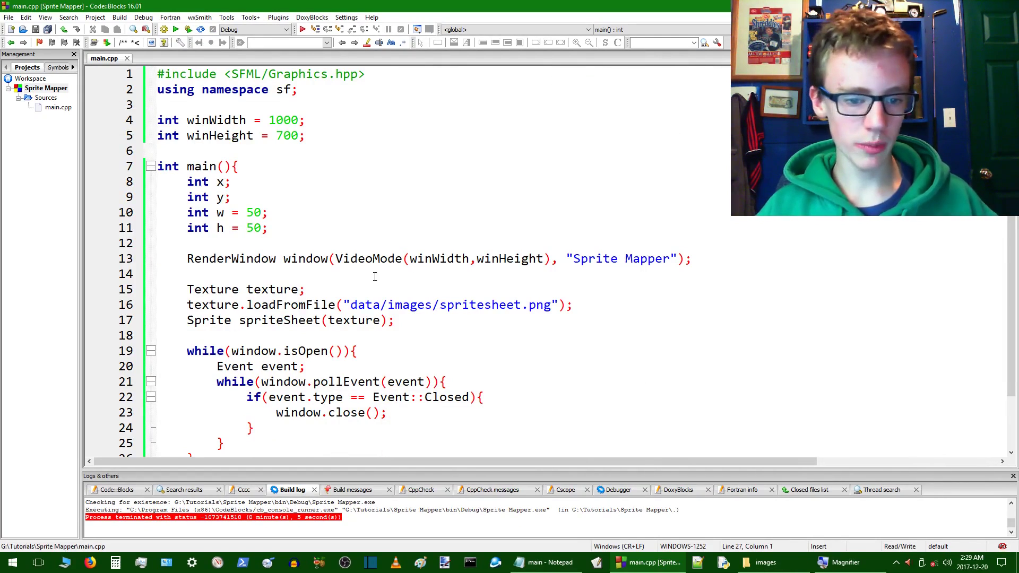
# Add window.clear(); and window.display(); inside the main loop
pyautogui.scroll(-3)
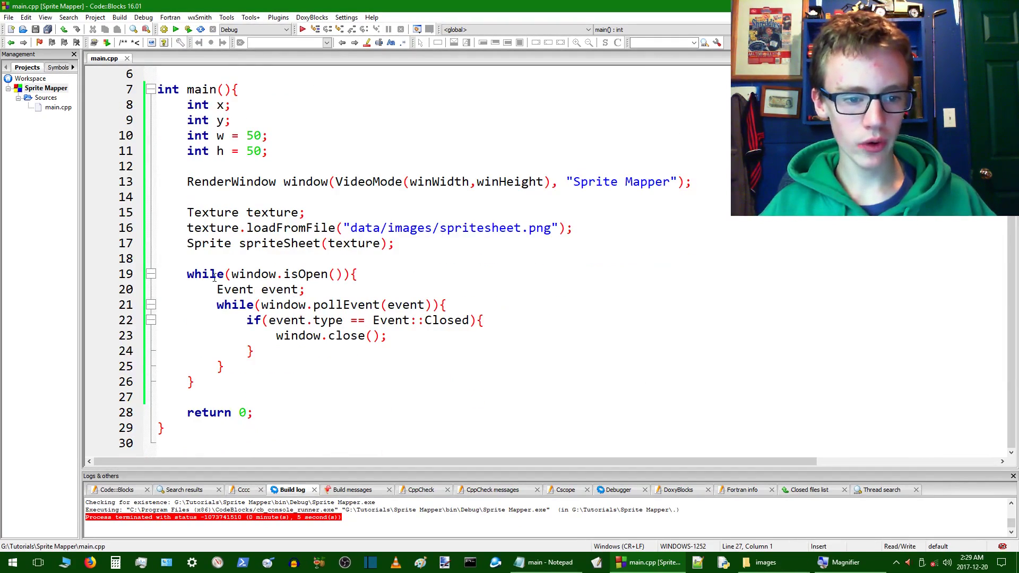
pyautogui.click(172, 380)
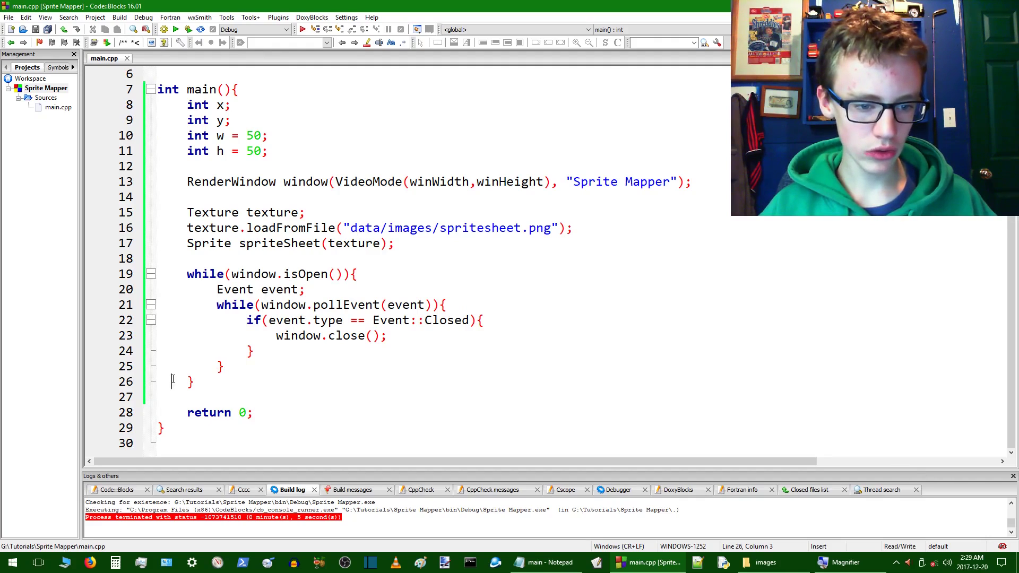
pyautogui.press('Return')
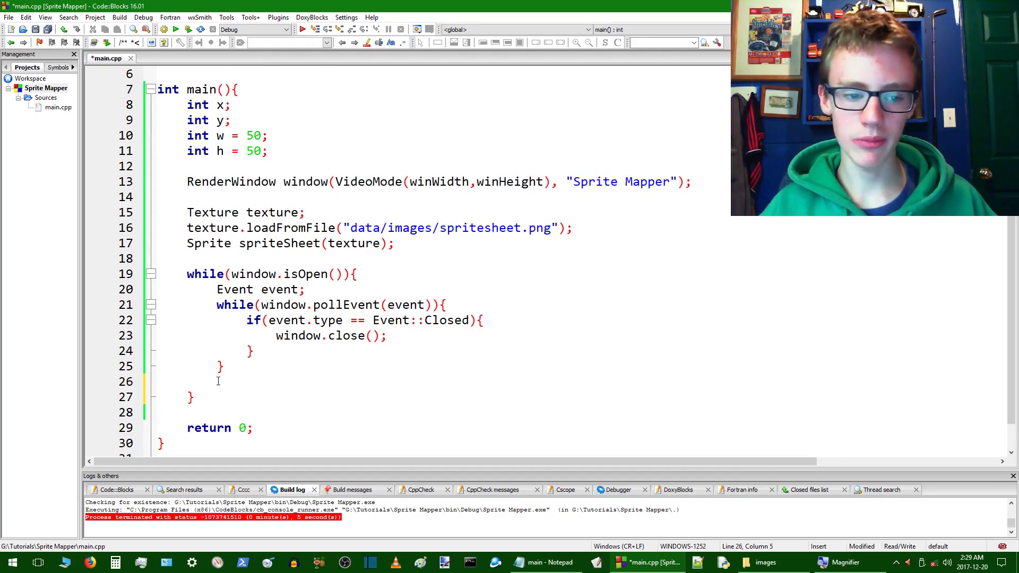
pyautogui.write('w')
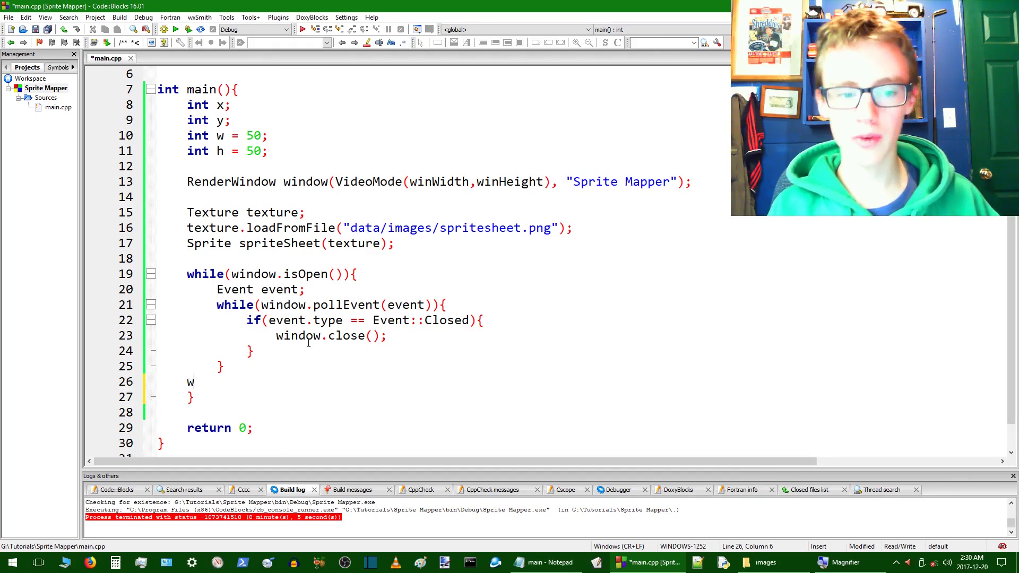
pyautogui.write('indow.cle')
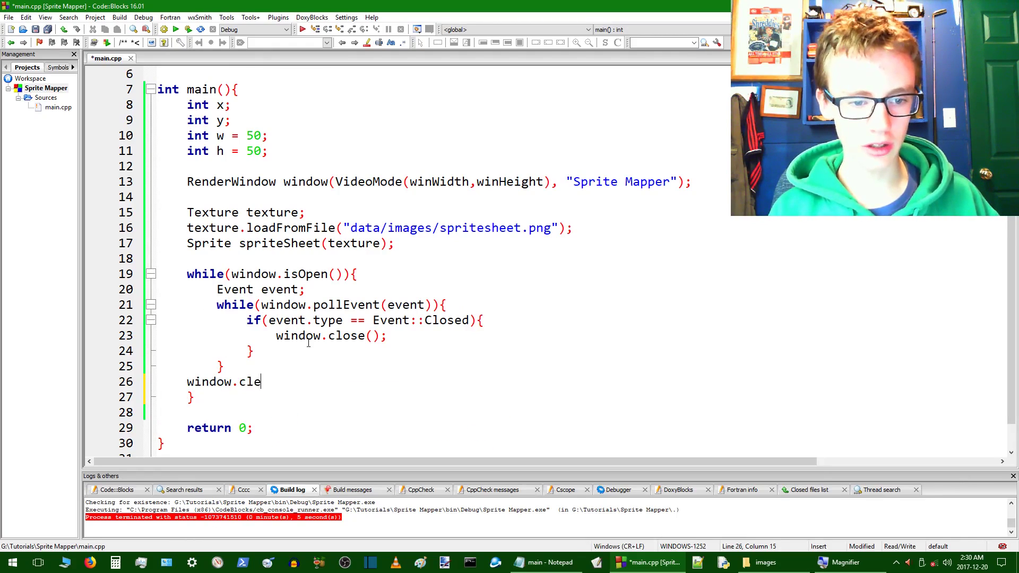
pyautogui.write('ar()')
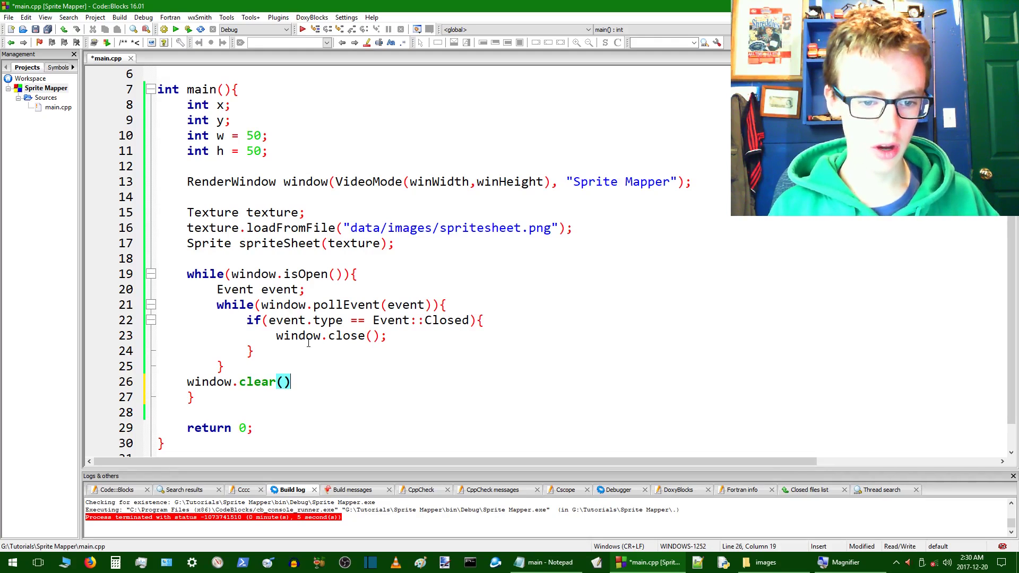
pyautogui.write(';')
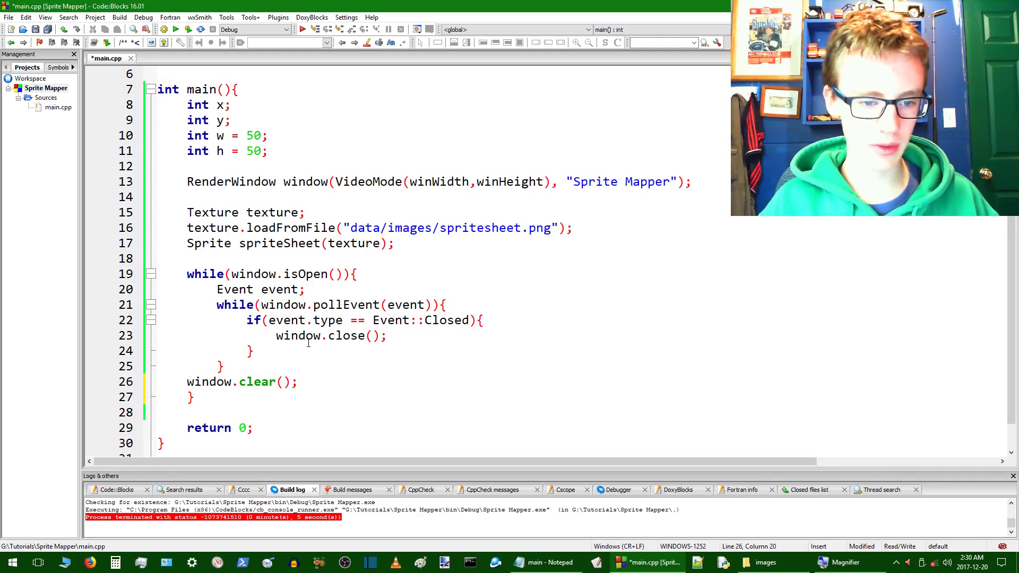
pyautogui.write('windwo')
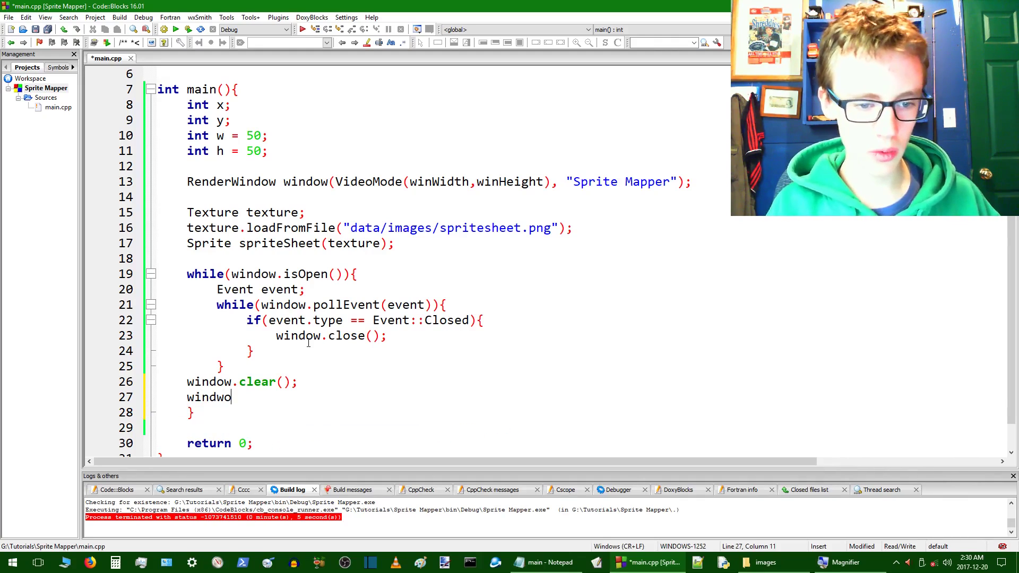
pyautogui.write('.dis')
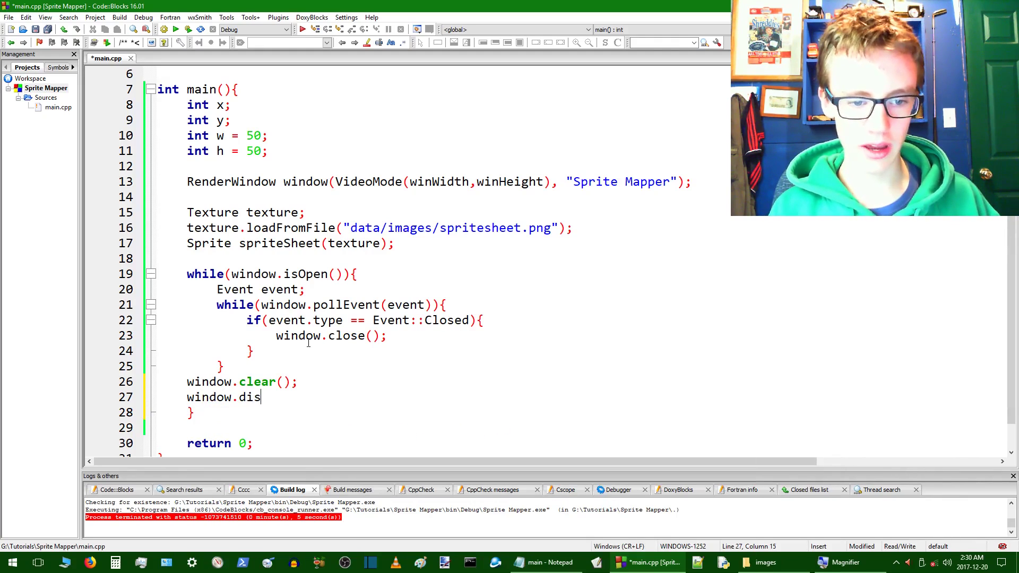
pyautogui.write('play')
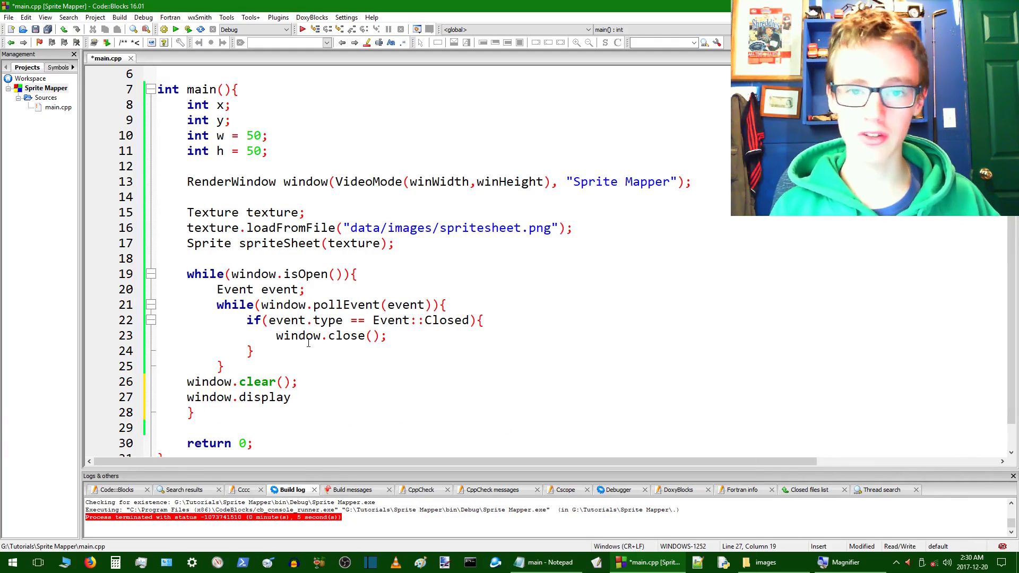
pyautogui.write('();')
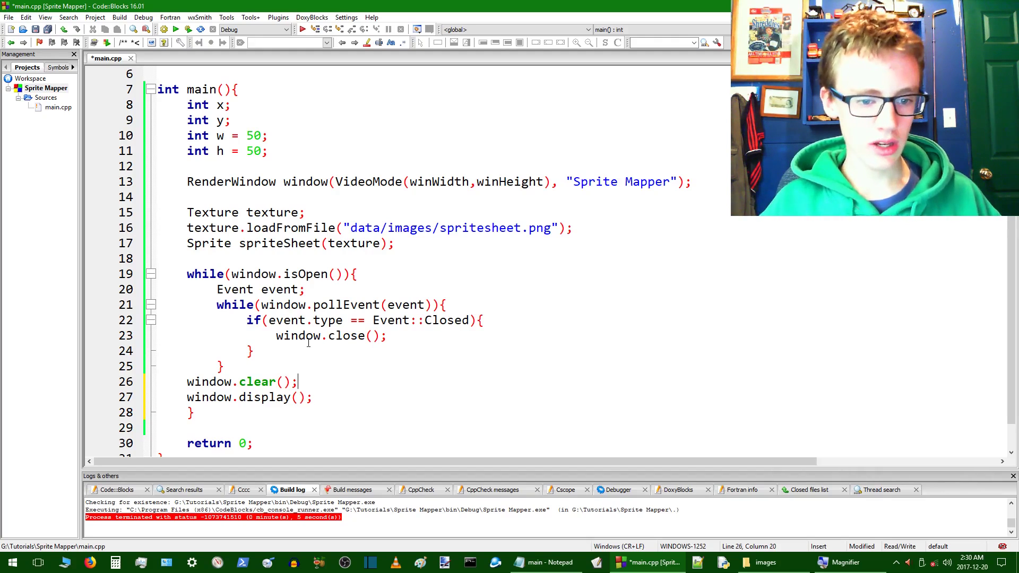
pyautogui.press('Return')
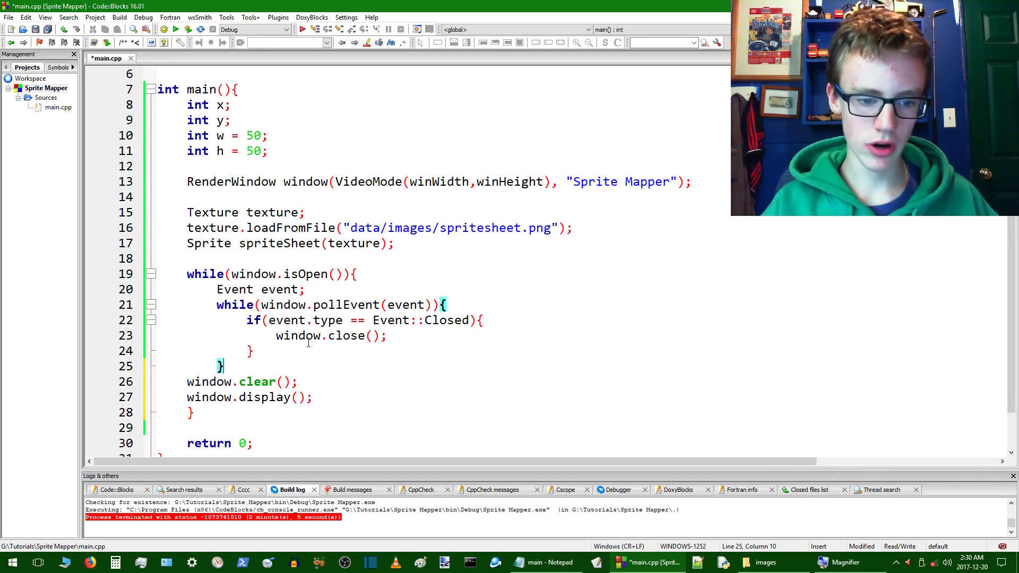
# Add window.draw(spriteSheet); between clear and display, then build and run
pyautogui.click(158, 381)
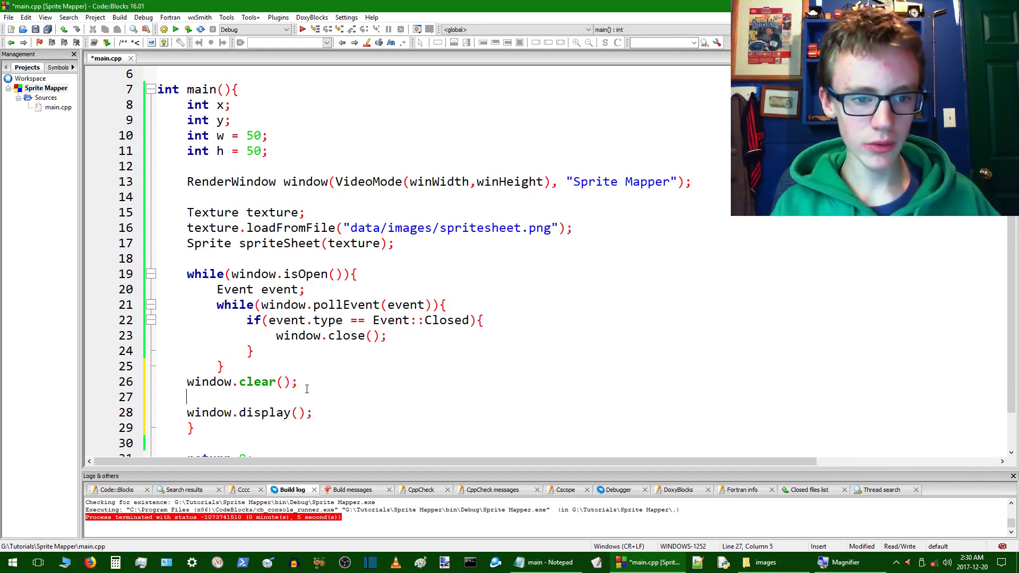
pyautogui.write('spr')
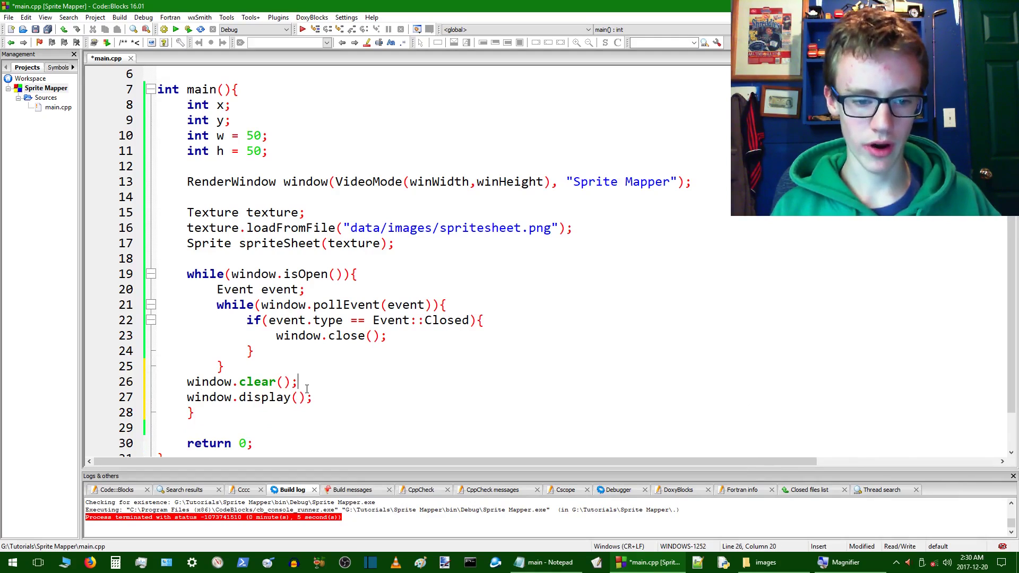
pyautogui.write('window.d')
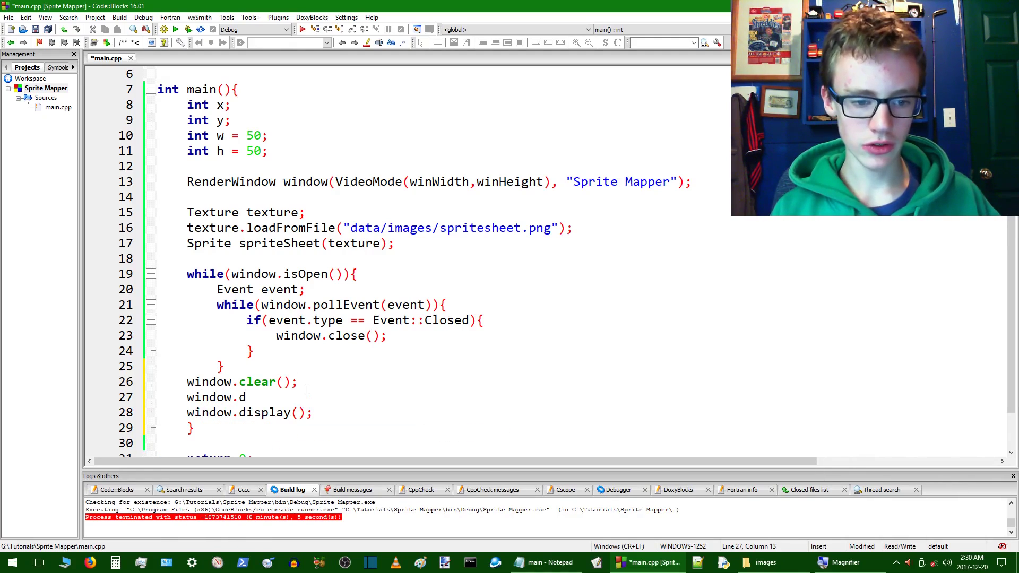
pyautogui.write('rwa')
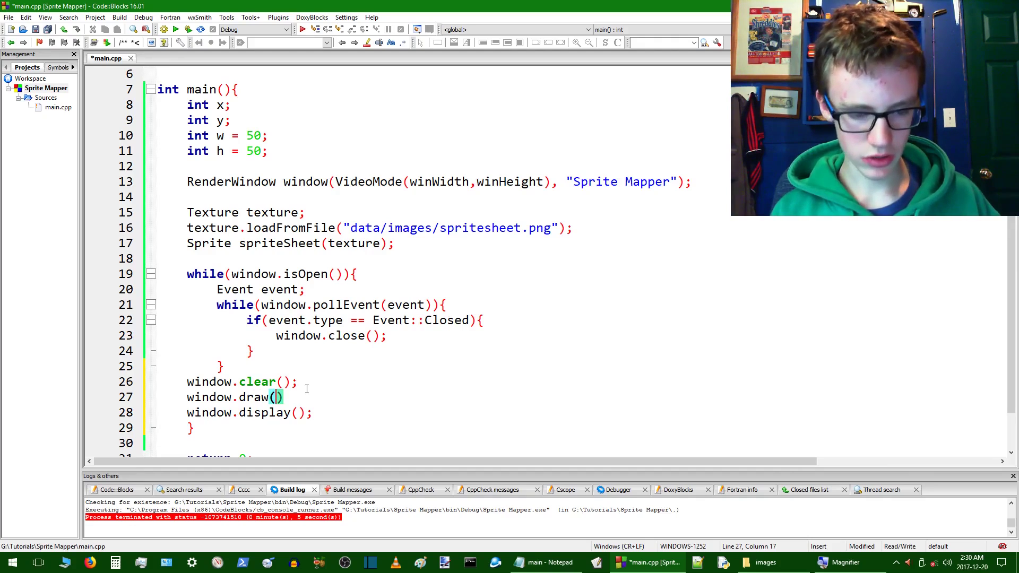
pyautogui.write('spriteSheet')
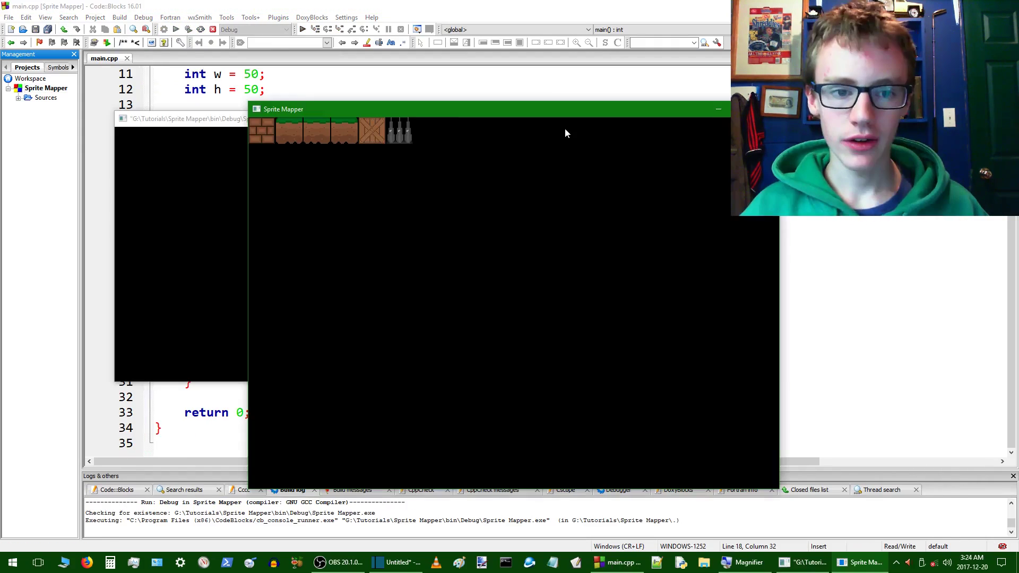
pyautogui.moveTo(275, 133)
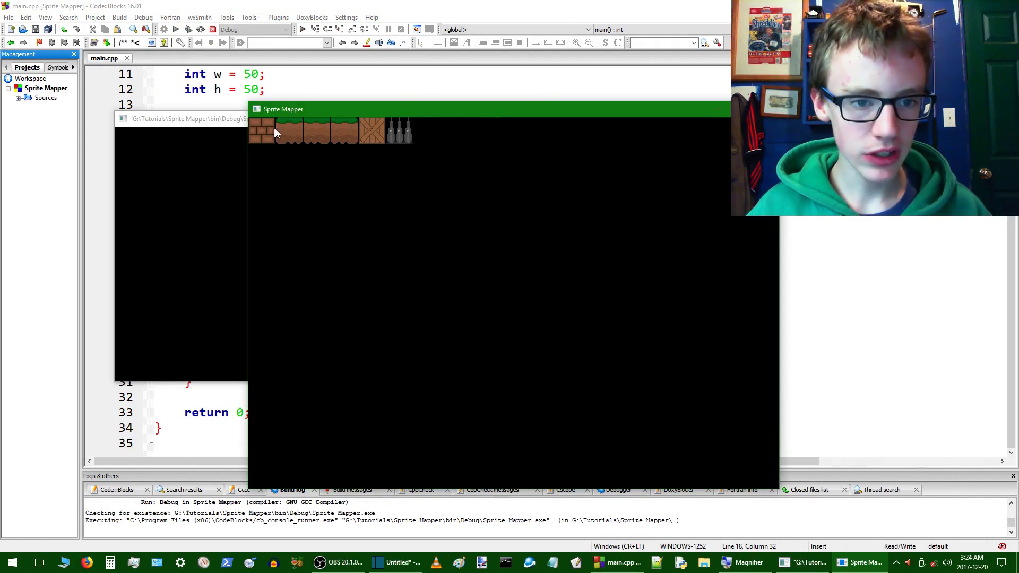
pyautogui.moveTo(419, 137)
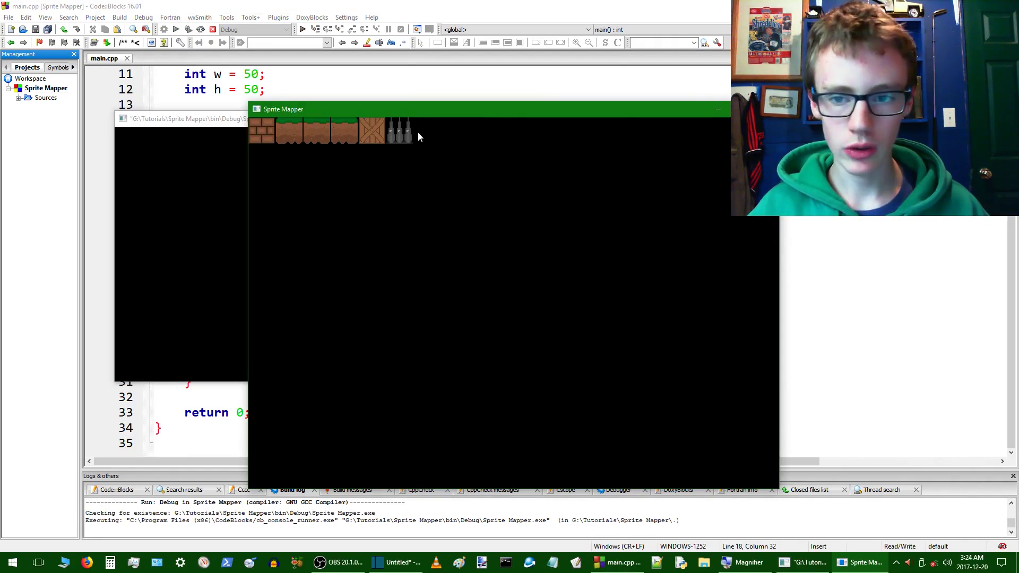
pyautogui.moveTo(284, 145)
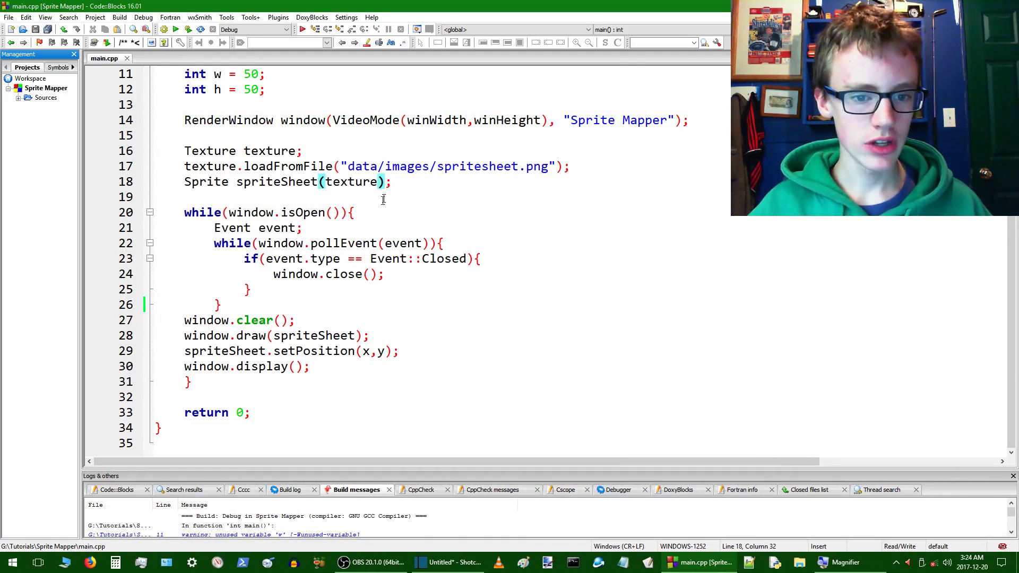
# Add spriteSheet.scale(7,7); after the sprite declaration and build and run
pyautogui.press('Return')
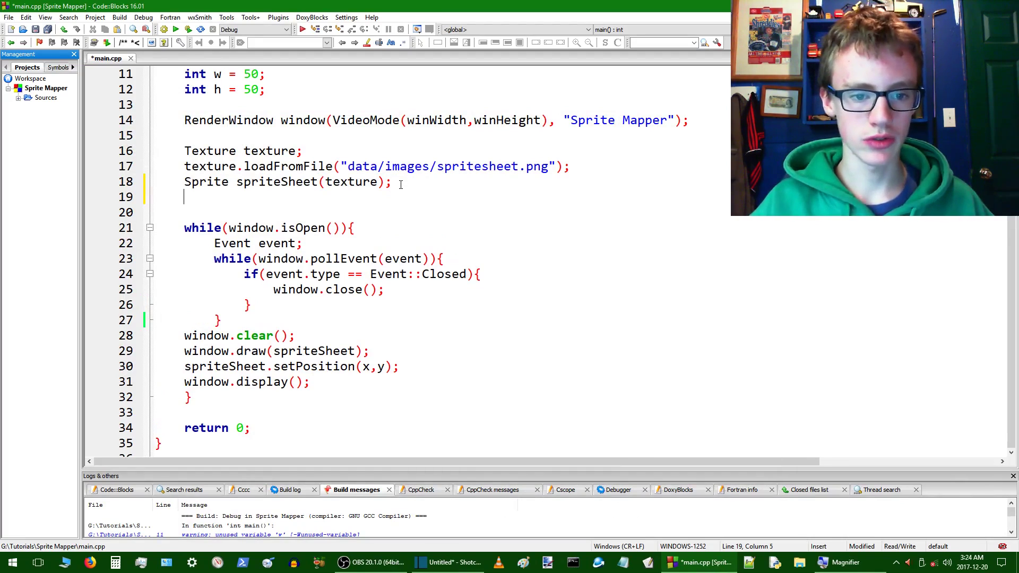
pyautogui.write('s')
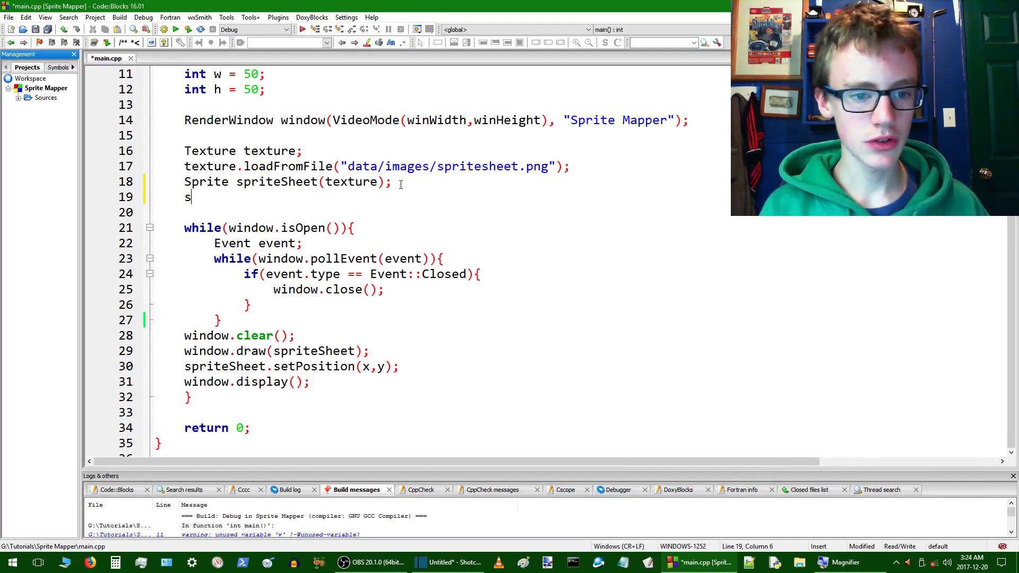
pyautogui.write('priteSheet.')
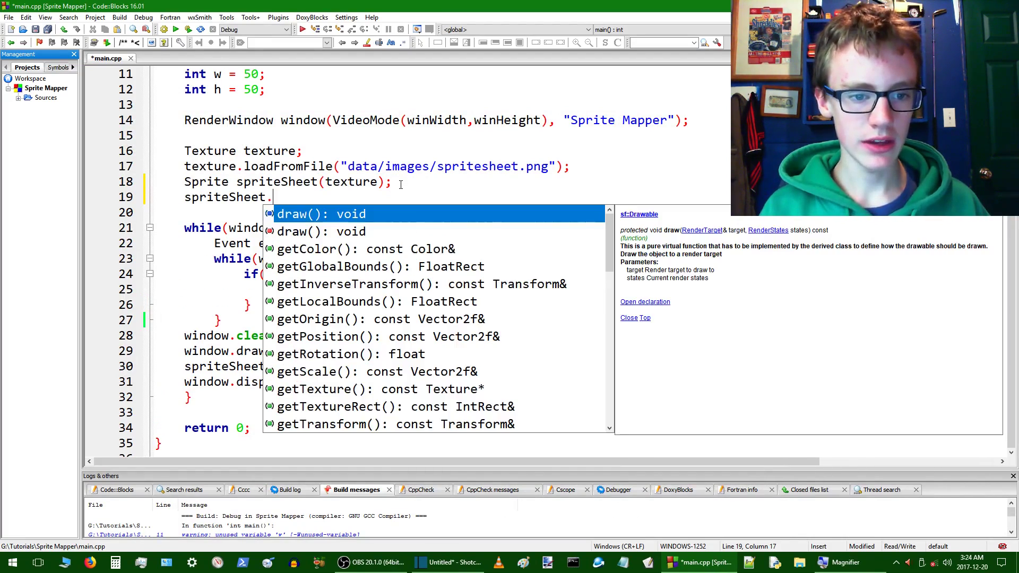
pyautogui.write('scale()')
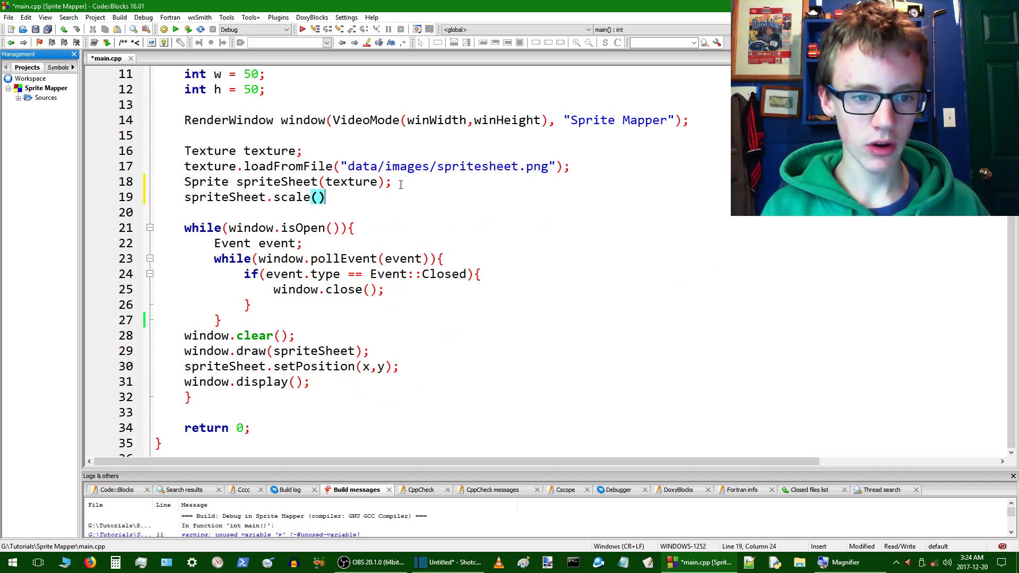
pyautogui.press('Left')
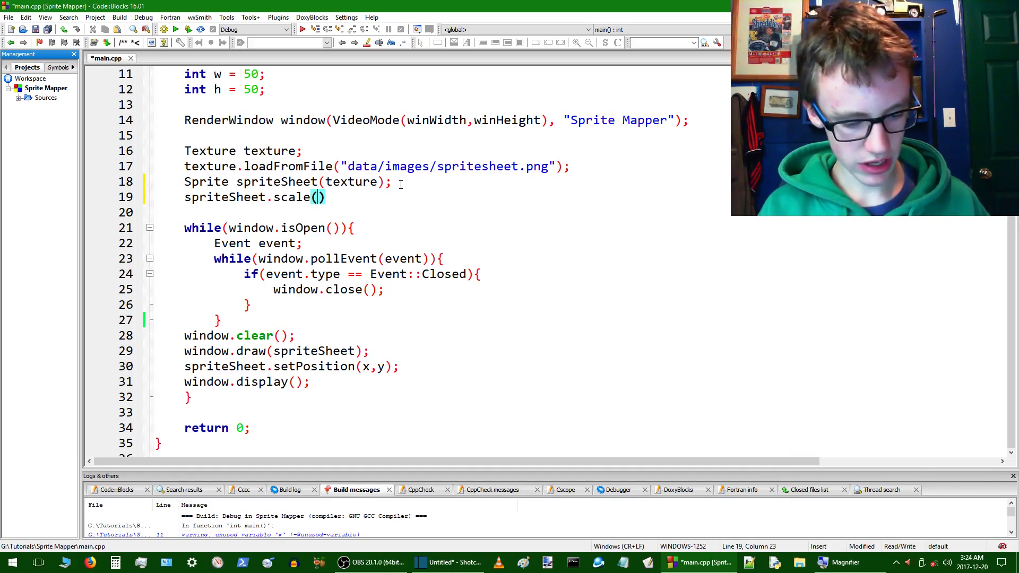
pyautogui.write('7,7')
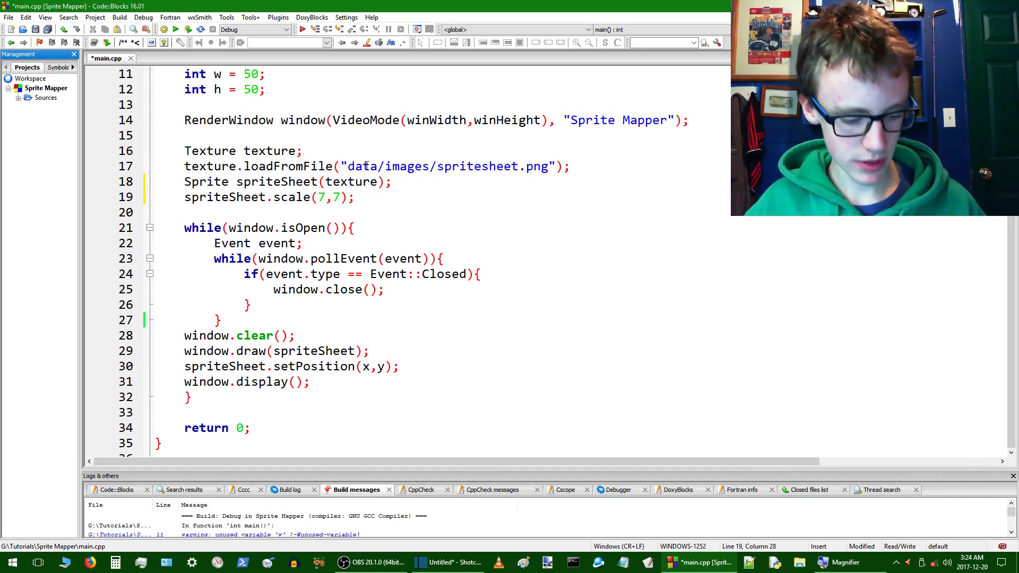
pyautogui.click(200, 30)
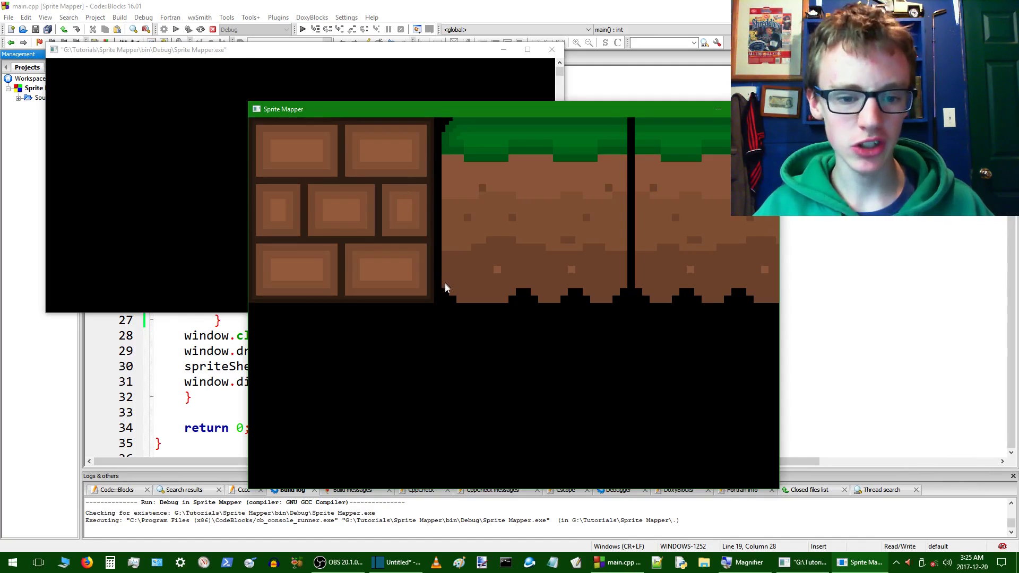
pyautogui.moveTo(551, 177)
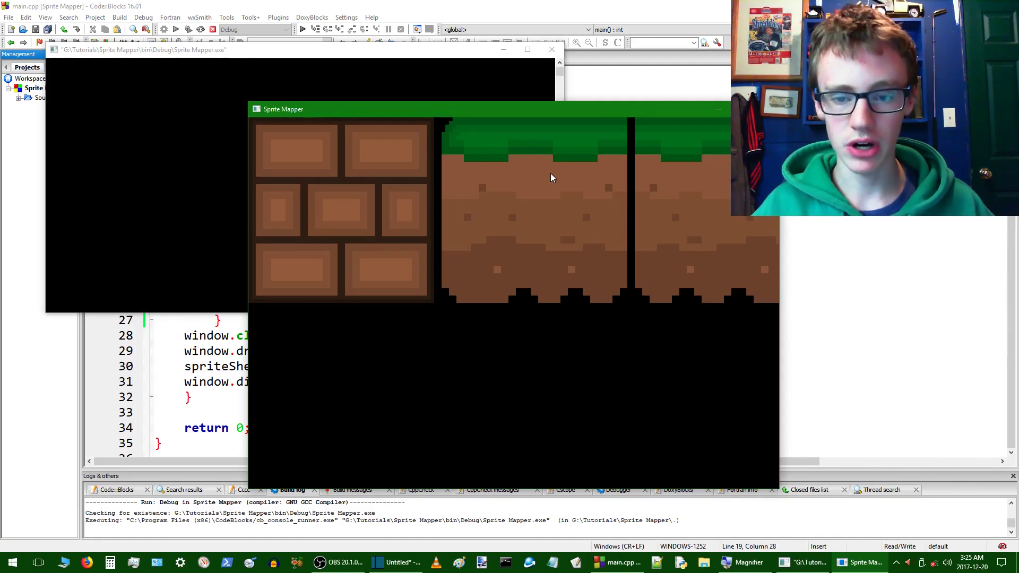
pyautogui.moveTo(478, 189)
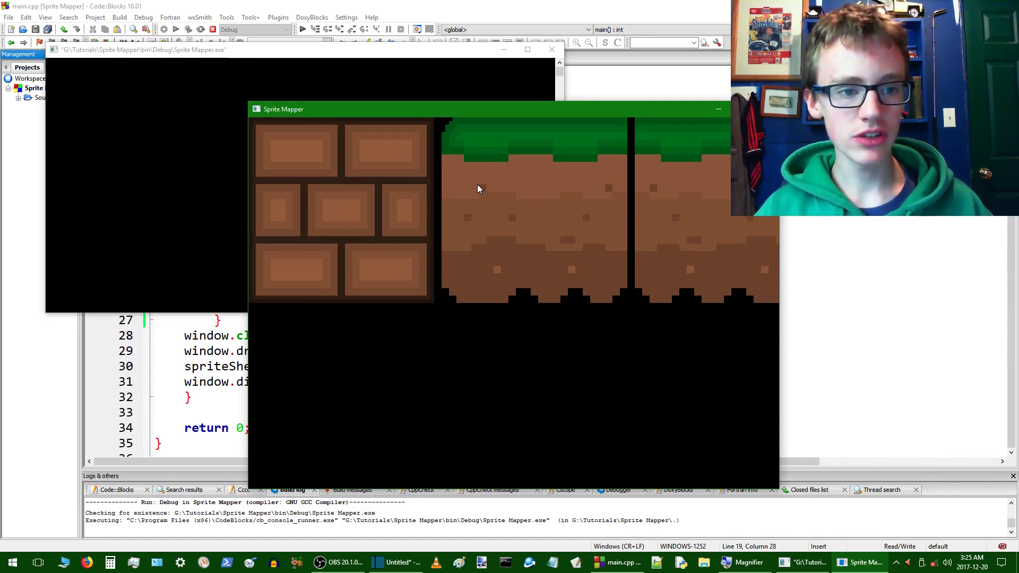